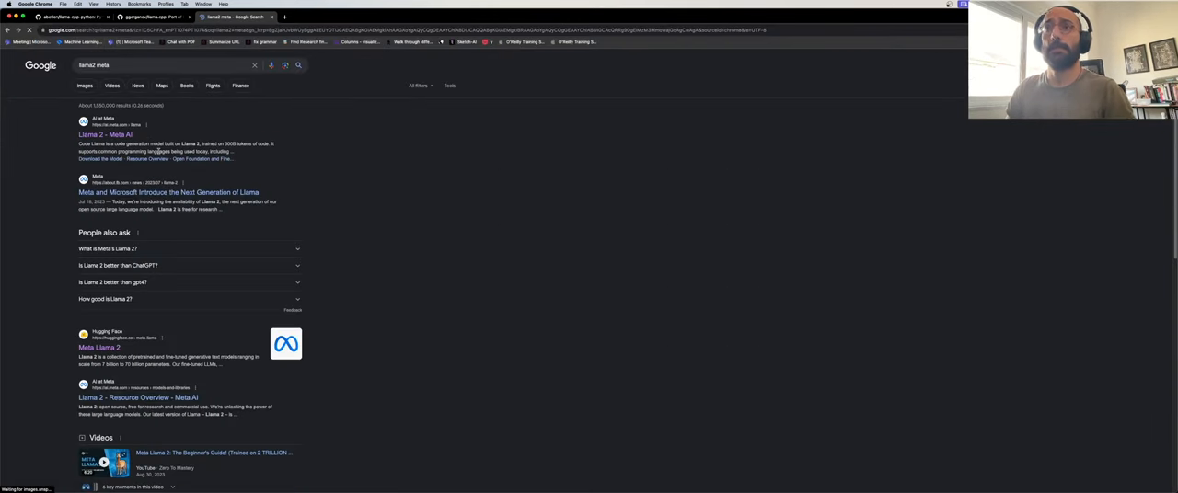
- Open Meta's Llama 2 page from the search results and scroll to 'Inside the model'
left_click(103, 135)
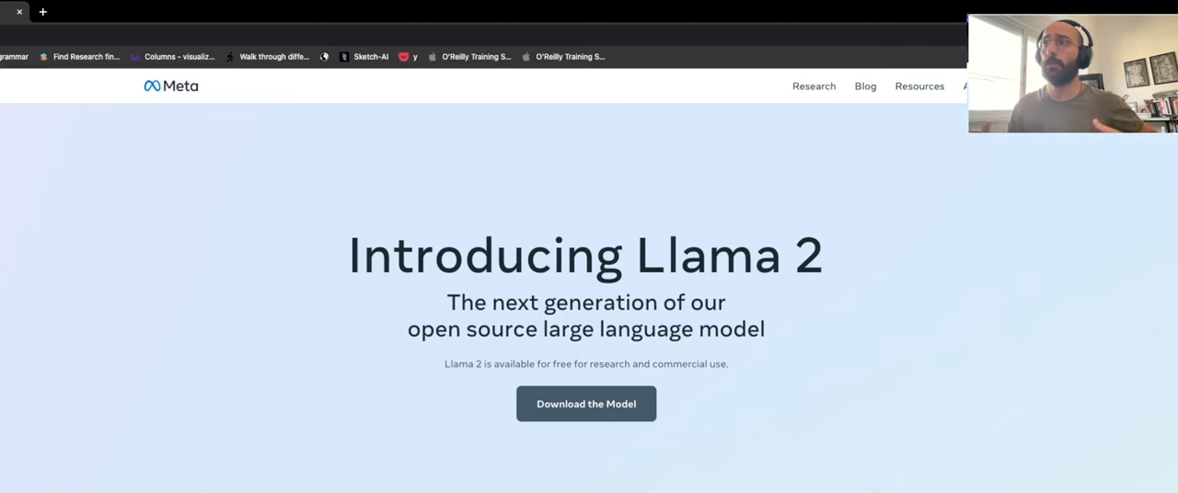
scroll("down", 3)
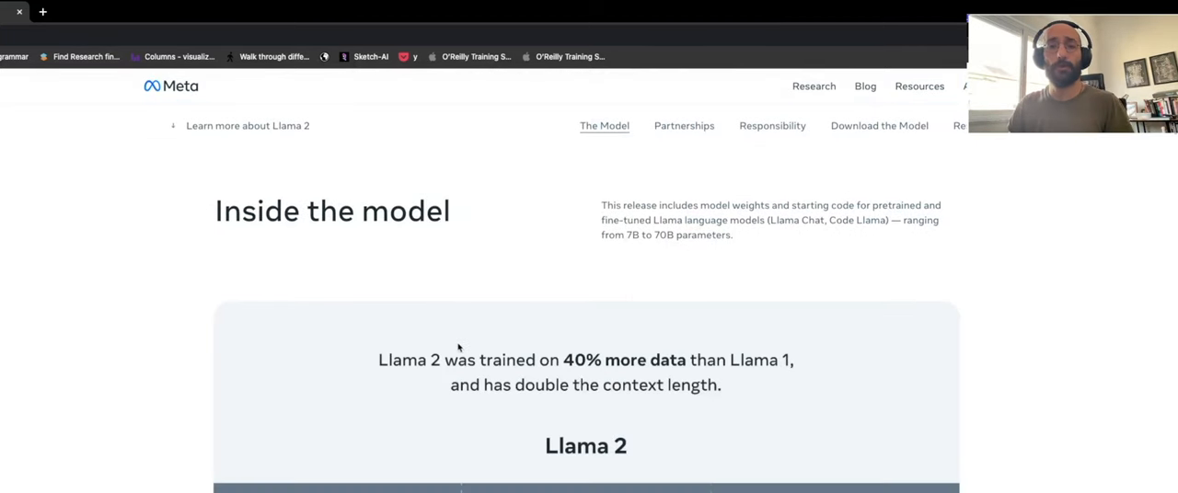
mouse_move(386, 372)
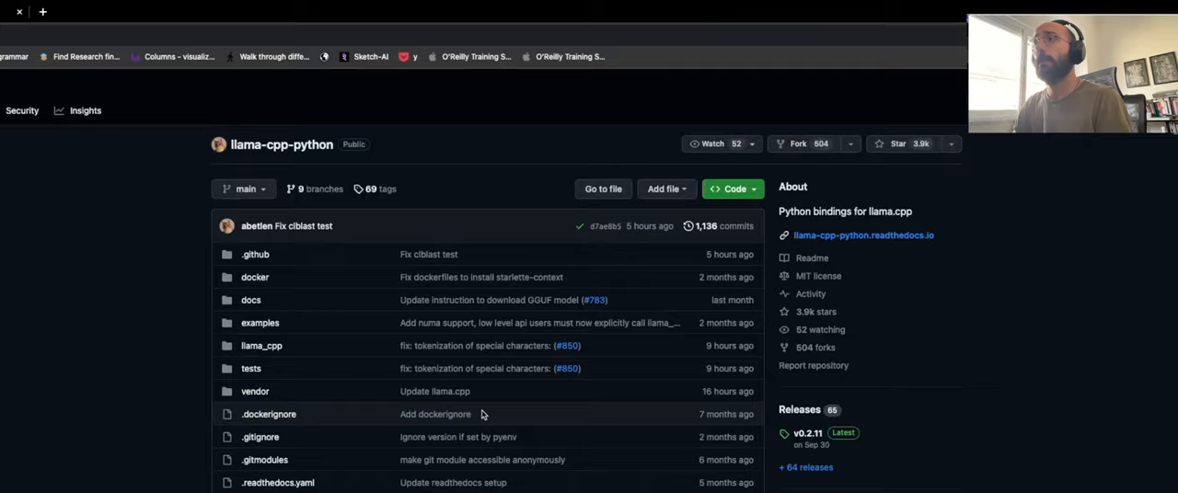
- Scroll through the llama-cpp-python repository toward the llama.cpp README Description
scroll("down", 3)
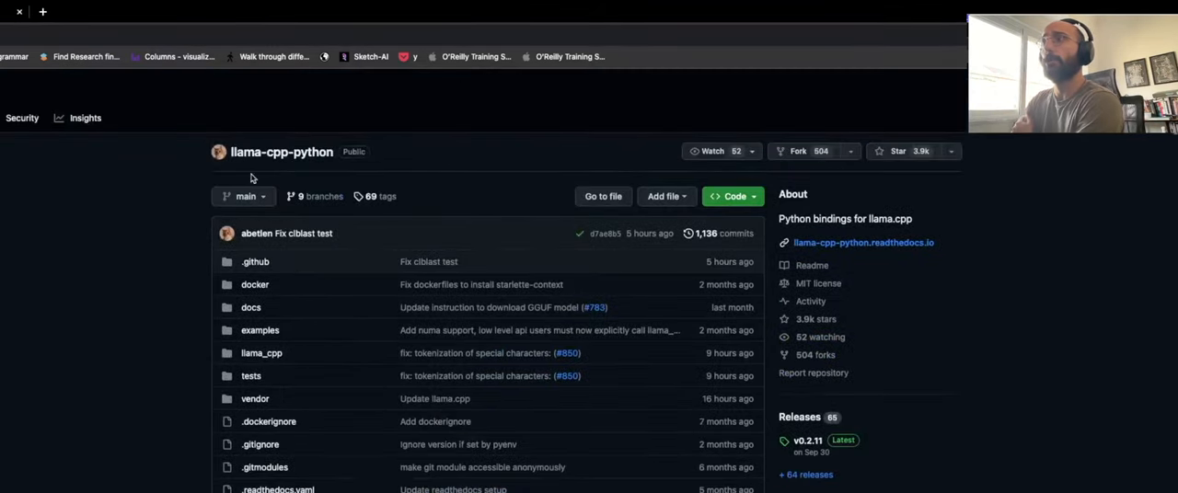
scroll("down", 3)
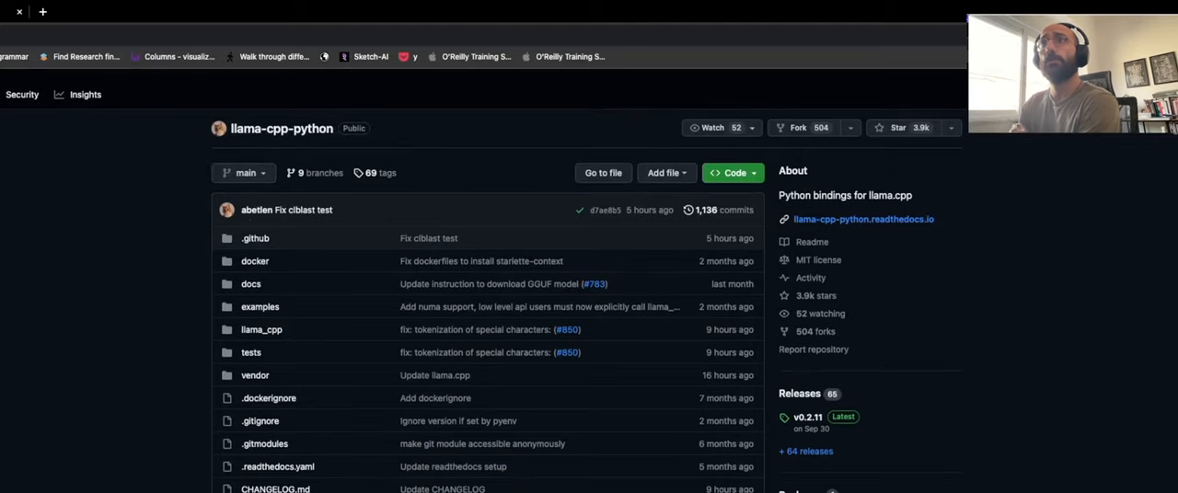
scroll("down", 3)
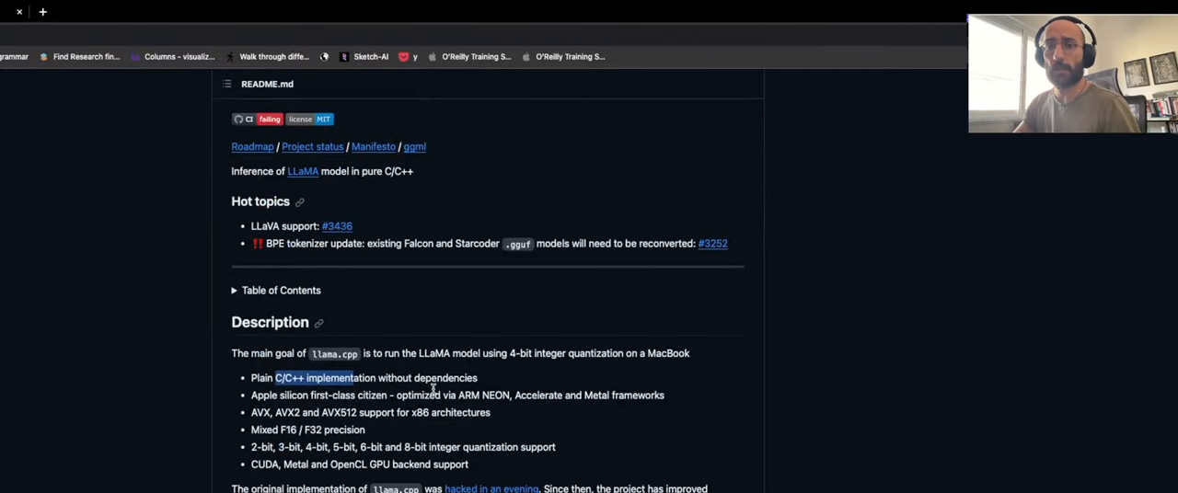
mouse_move(501, 376)
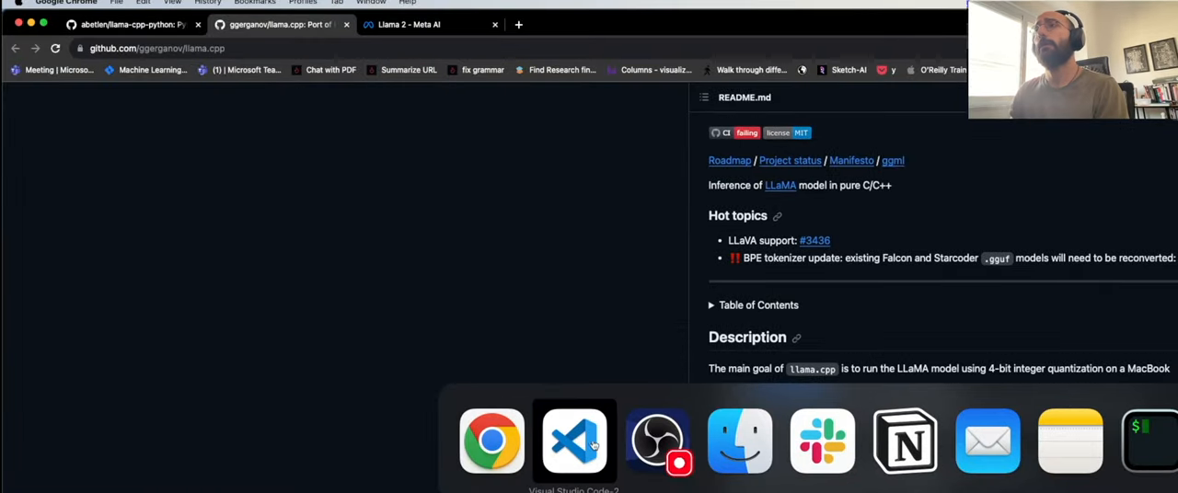
- Run '!pip install llama-cpp-python' in the setup_llama2 notebook
left_click(575, 442)
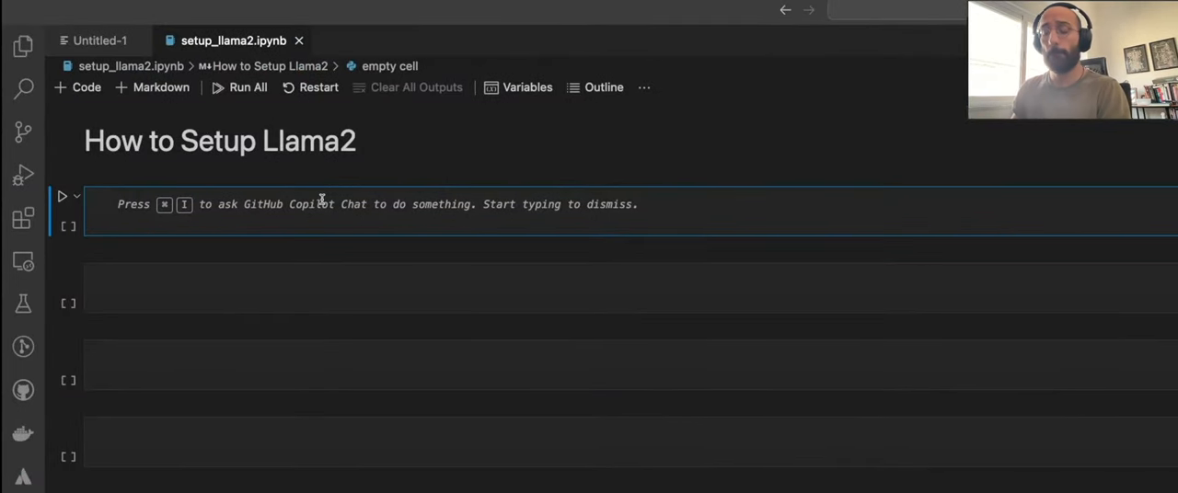
type("!pip install llama-cpp-python")
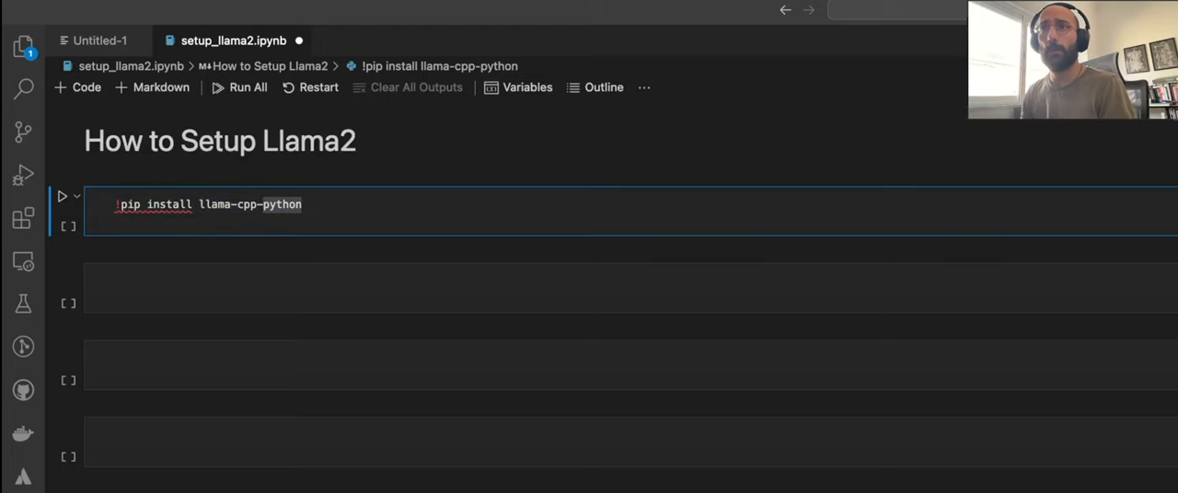
left_click(62, 195)
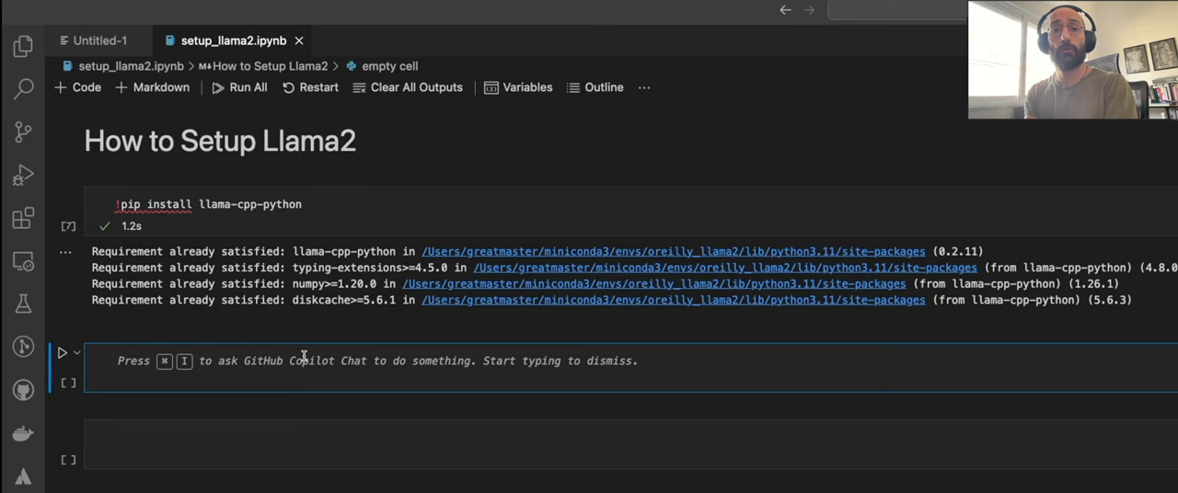
- Run 'from llama_cpp import Llama' and list the models folder containing llama-2-7b.Q2_K.gguf
type("from llama_cpp import Llama")
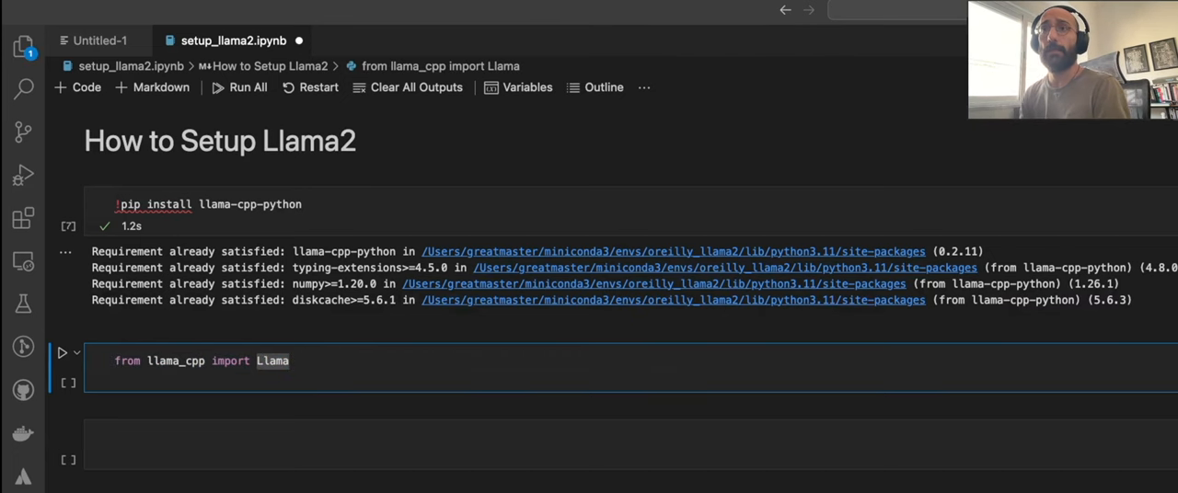
left_click(61, 354)
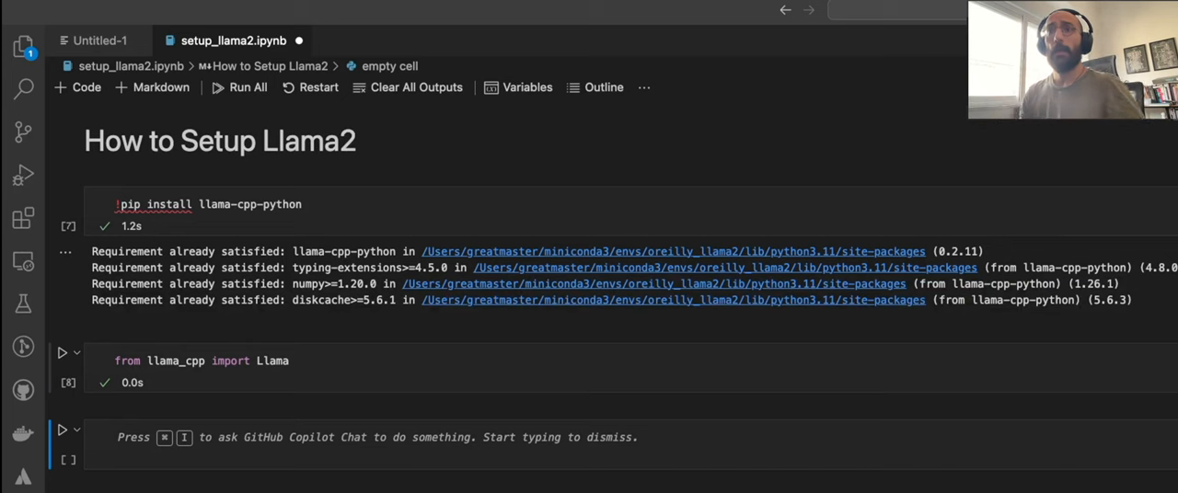
type("ls models")
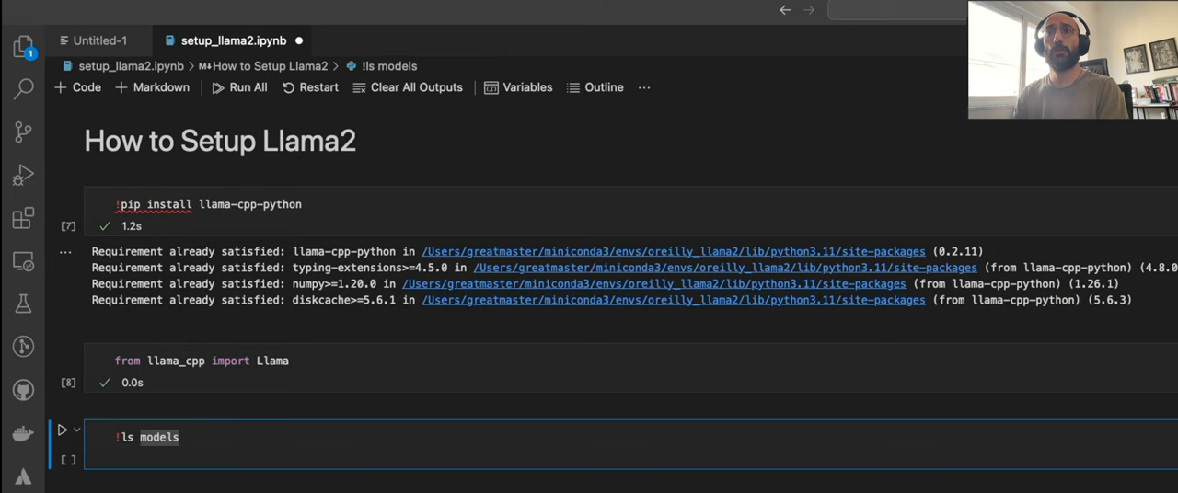
left_click(62, 430)
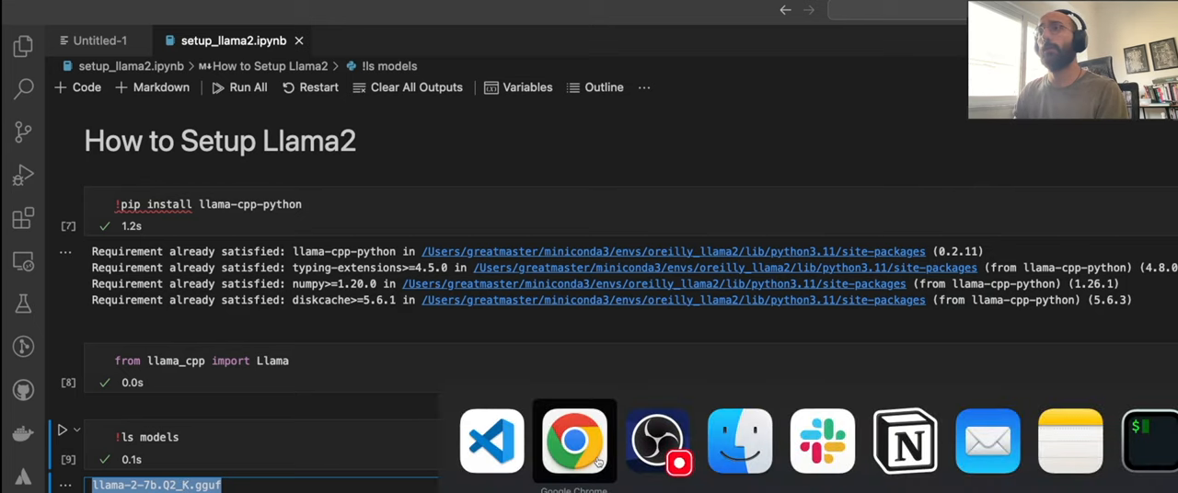
- Search 'hugging face llama' in the browser and open a Llama 2 GGUF result
left_click(574, 442)
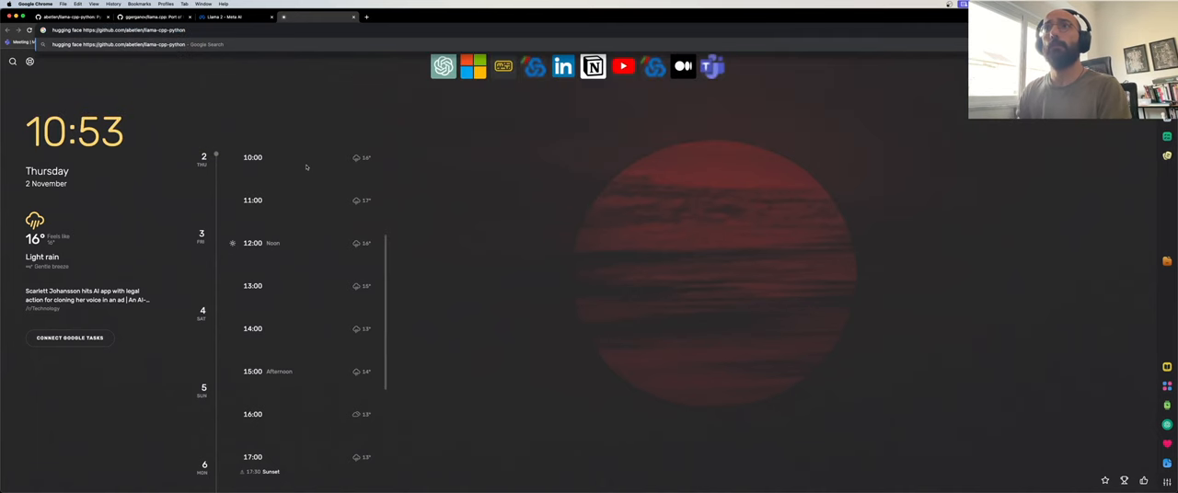
type("hugging face llama gguf download")
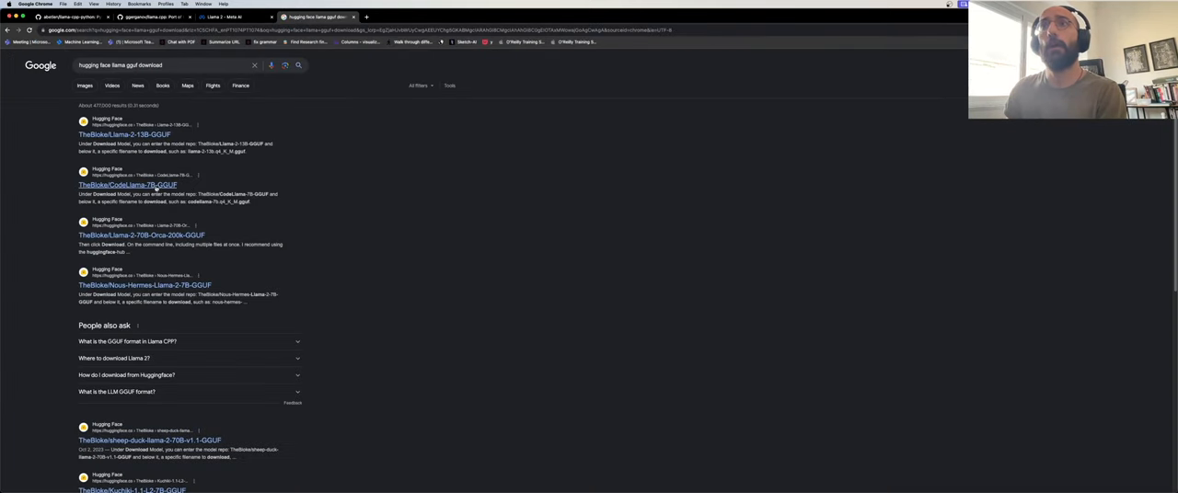
scroll("down", 3)
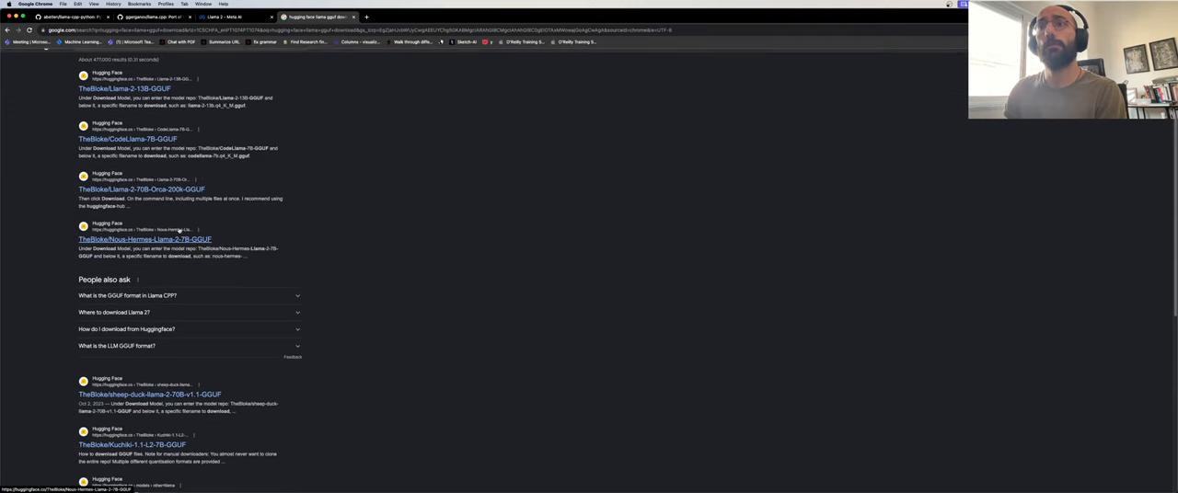
scroll("down", 3)
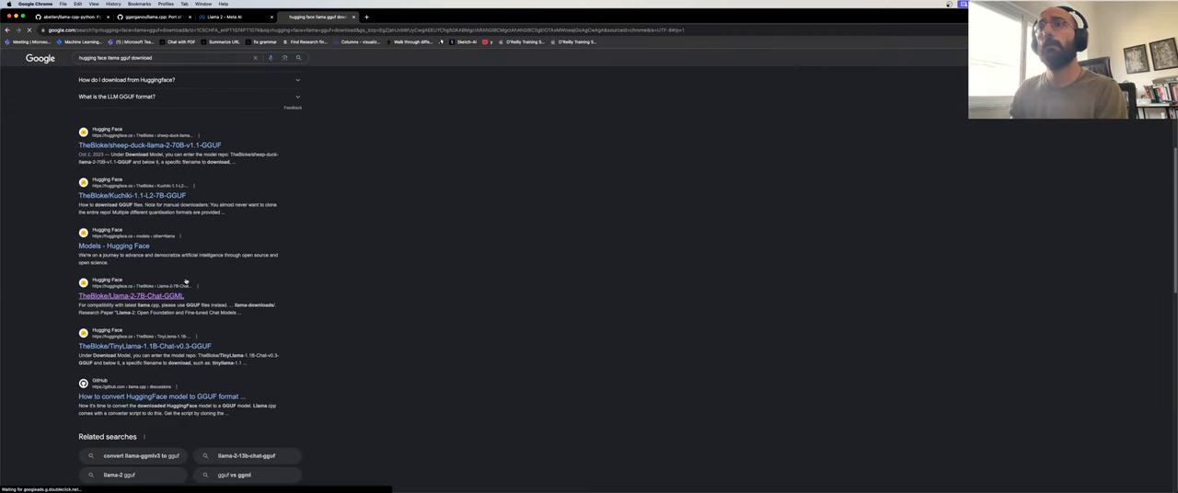
left_click(129, 295)
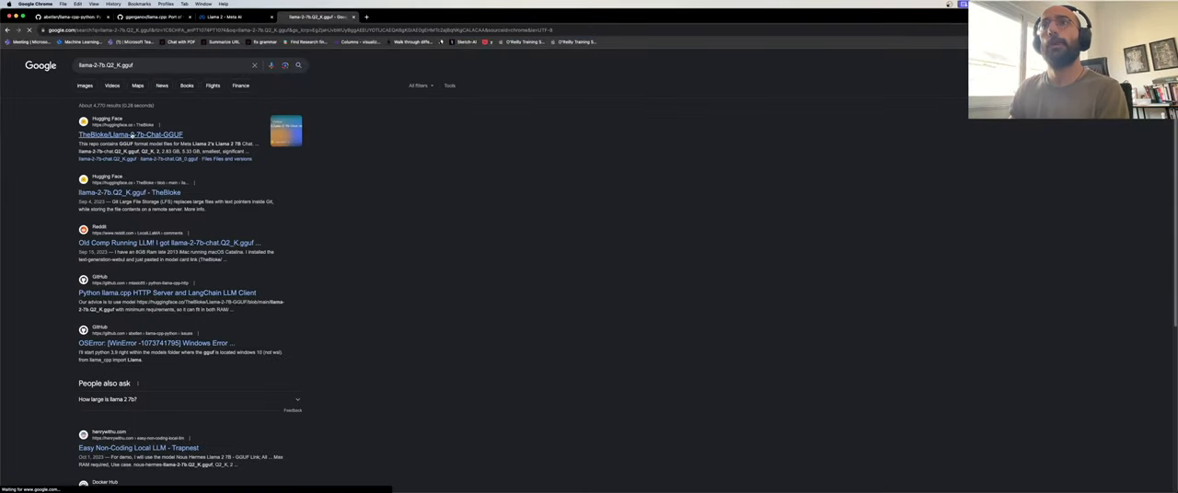
- Open TheBloke's Llama-2-7B-Chat-GGUF model card and review its Provided files table
left_click(130, 134)
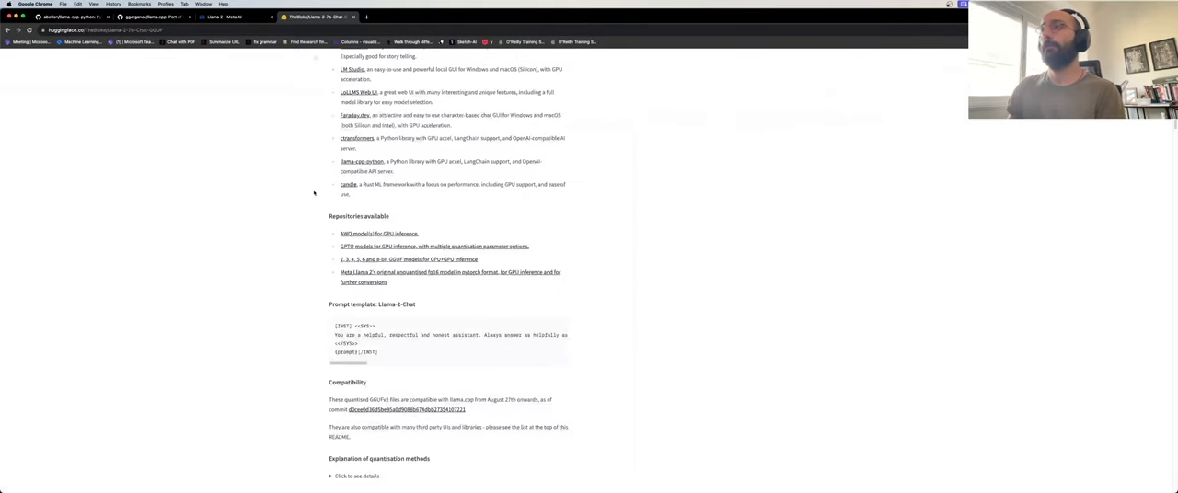
scroll("down", 3)
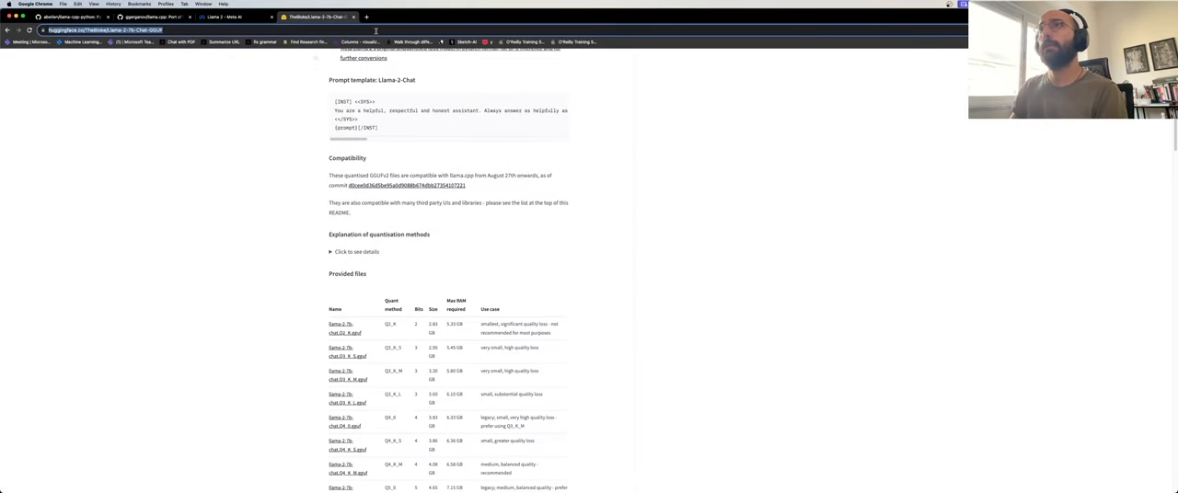
scroll("down", 3)
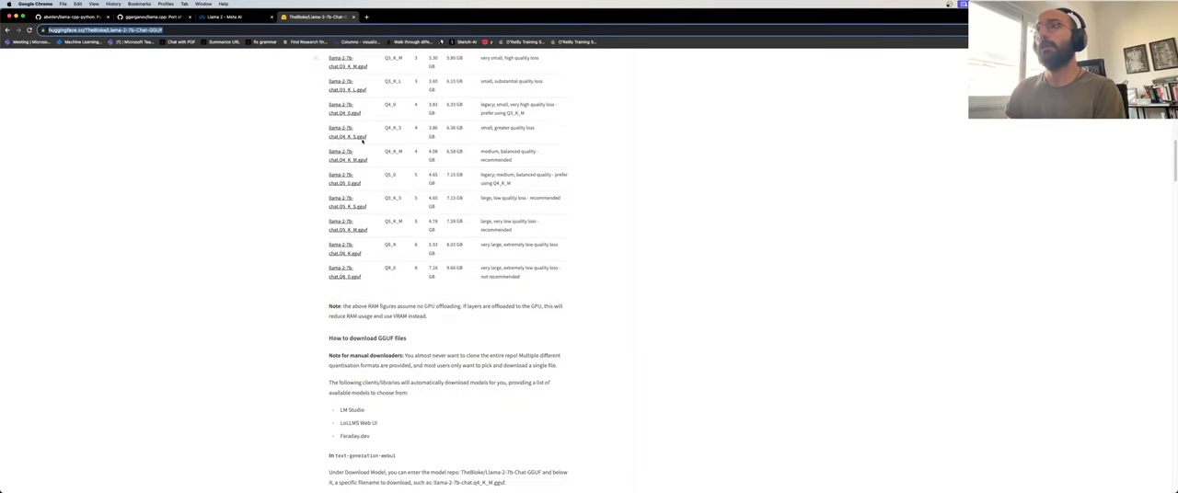
scroll("up", 3)
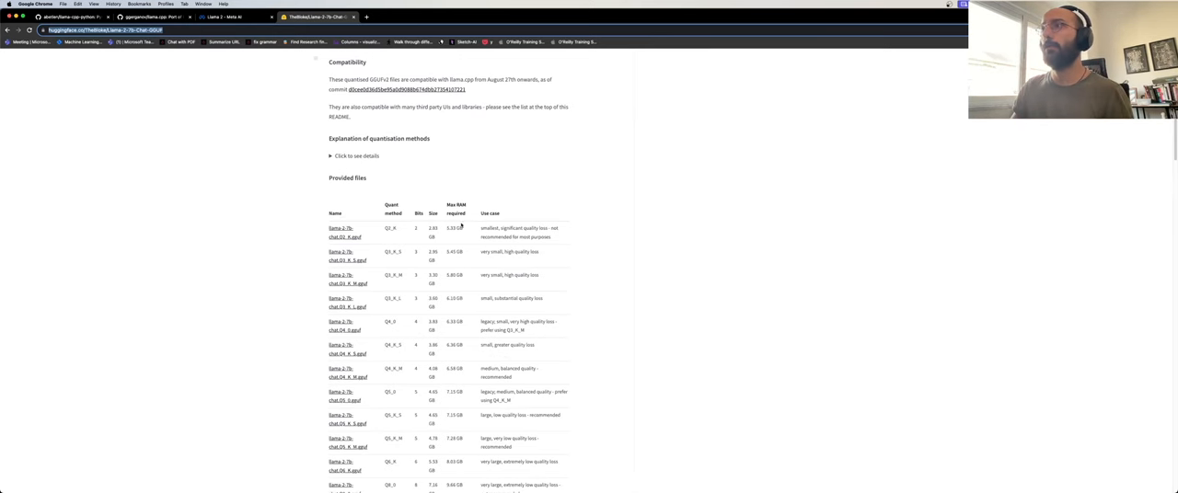
mouse_move(420, 234)
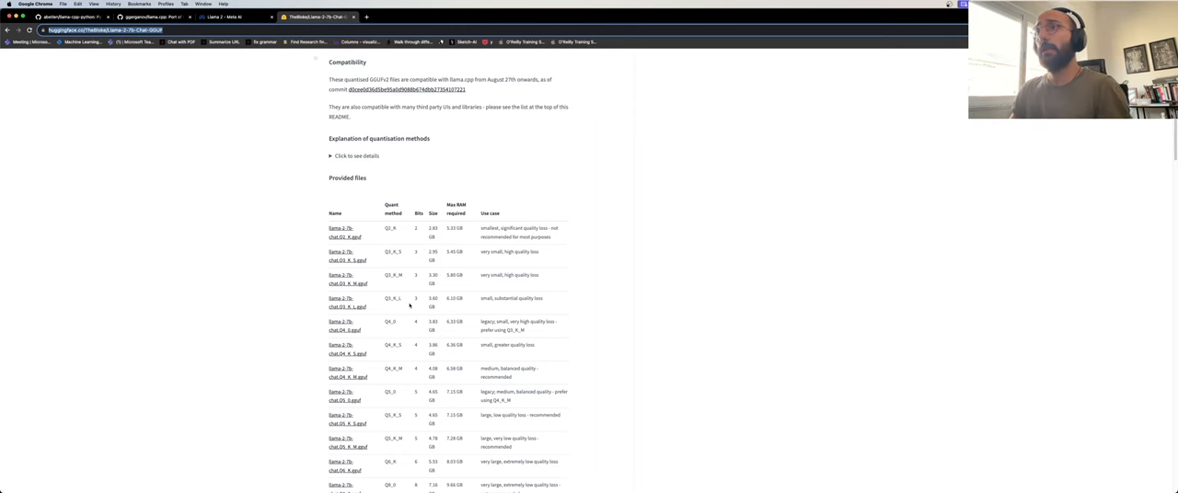
mouse_move(136, 79)
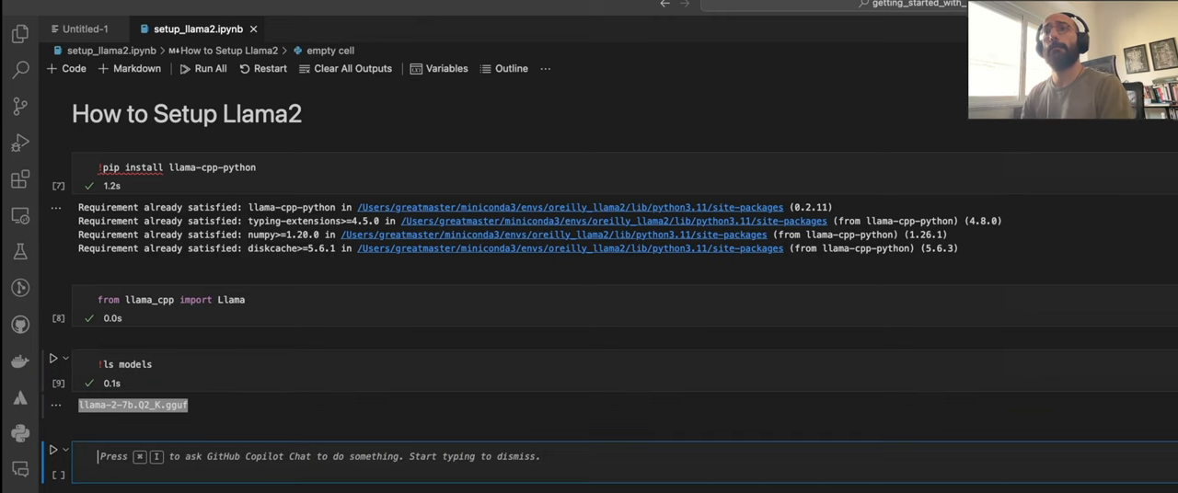
- Load the model with llm = Llama(model_path='./models/...') pointing at the Q2_K GGUF file
type("llm = Llama(model_path=\"\")")
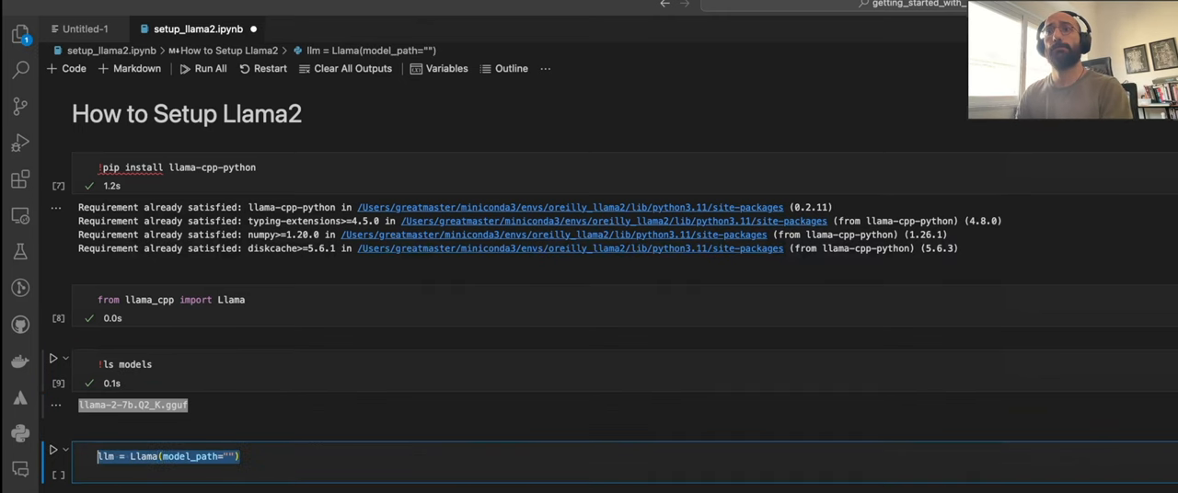
double_click(143, 457)
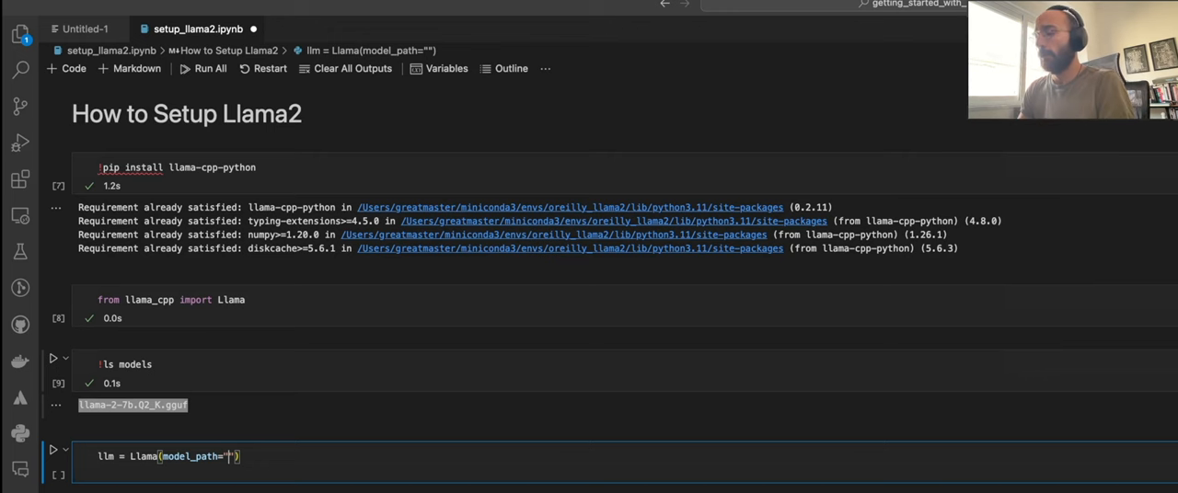
type("./models/llama-2-7b.Q2_K.gguf")
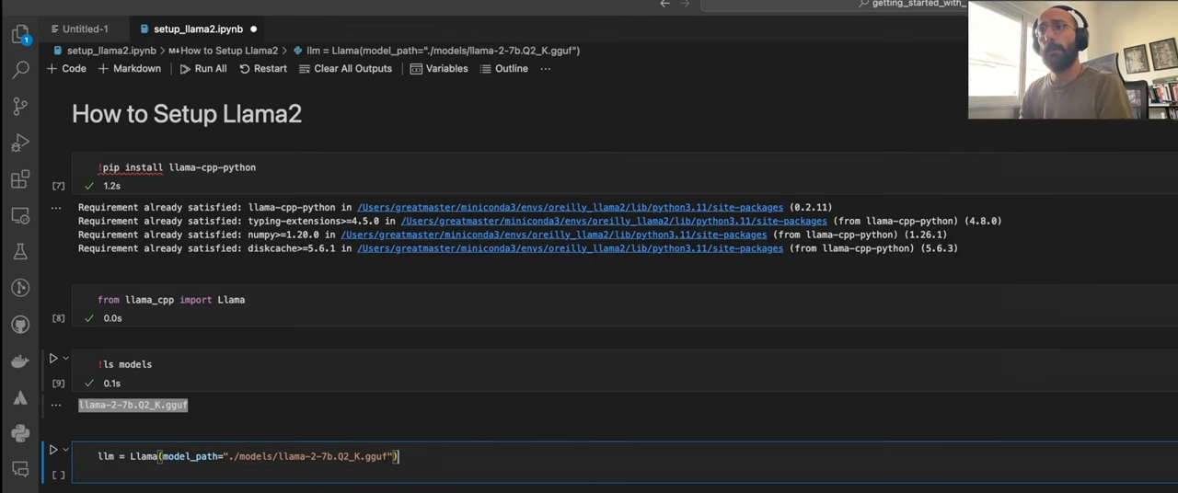
left_click(54, 449)
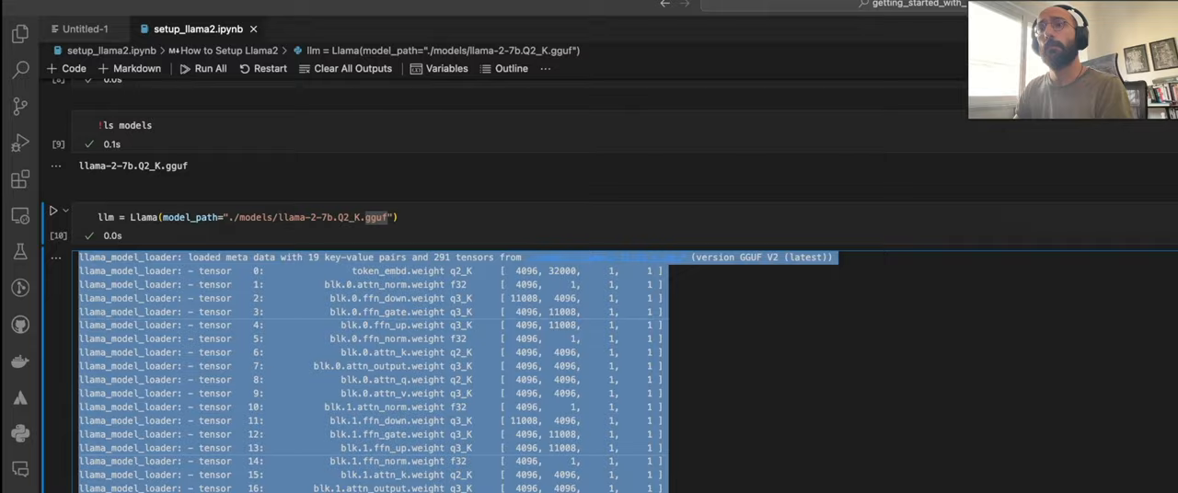
scroll("down", 3)
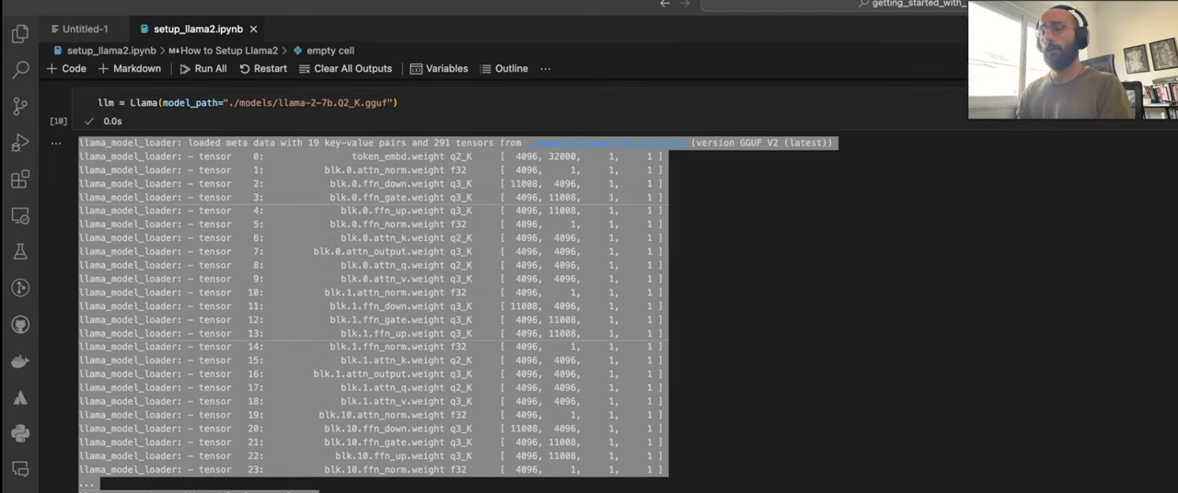
- Run llm("What is the capital of France?") and show its completion output
type("llm(\"\")")
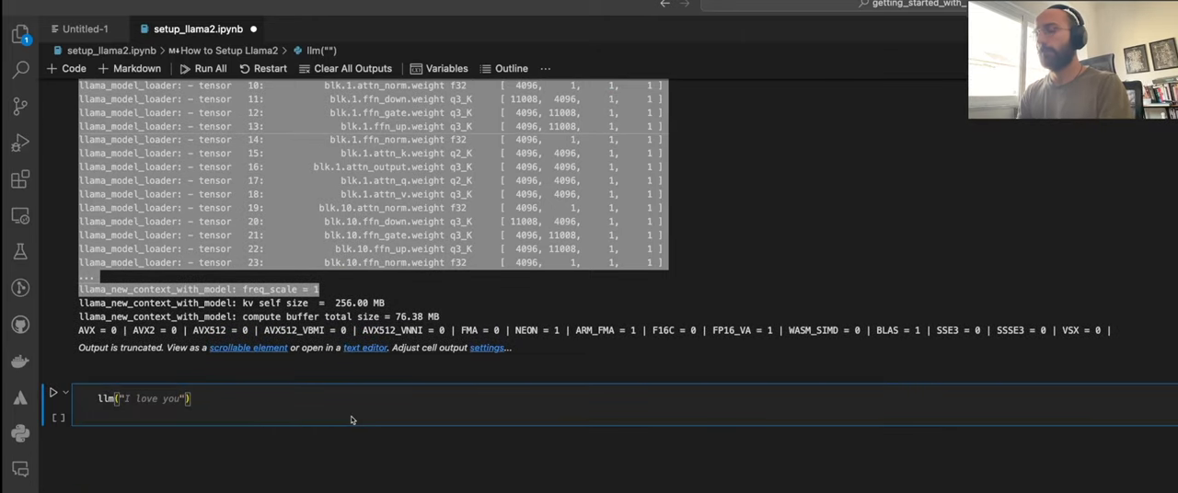
type("What is the")
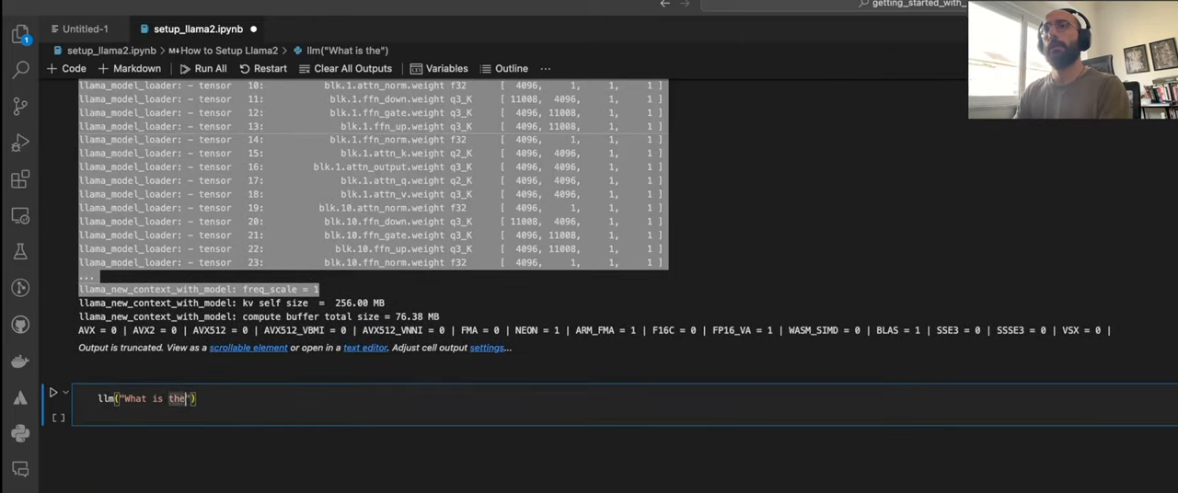
type("capital of France?")
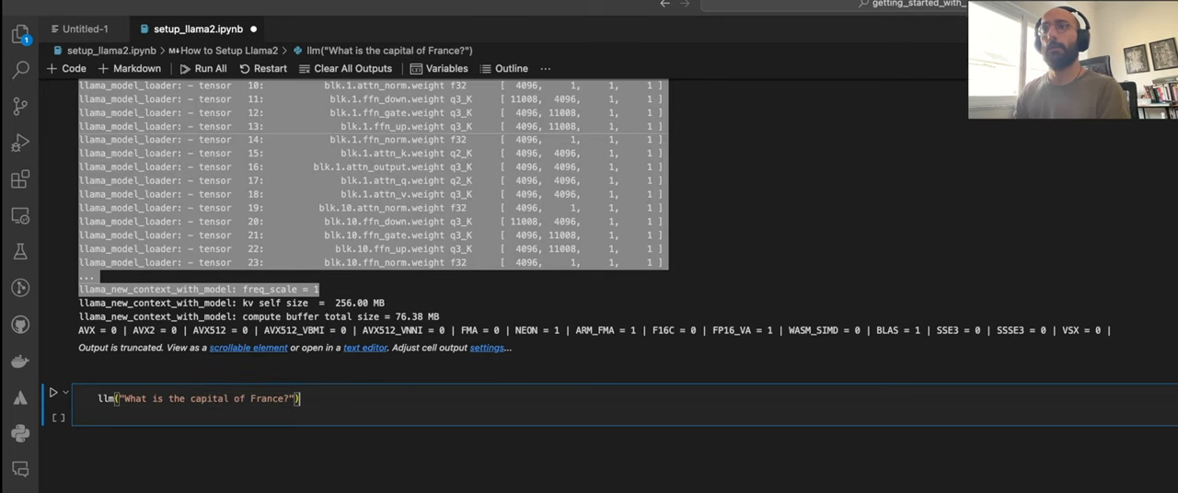
left_click(54, 394)
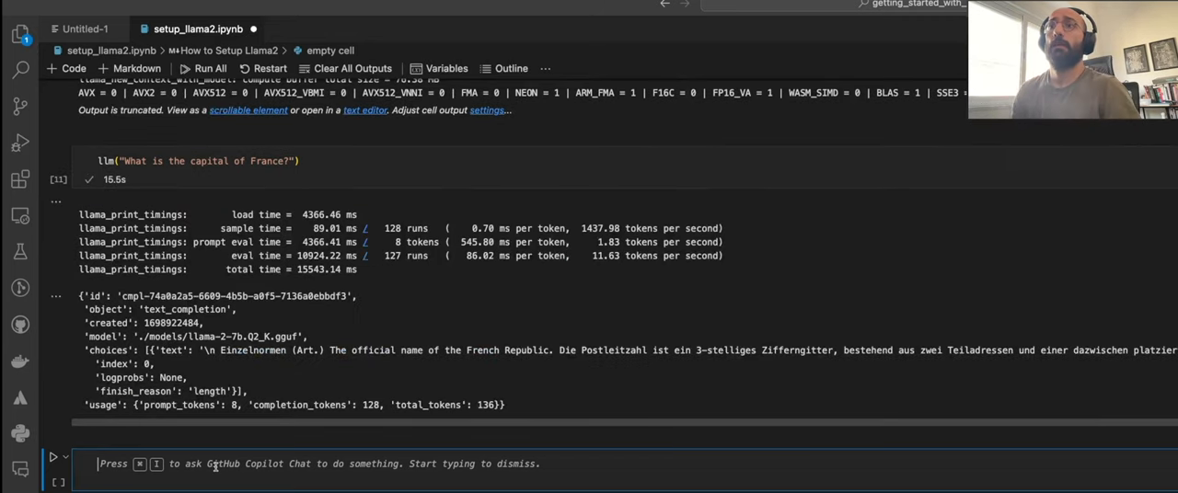
scroll("down", 3)
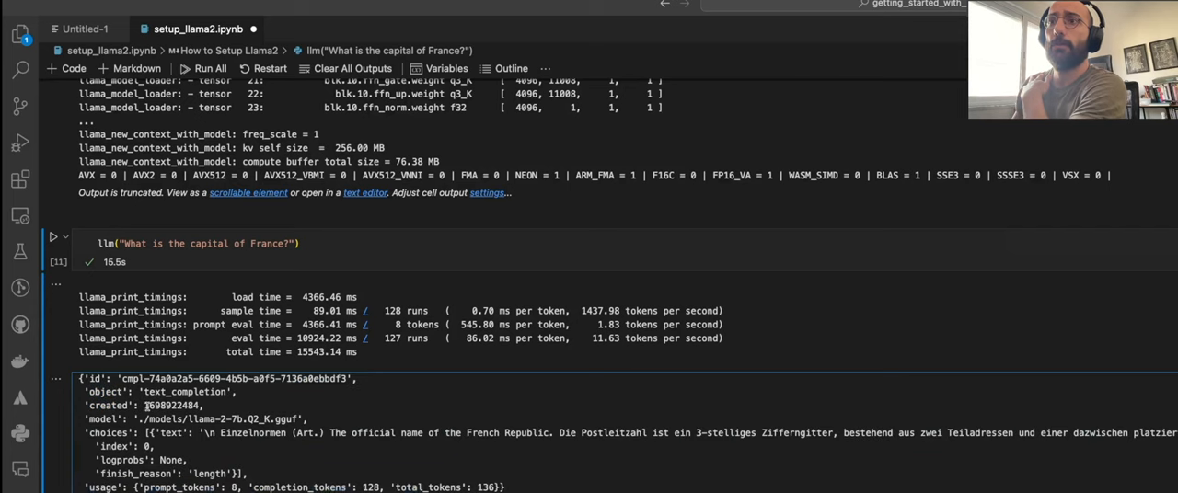
double_click(173, 405)
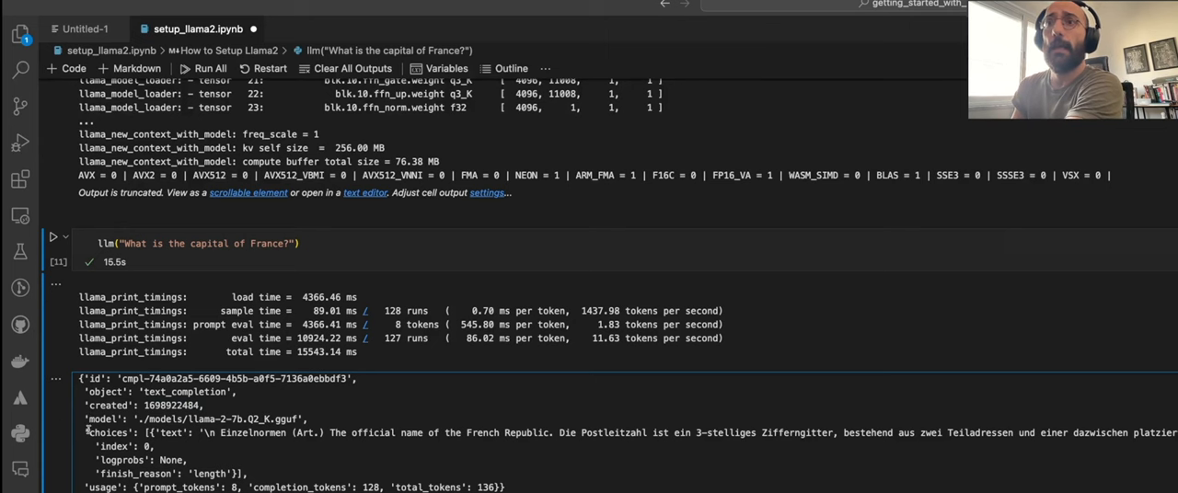
double_click(109, 432)
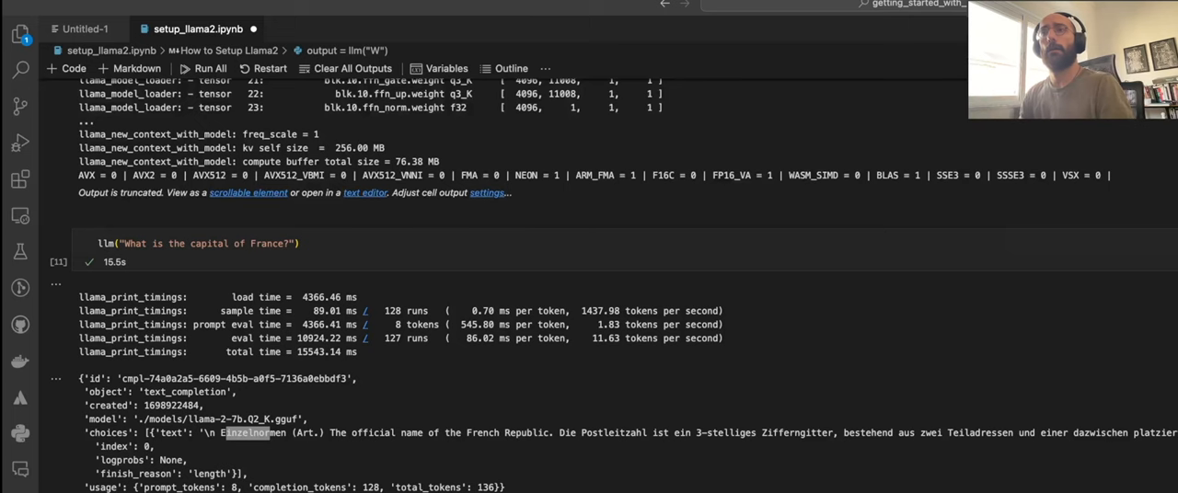
- Write the 'Tell me a joke about machine learning' prompt stored as output
type("Tell me a joke about machine learning")
type("output[\"choices\"][0][\"text\"]")
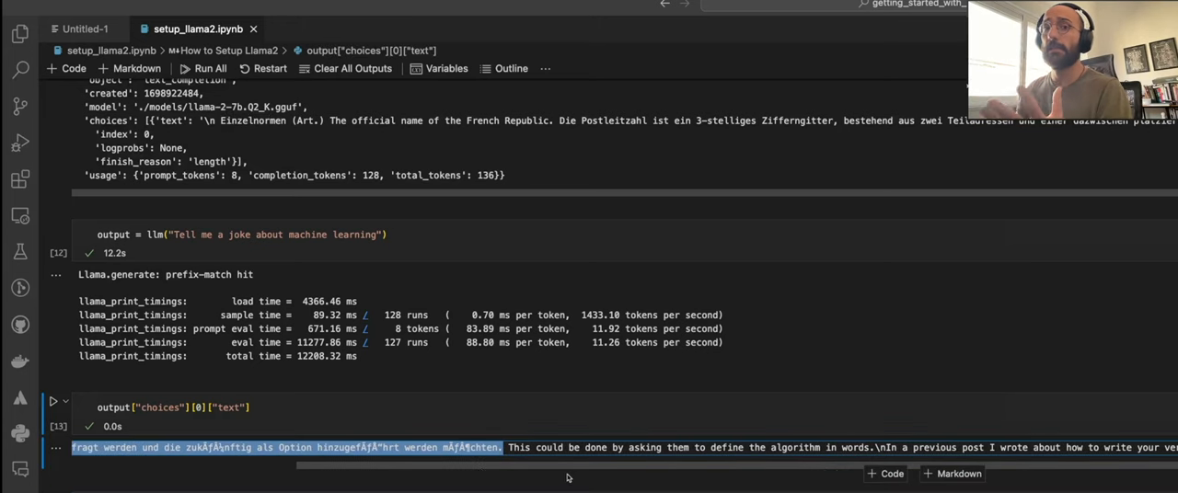
mouse_move(548, 482)
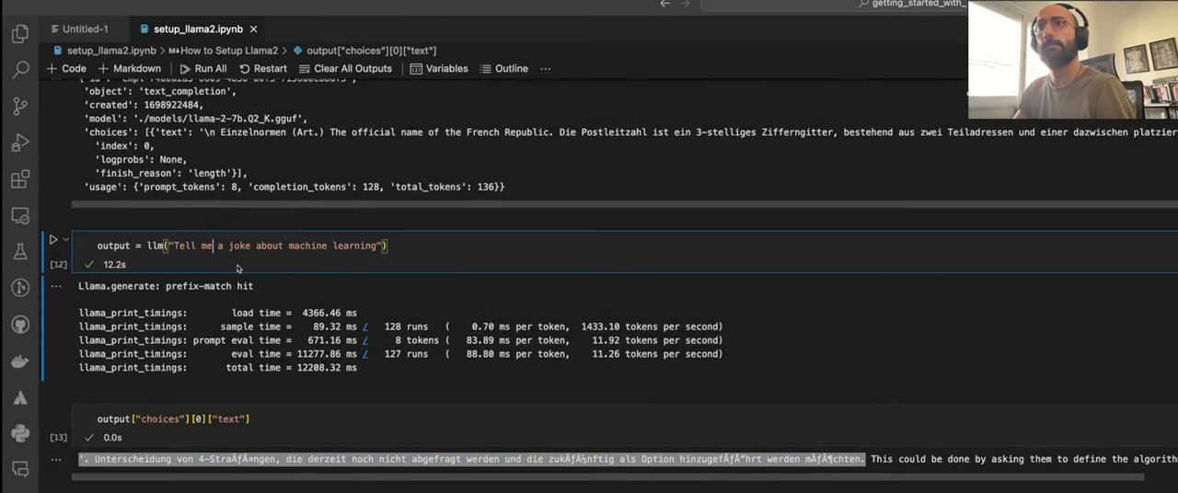
- Edit the prompt to 'What is 10 + 10?' and extract output["choices"][0]["text"]
double_click(112, 246)
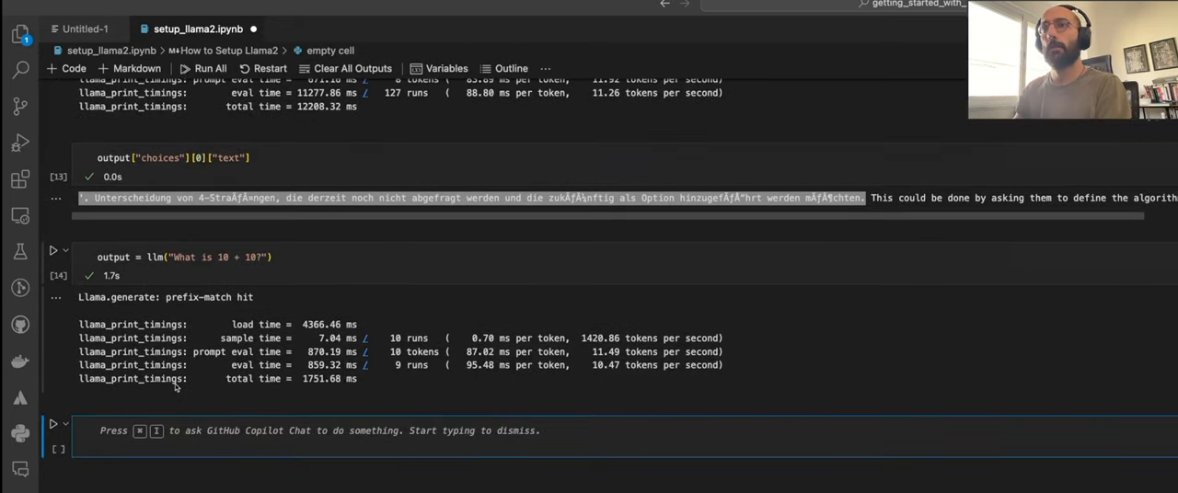
type("output[\"choices")
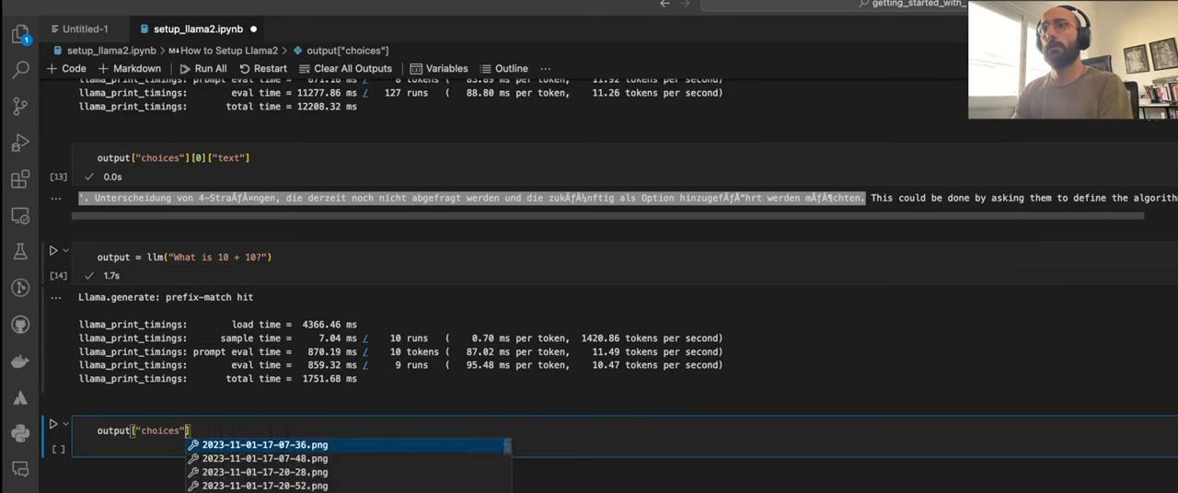
type("[0][\"text\"]")
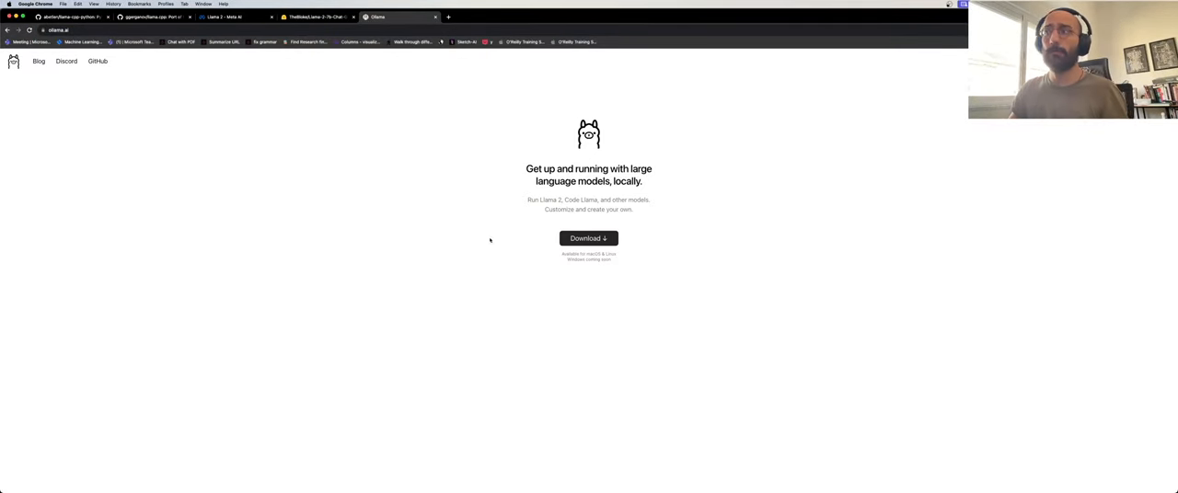
mouse_move(449, 166)
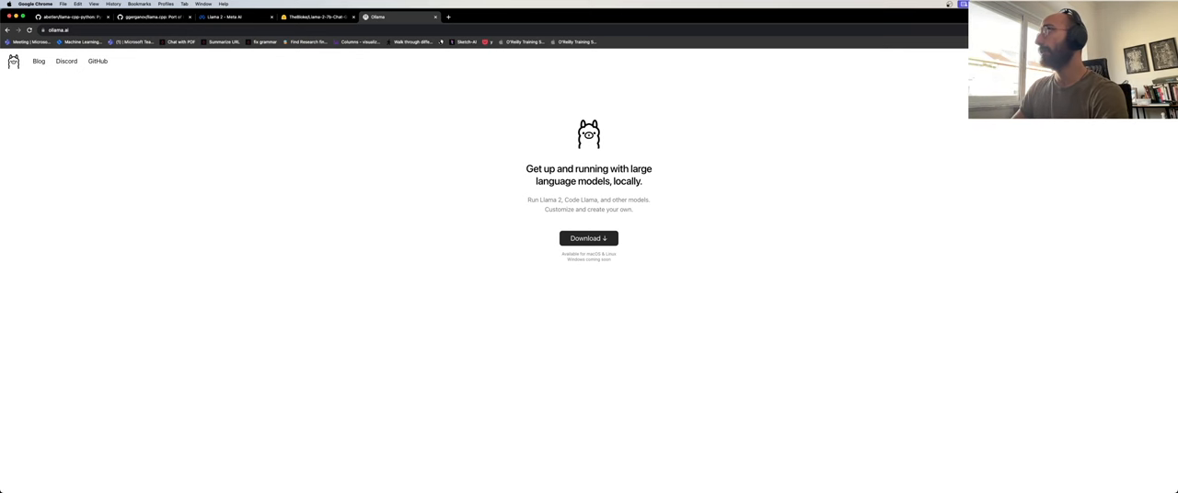
- Open Ollama's macOS download page, then switch over to the terminal
left_click(589, 240)
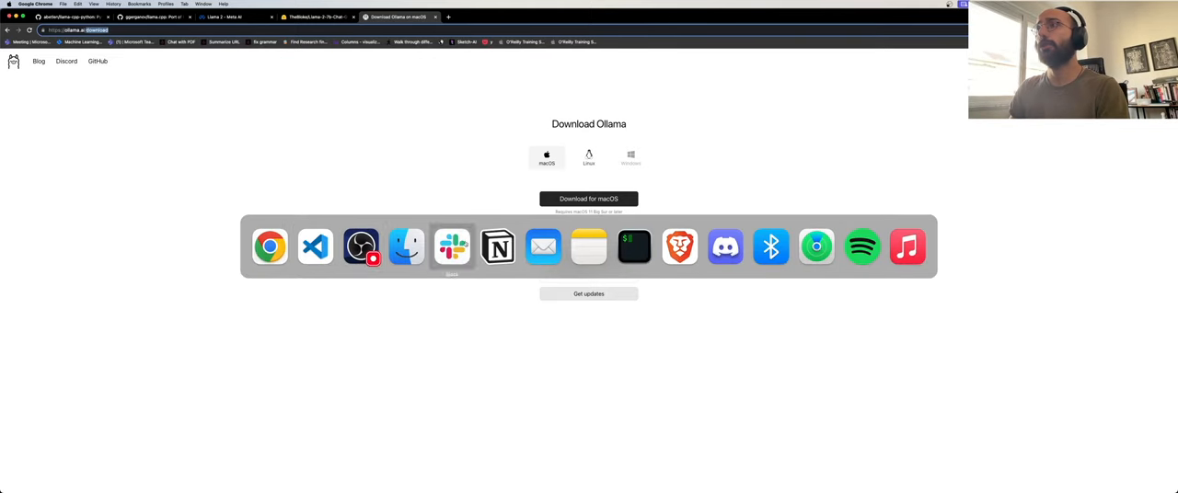
left_click(633, 247)
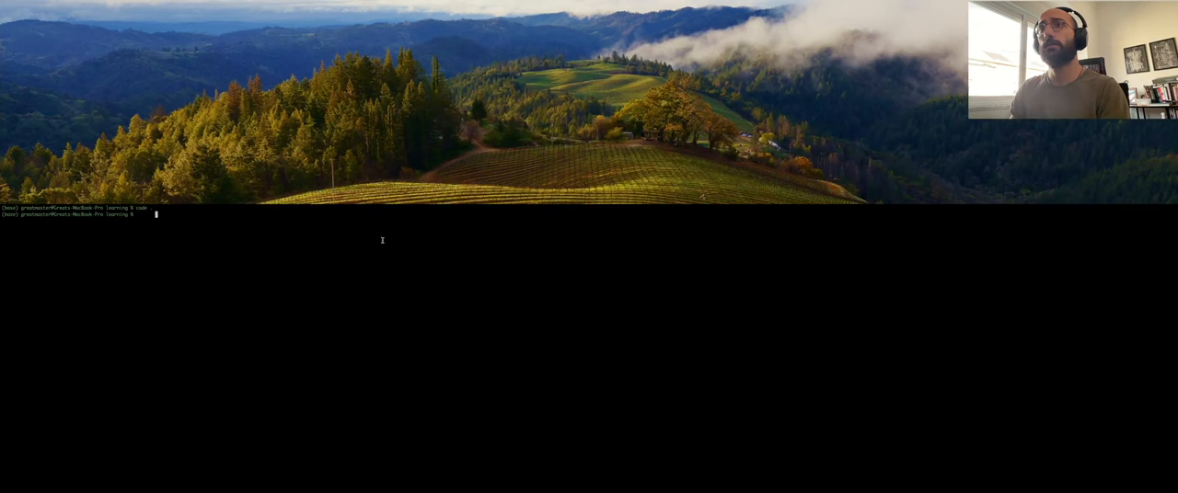
mouse_move(320, 240)
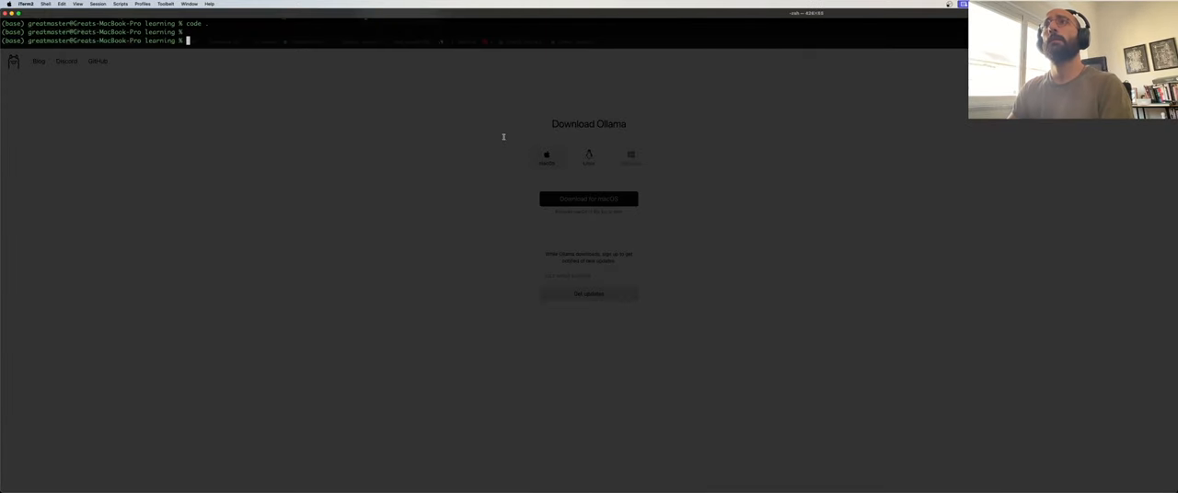
- Run 'ollama run llama2', ask 'What is the capital of Canada?', then exit with Ctrl+D
type("ollama run l")
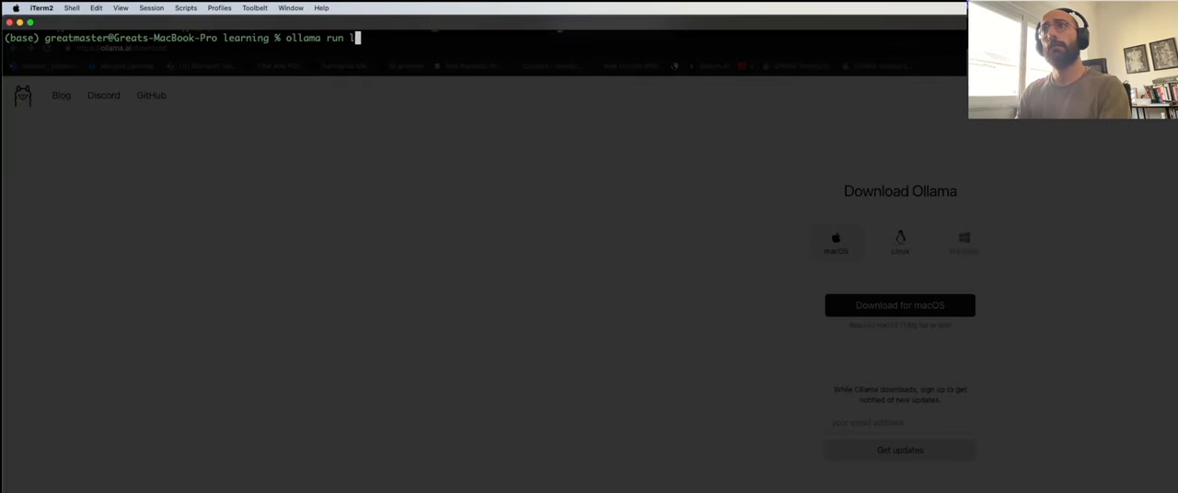
type("lama2")
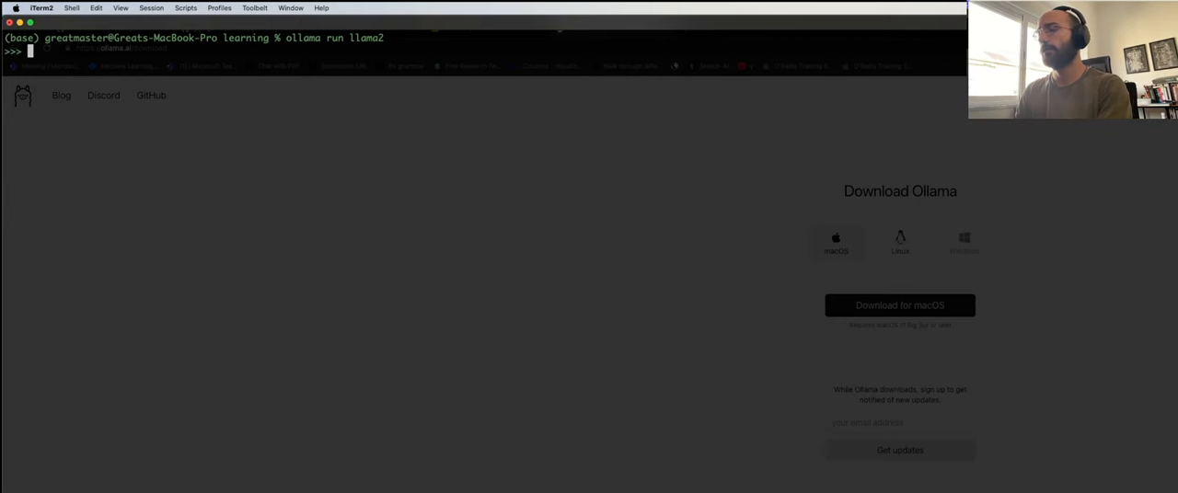
type("What is the capital of")
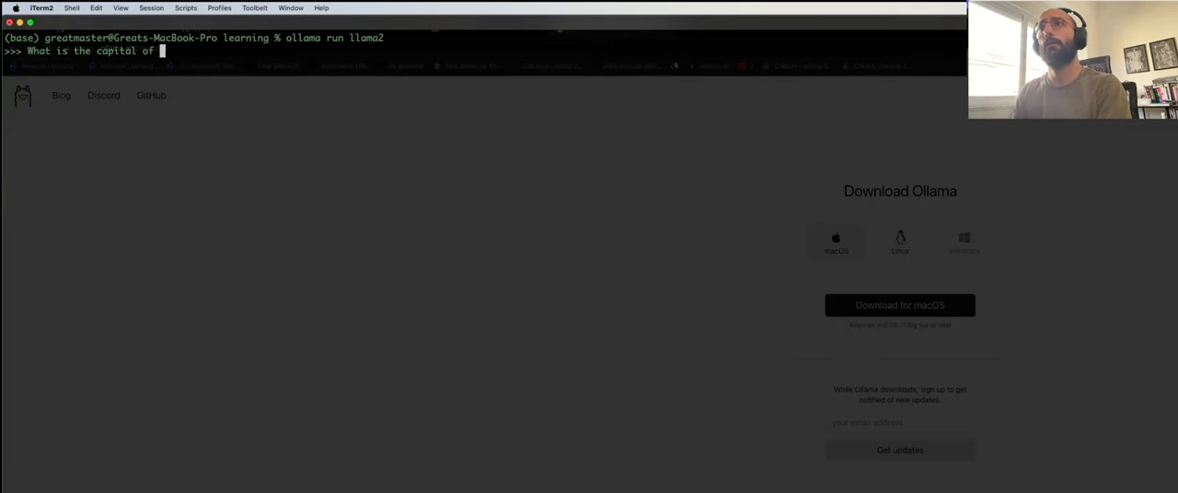
type("Canada?")
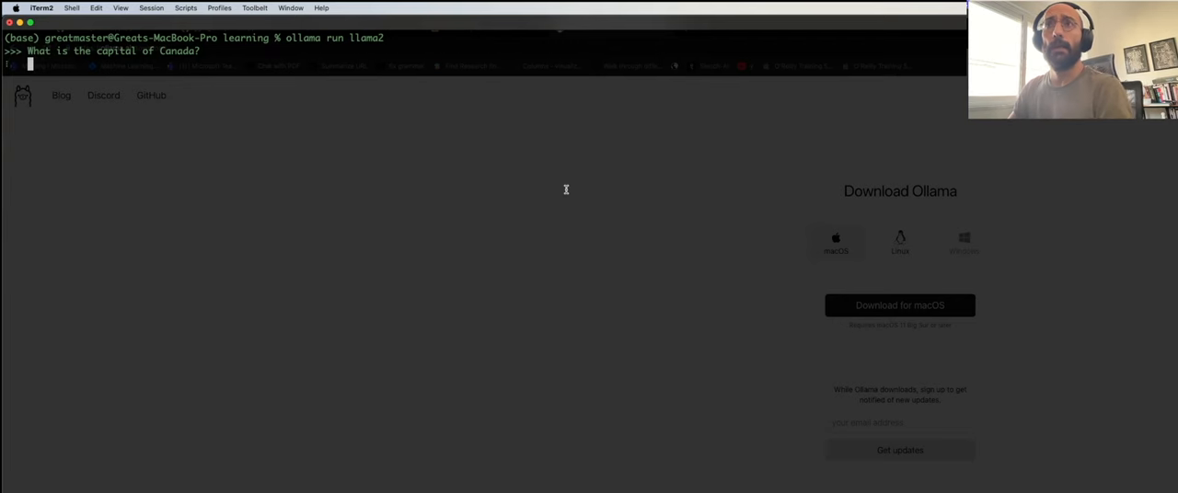
mouse_move(177, 84)
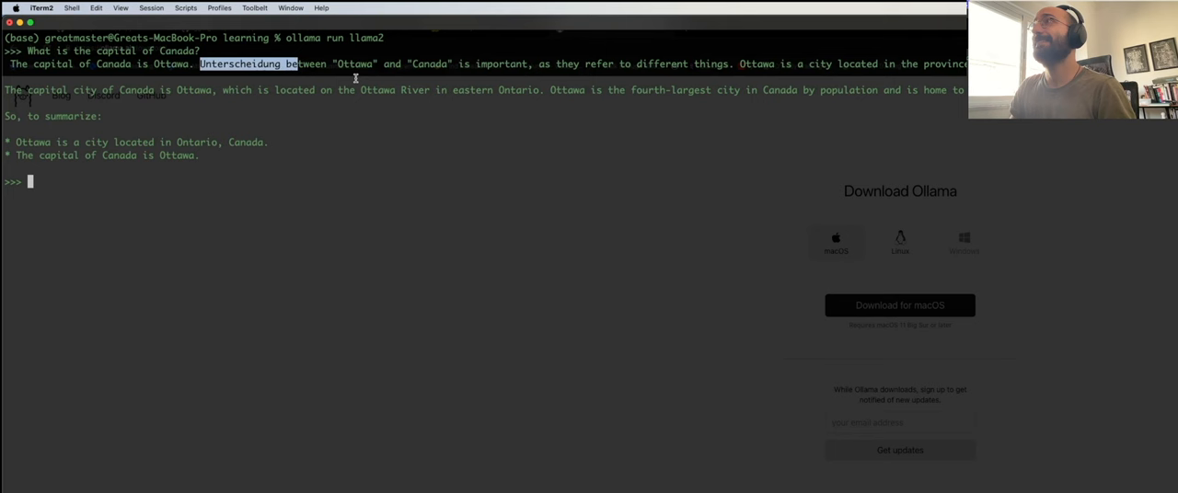
mouse_move(195, 267)
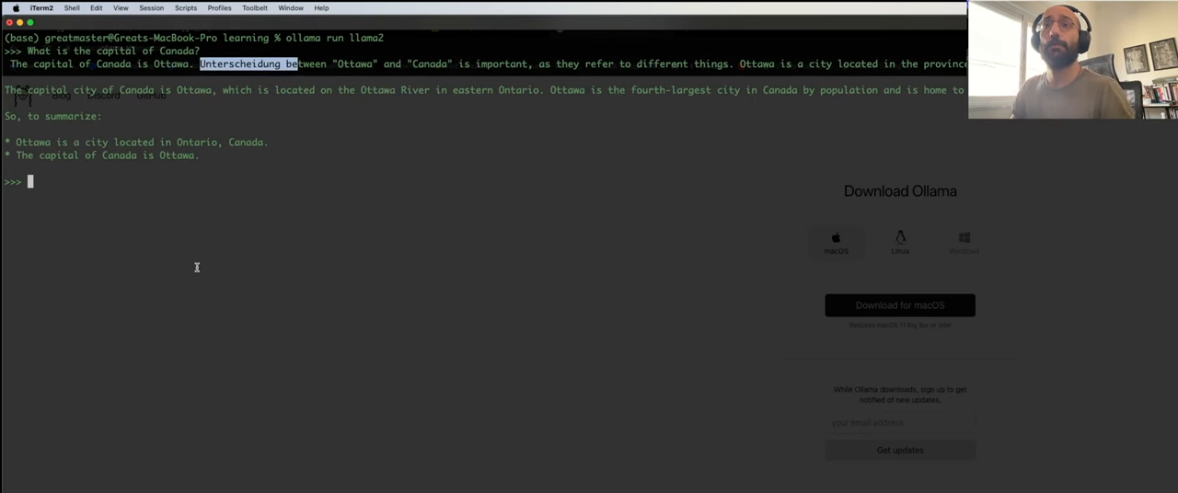
key("ctrl+d")
type("ollama -h")
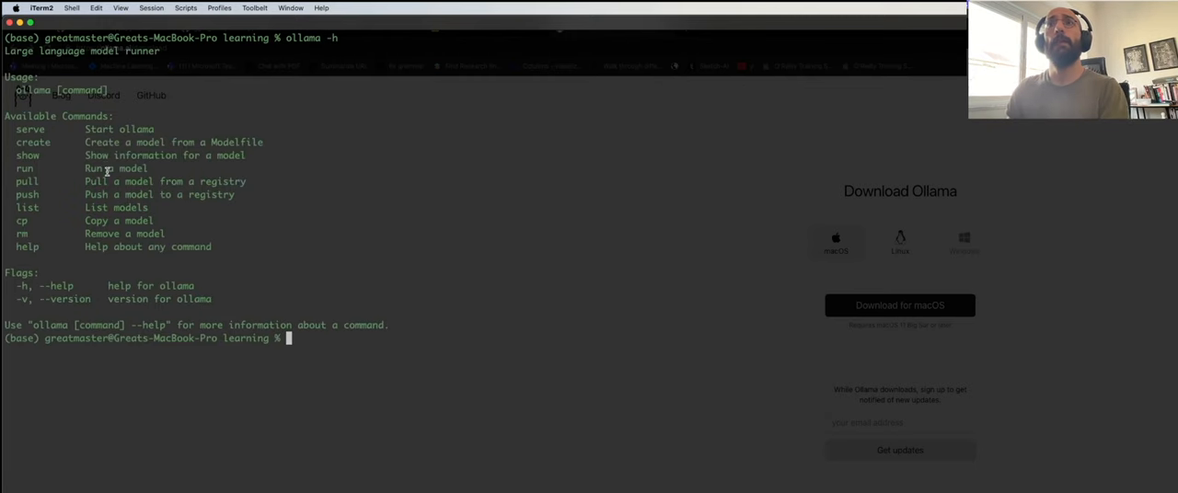
- Mark the create command in Ollama's help listing and begin a new command
double_click(27, 129)
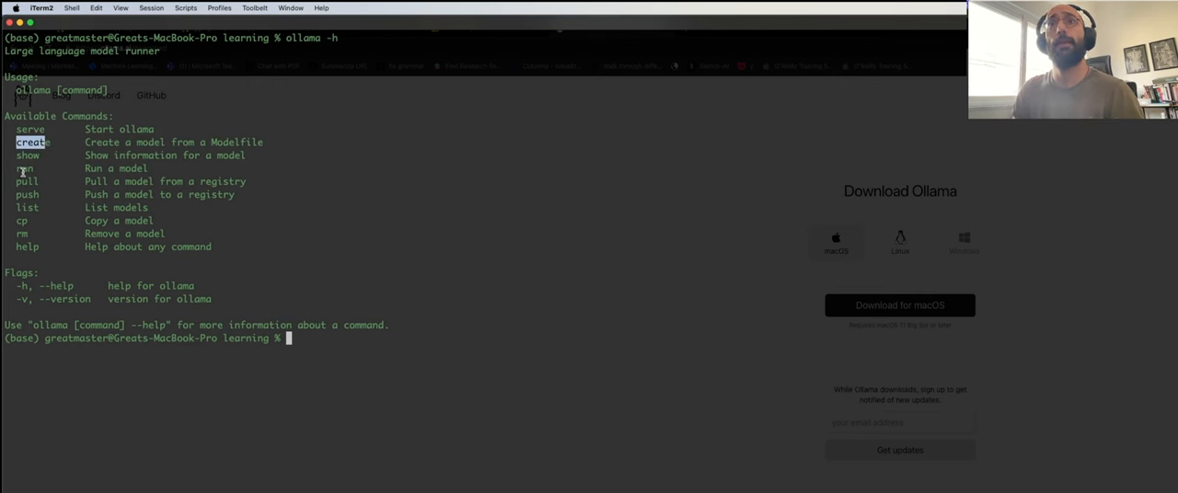
type("o")
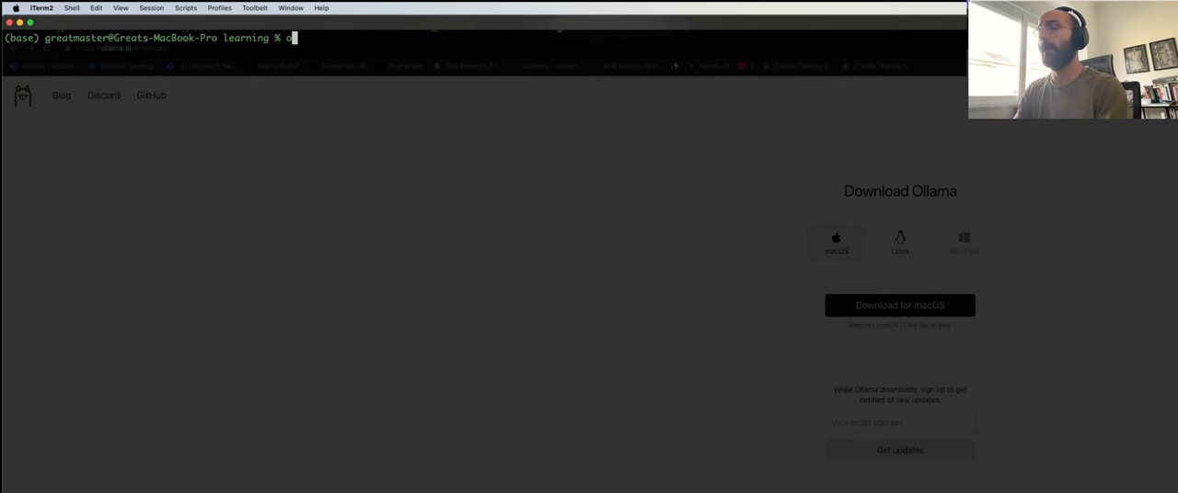
- Run `ollama run mistral`, ask which machine learning framework is best, then clear the terminal
type("llama run")
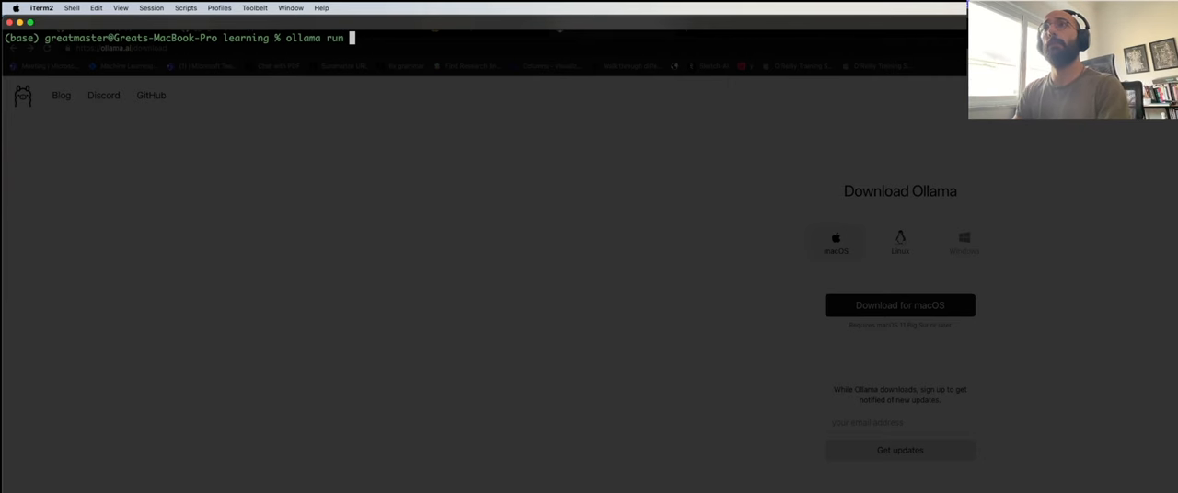
type("mistral")
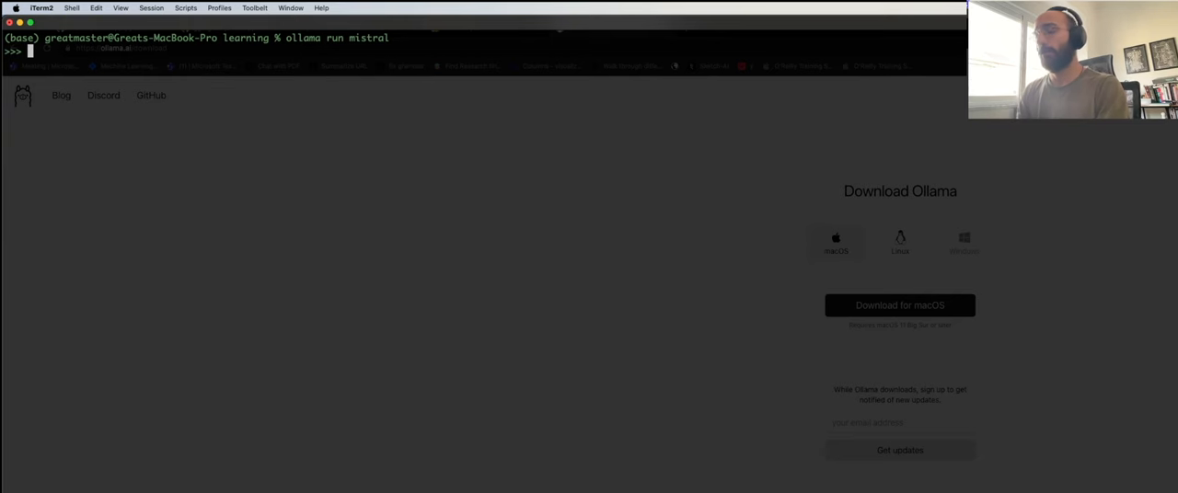
type("What is the")
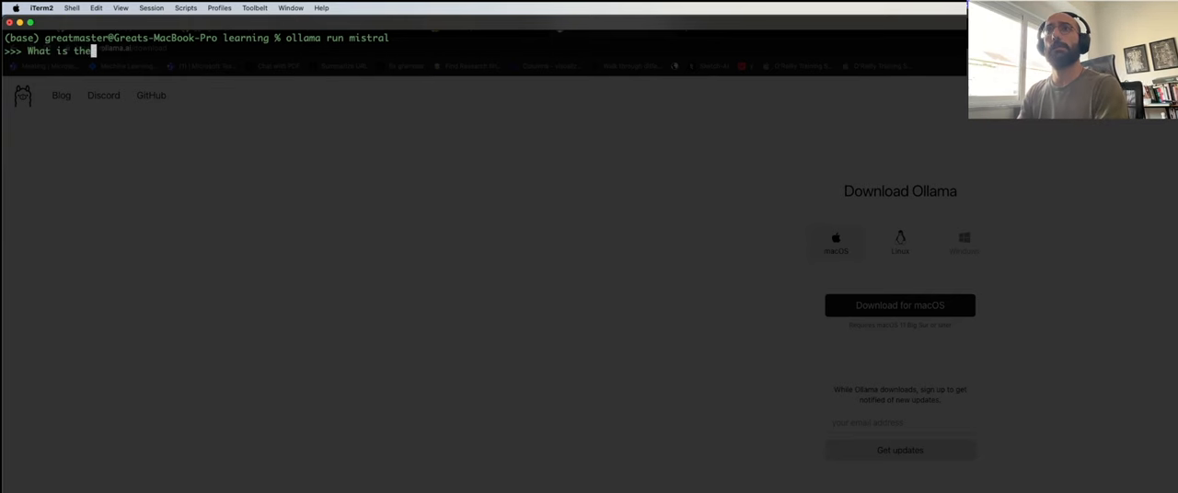
type("best fram")
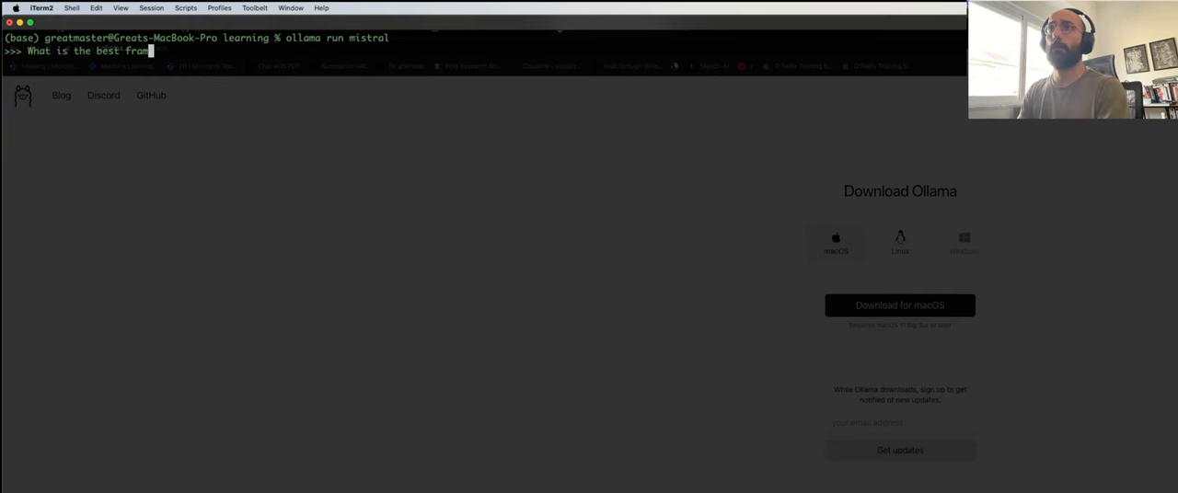
type("work to program in machine learning?")
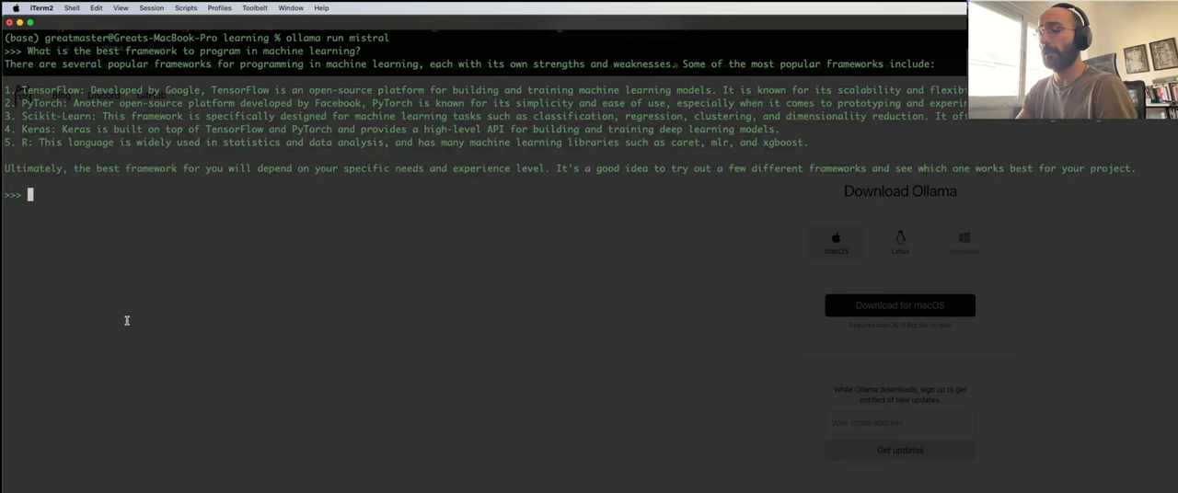
type("clear")
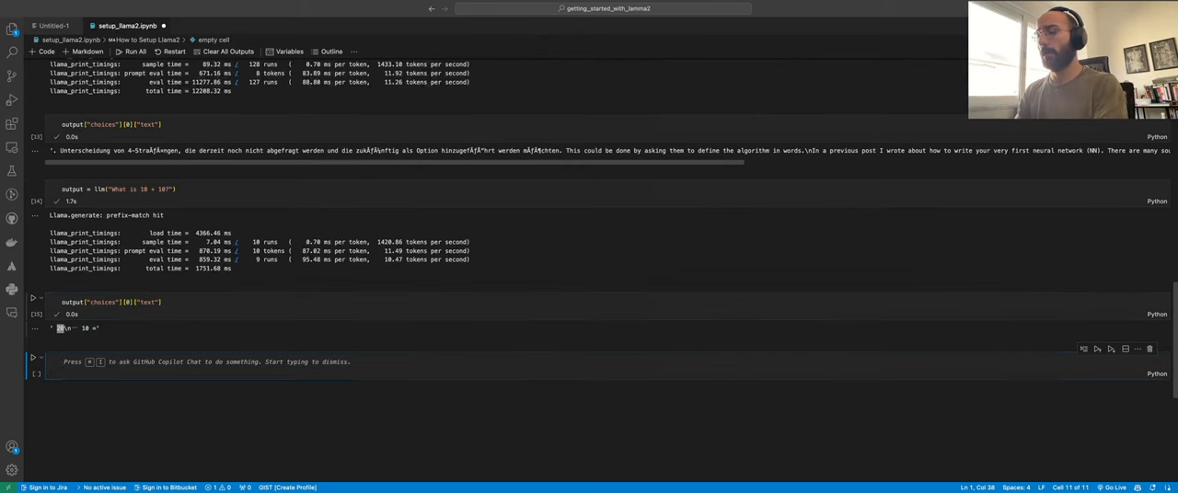
- Write a '# References' cell with the four download links and a '# Set up Ollama with Langchain' heading
type("# References")
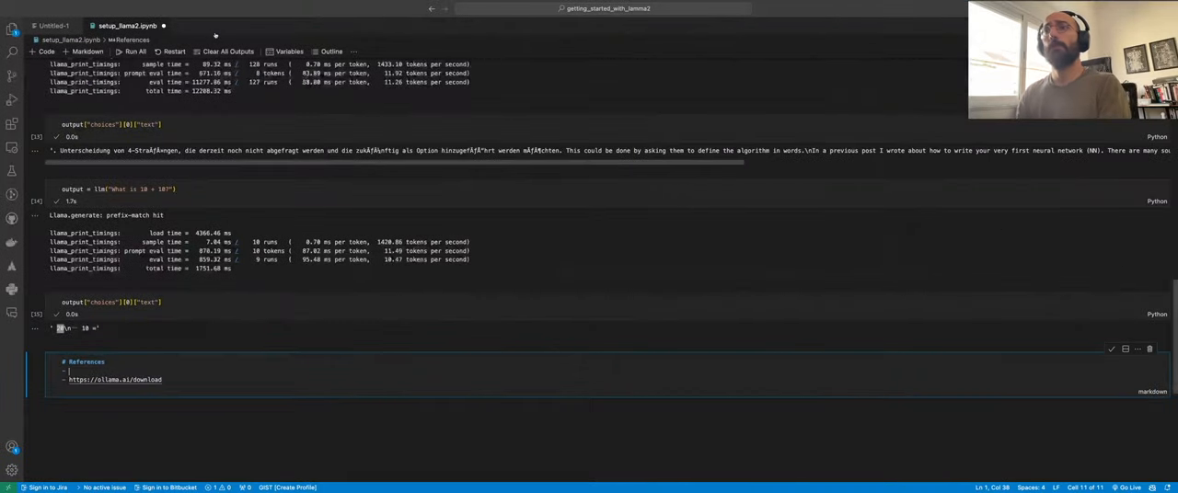
type("https://ai.meta.com/llama/")
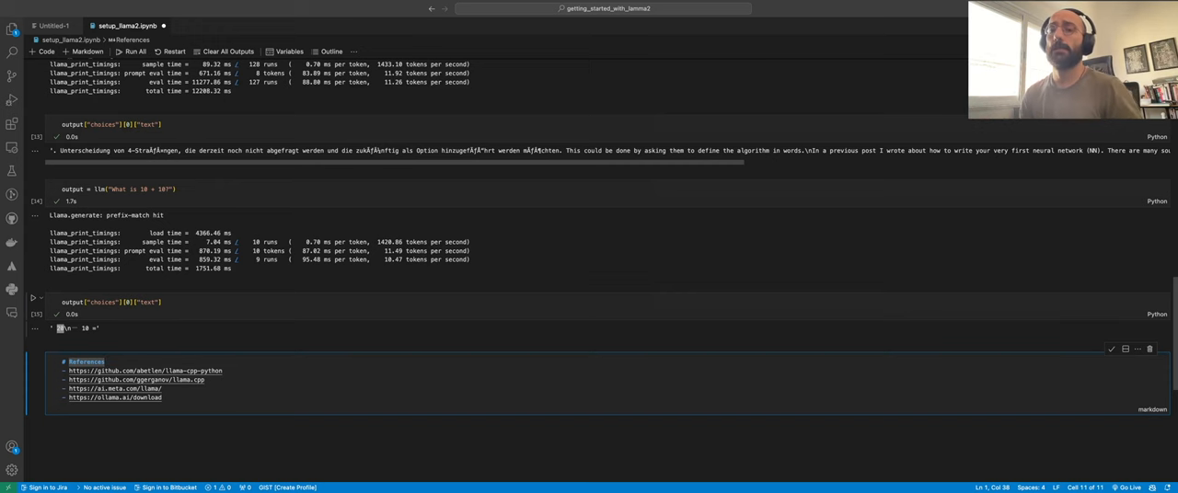
mouse_move(232, 326)
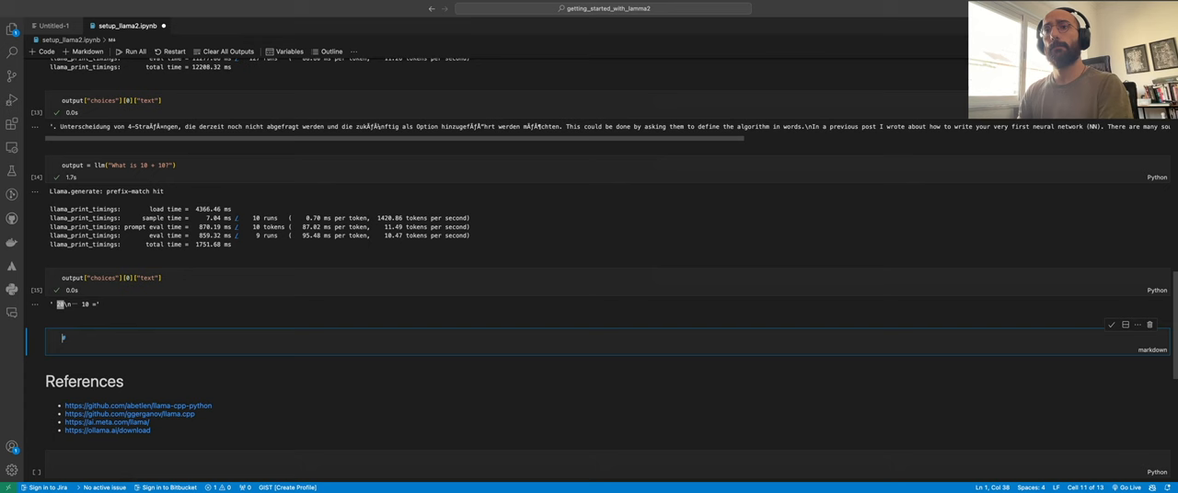
type("# Set u")
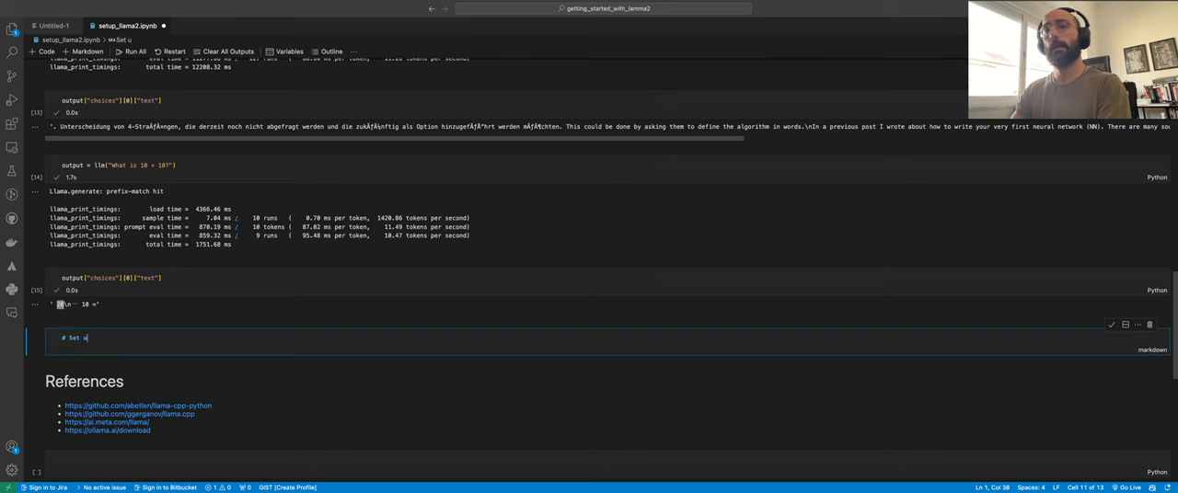
type("Ollama with L")
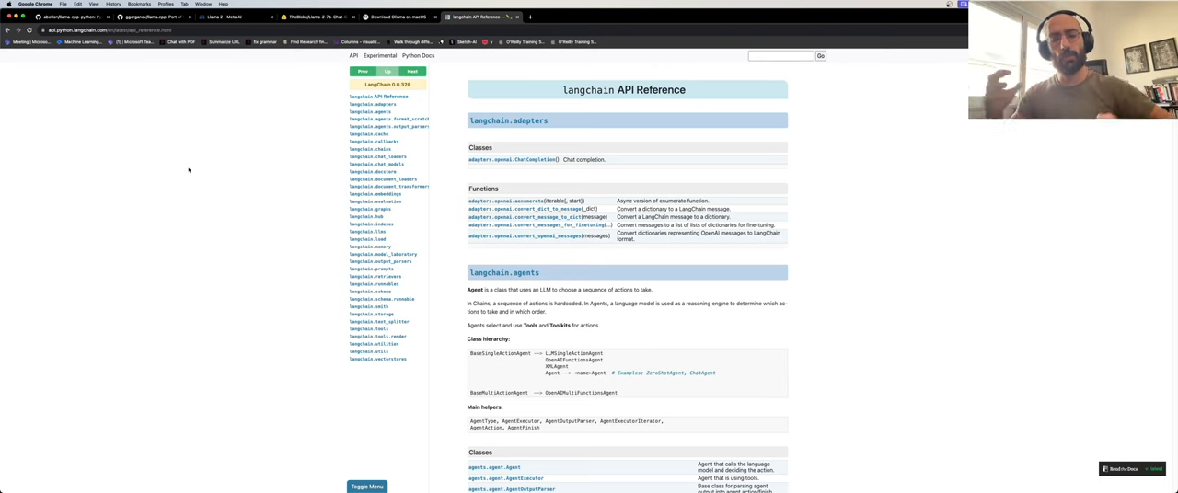
mouse_move(247, 144)
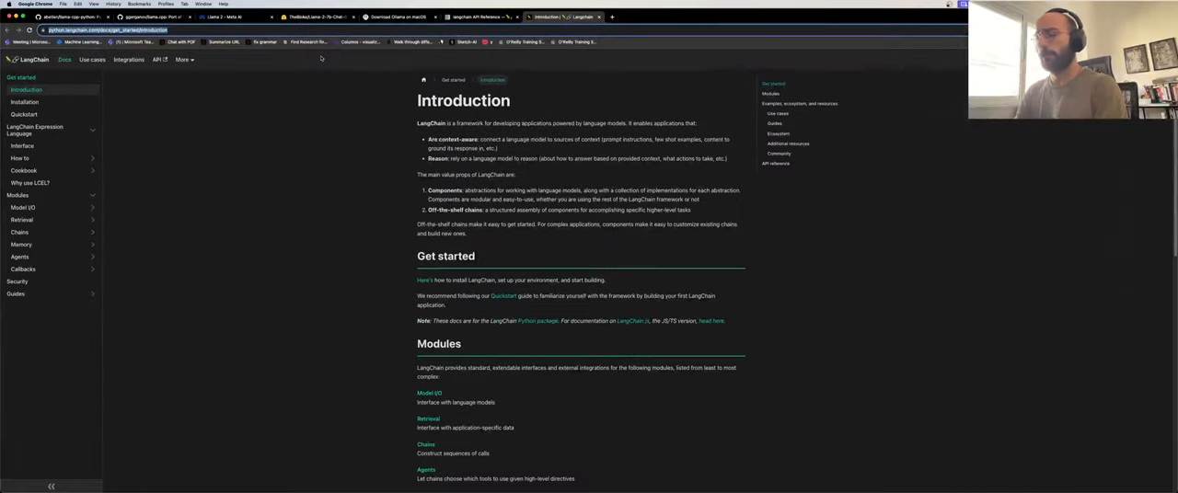
- Search 'chatollama langchain', open the ChatOllama API reference, and return to the notebook
type("chatolama langchain")
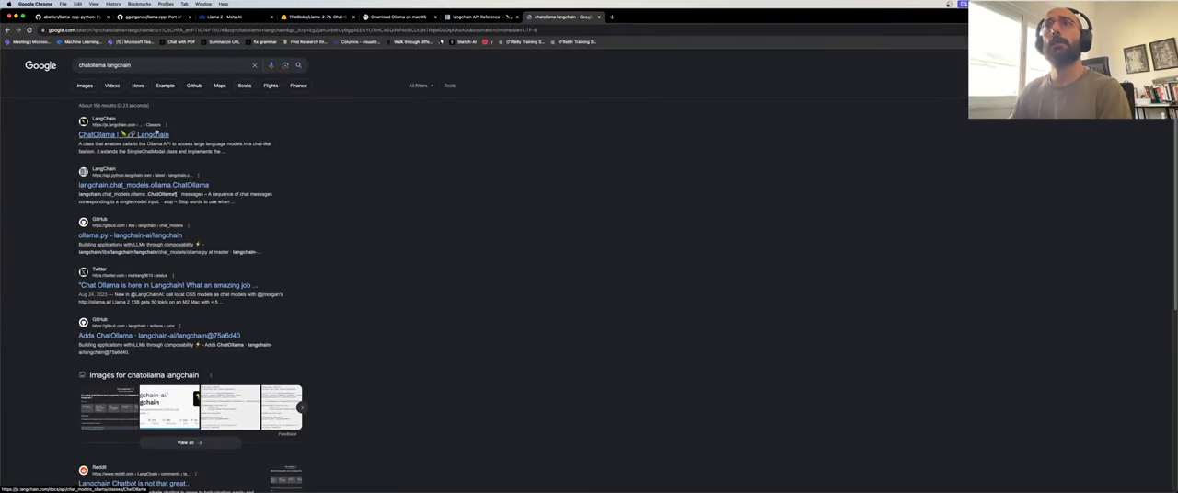
left_click(124, 134)
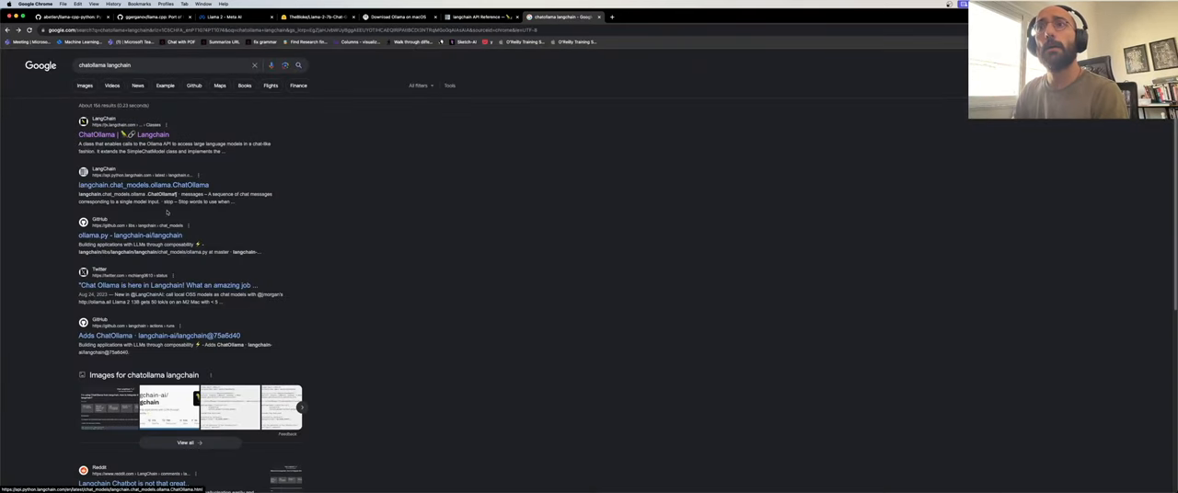
left_click(143, 184)
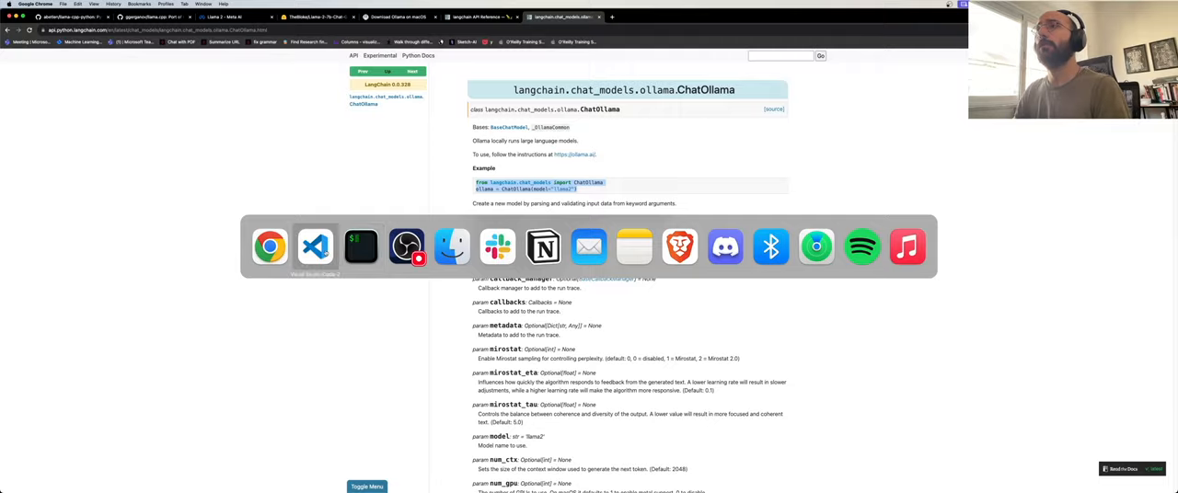
left_click(315, 246)
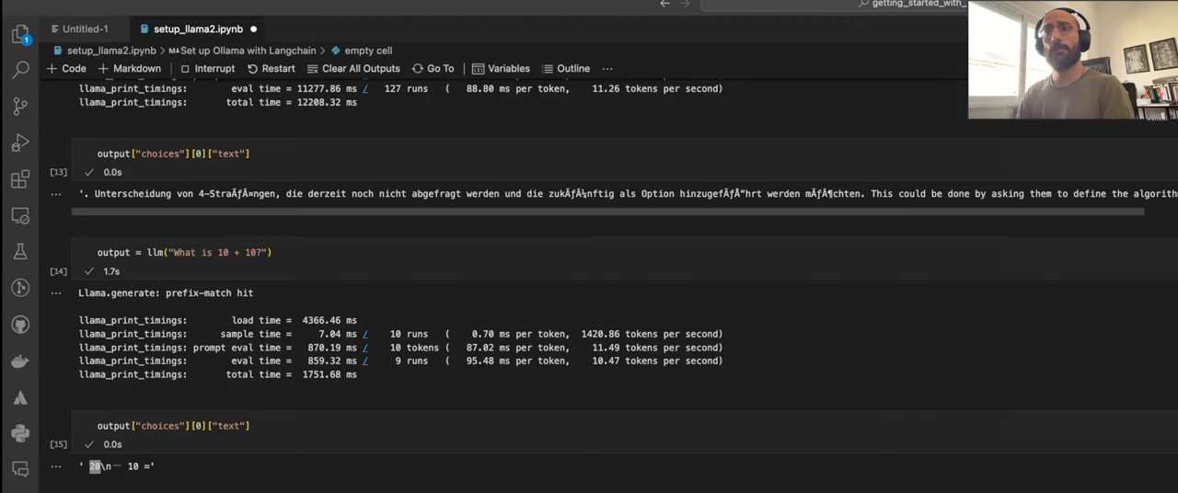
- Build ChatOllama for llama2 and run predict('What is the best programming language?')
scroll("down", 3)
type("ollama(")
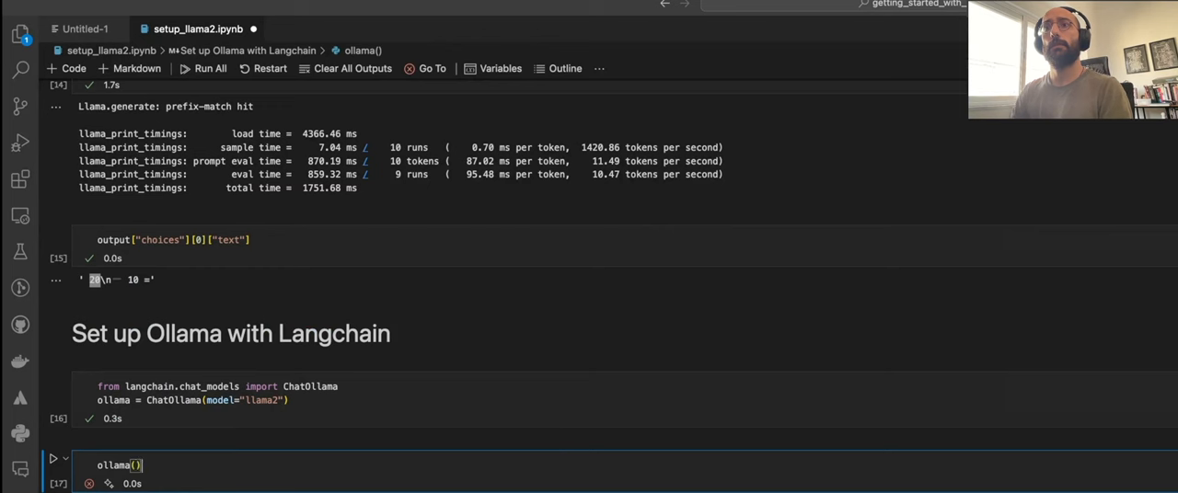
type(".pre")
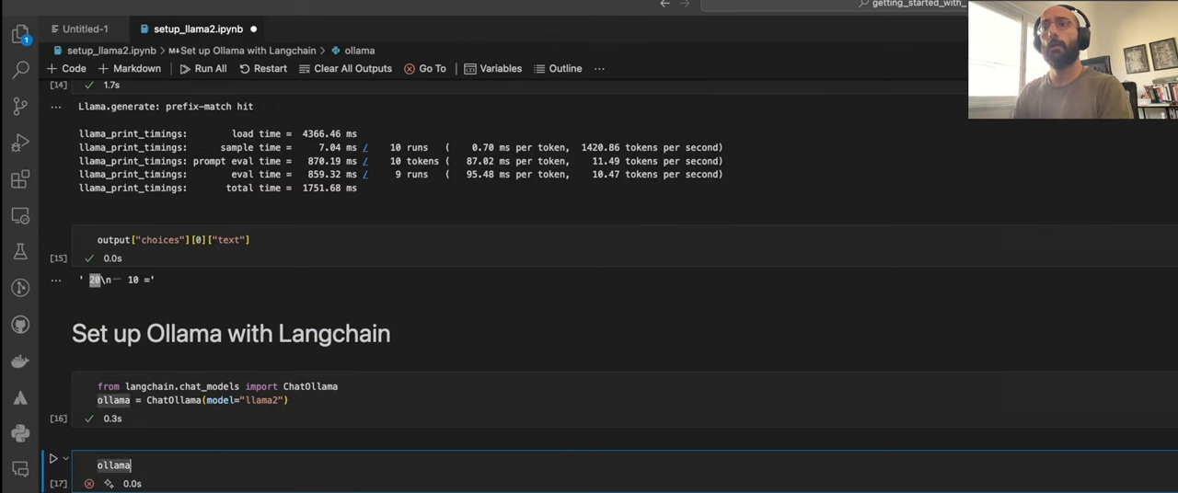
type(".predict(\"\")")
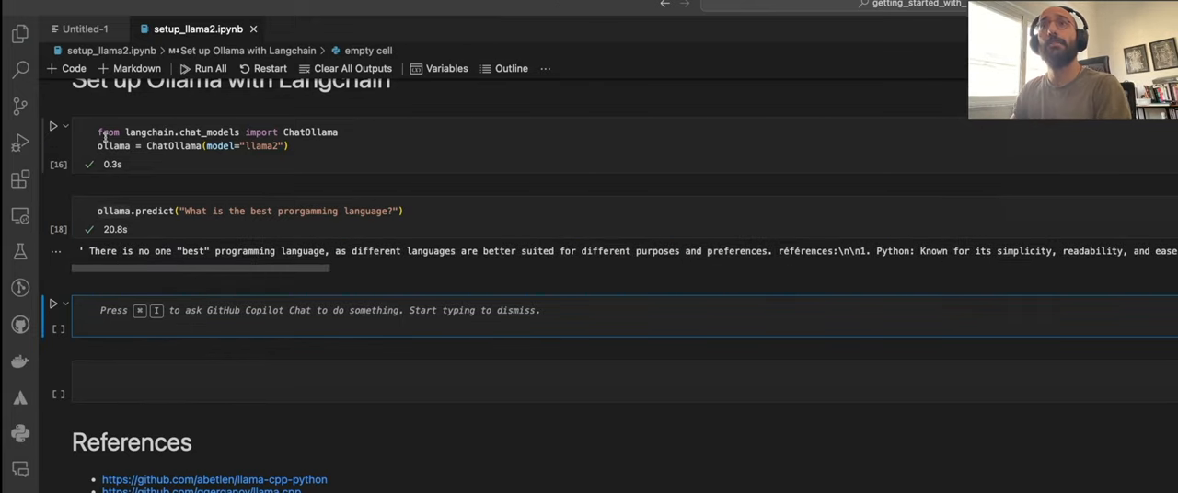
left_click(248, 209)
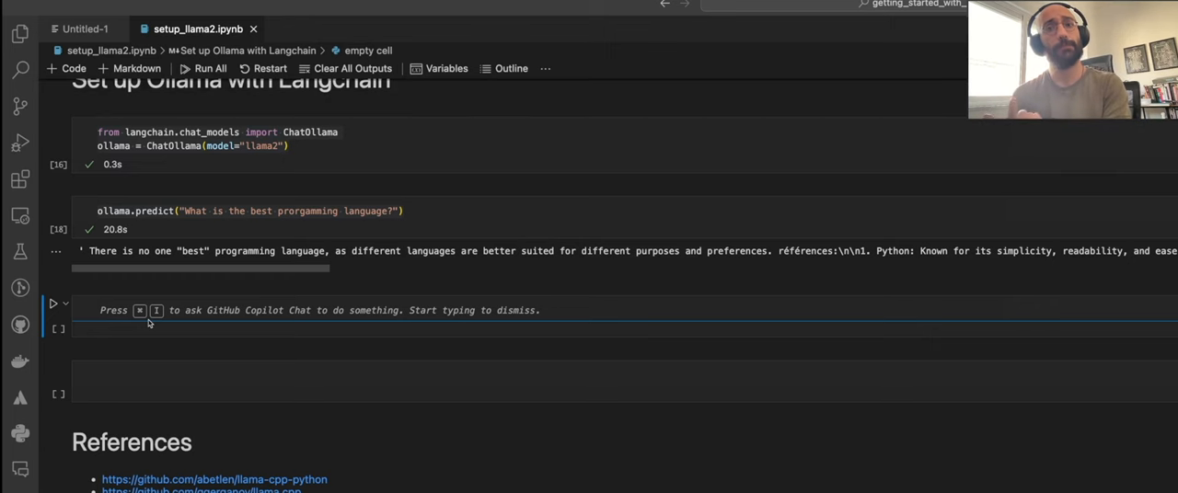
mouse_move(256, 276)
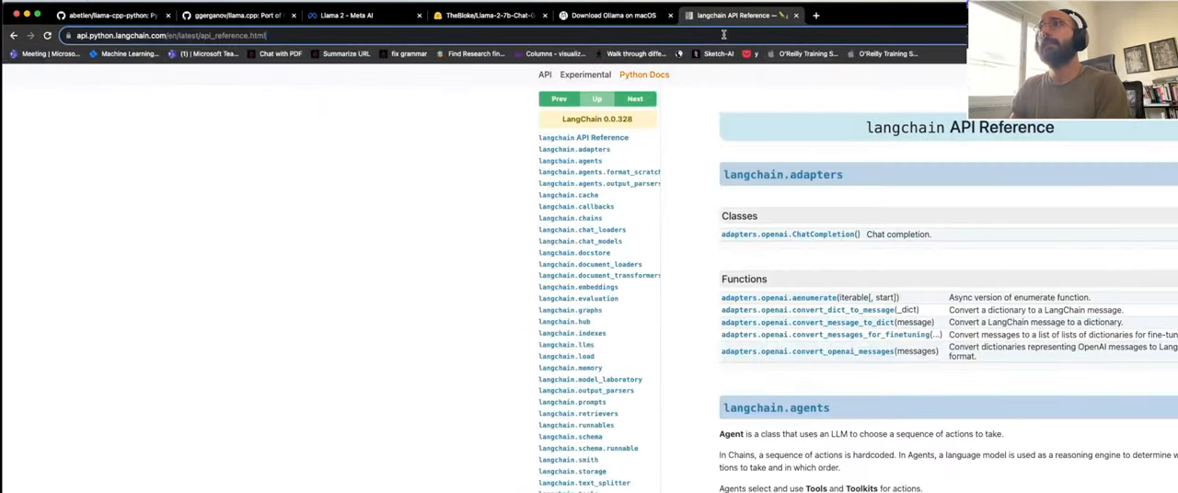
- Review the Llama-2-7b-Chat-GGUF and Ollama download tabs, then return to the notebook
left_click(488, 15)
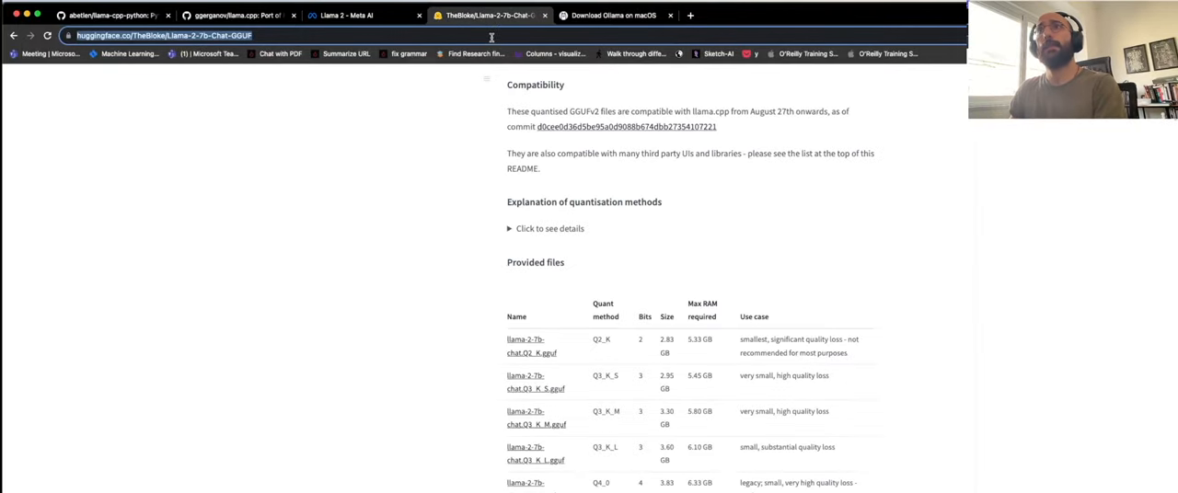
left_click(488, 15)
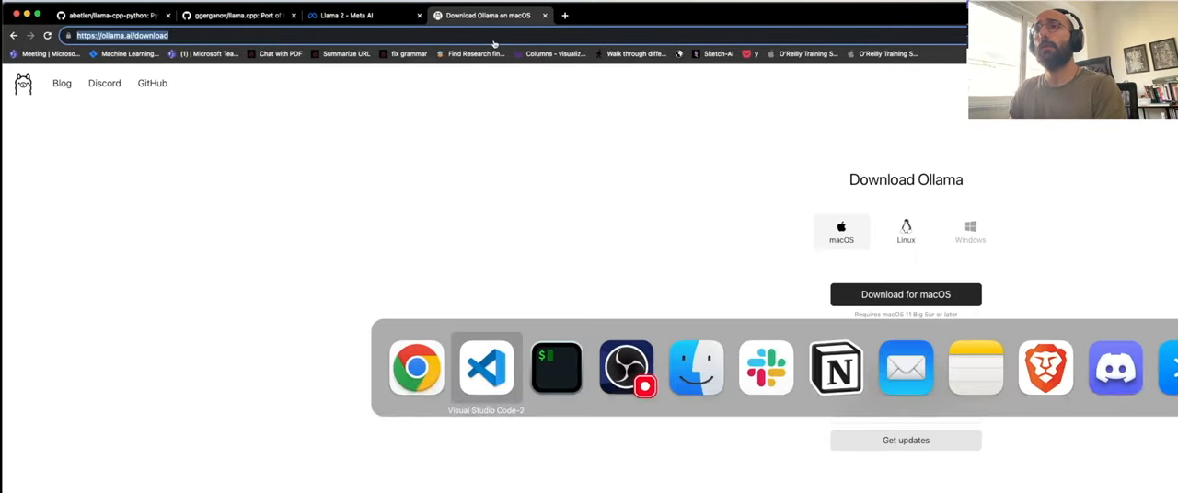
left_click(486, 368)
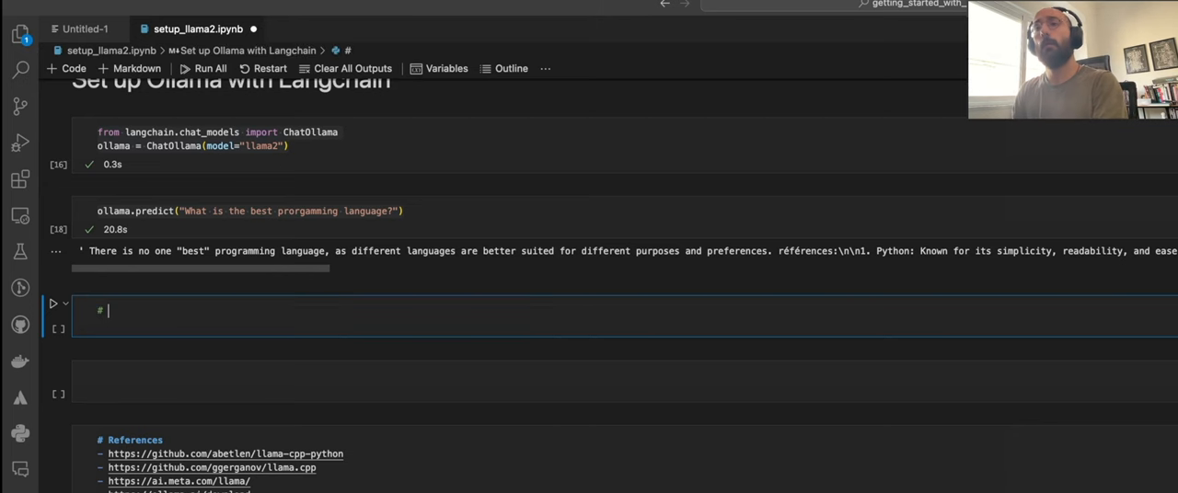
- Add the GGUF link to References, open hugging_face_llama2.ipynb and its Llama2-70B chat demo link
type("Setup")
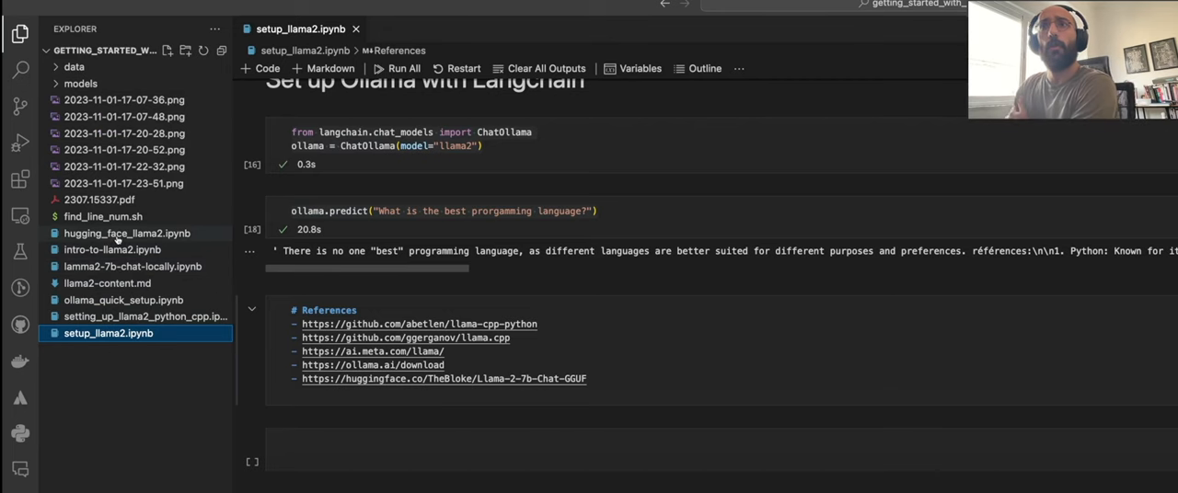
left_click(127, 232)
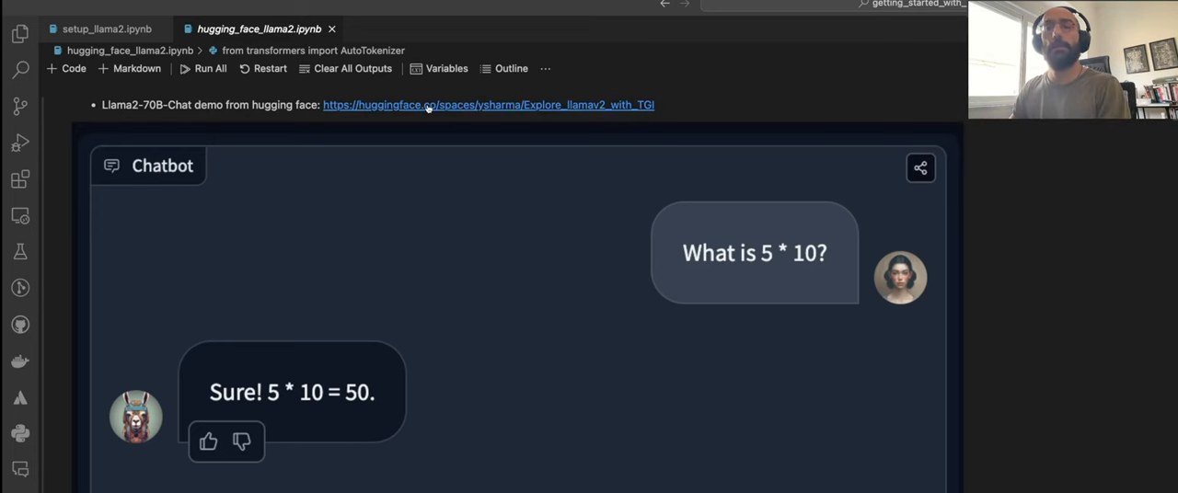
left_click(488, 103)
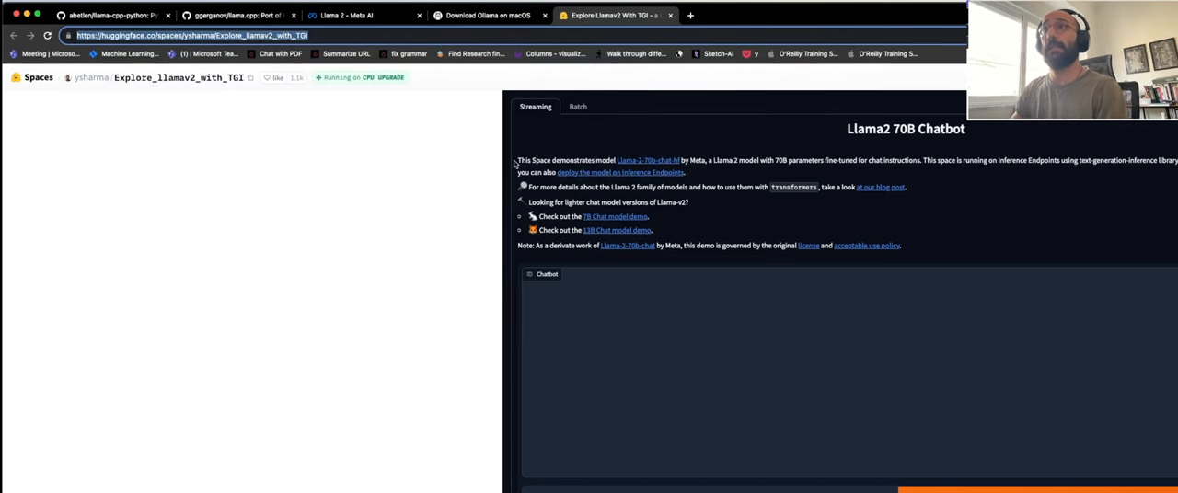
mouse_move(863, 148)
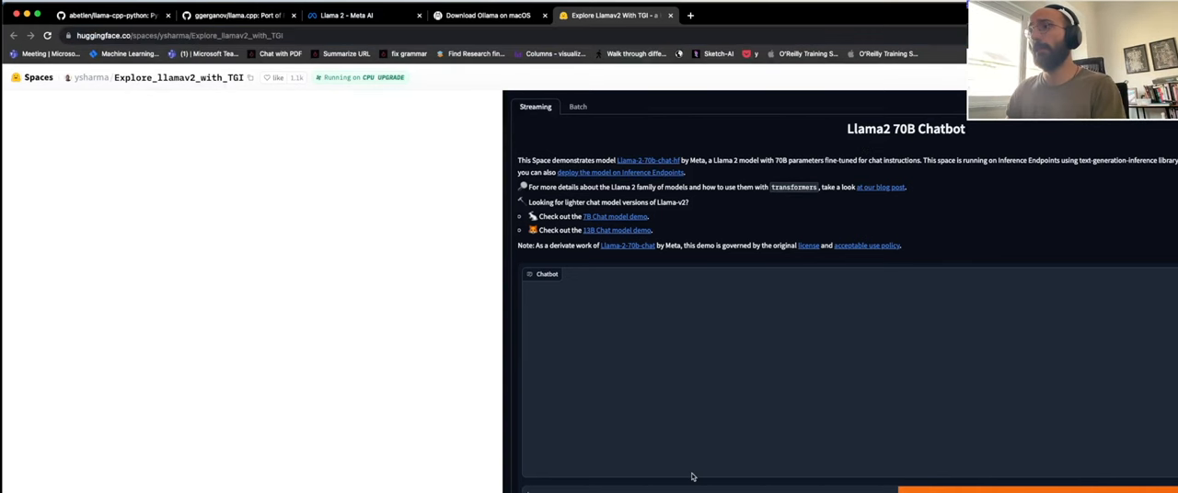
- Submit a prompt to the Llama2 70B Chatbot Space, get the NumPy plotting answer, and return to VS Code
left_click(184, 35)
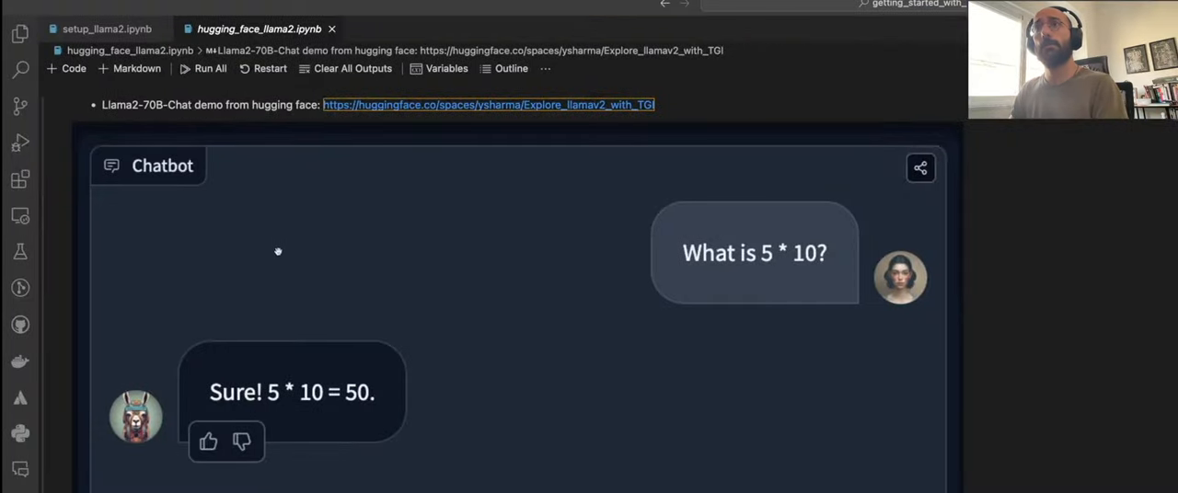
left_click(101, 30)
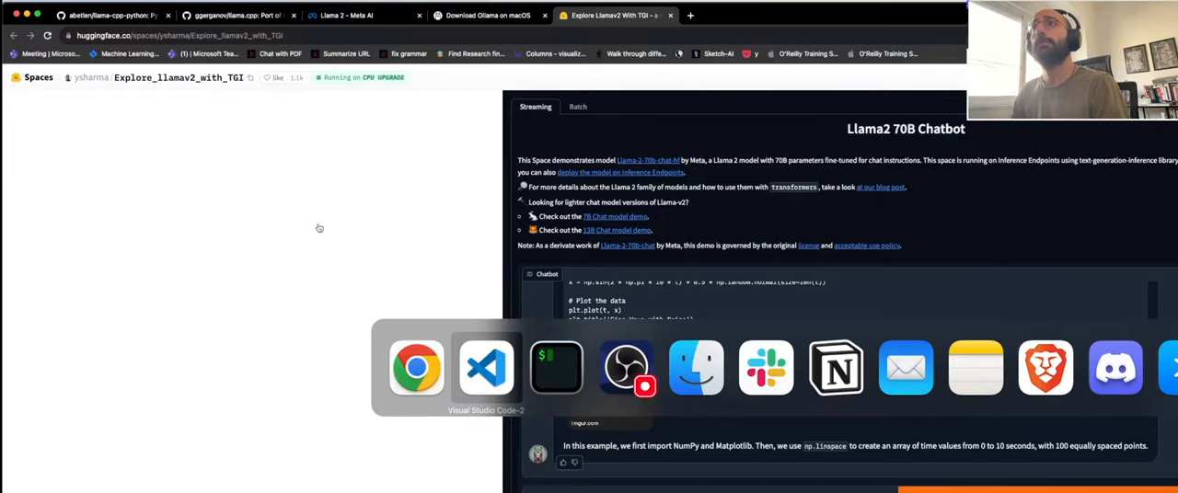
left_click(486, 368)
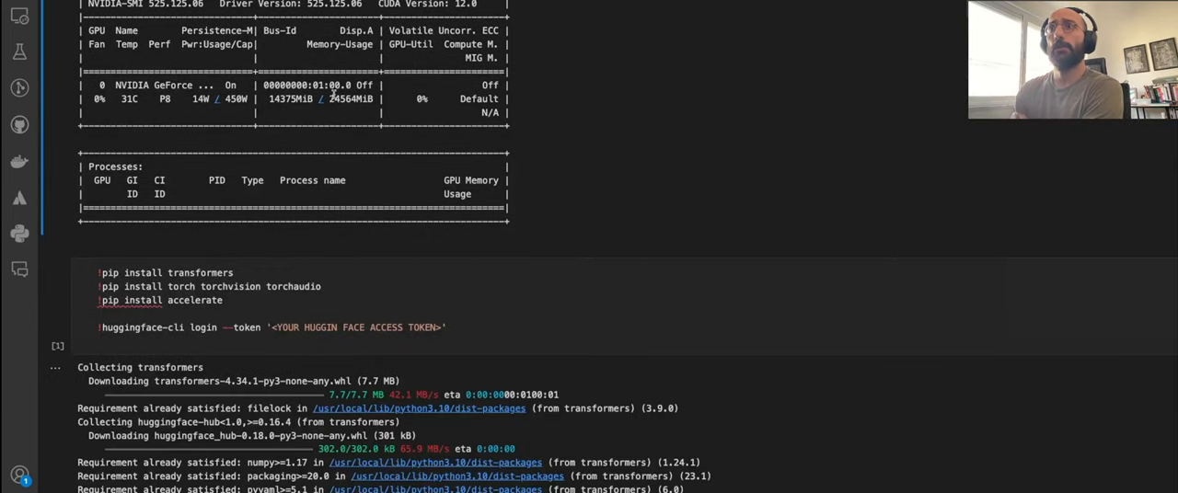
double_click(335, 100)
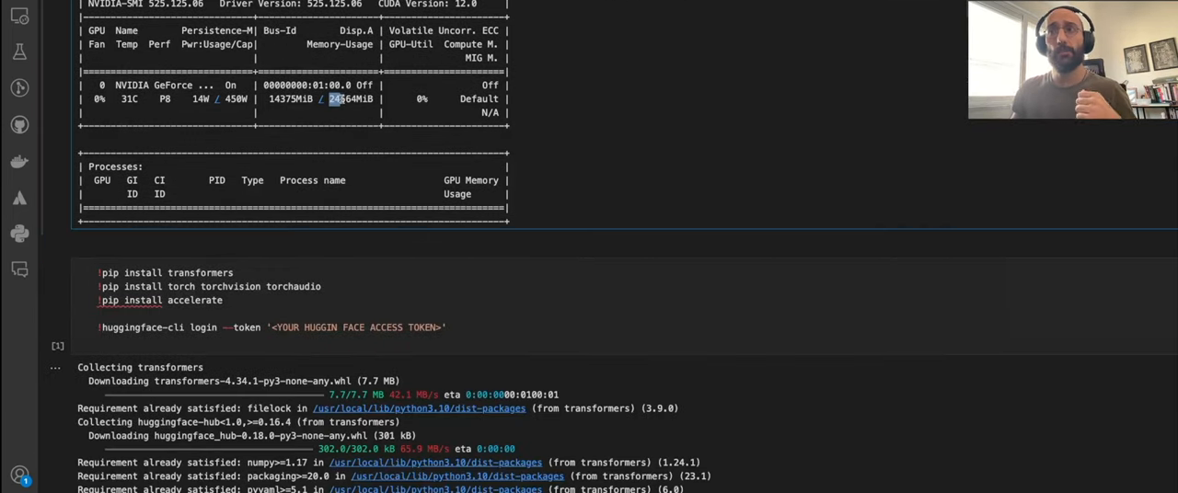
double_click(350, 100)
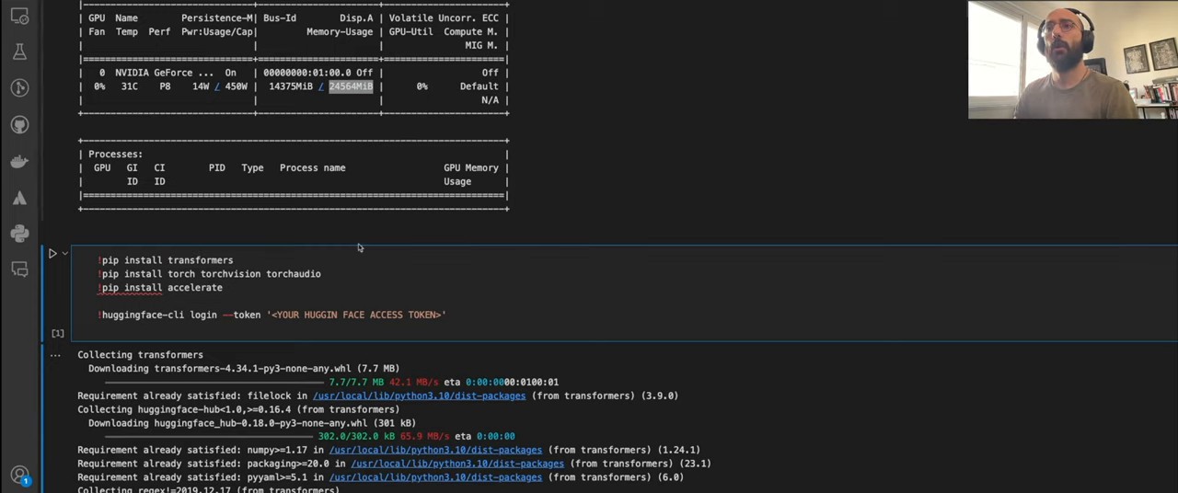
scroll("down", 3)
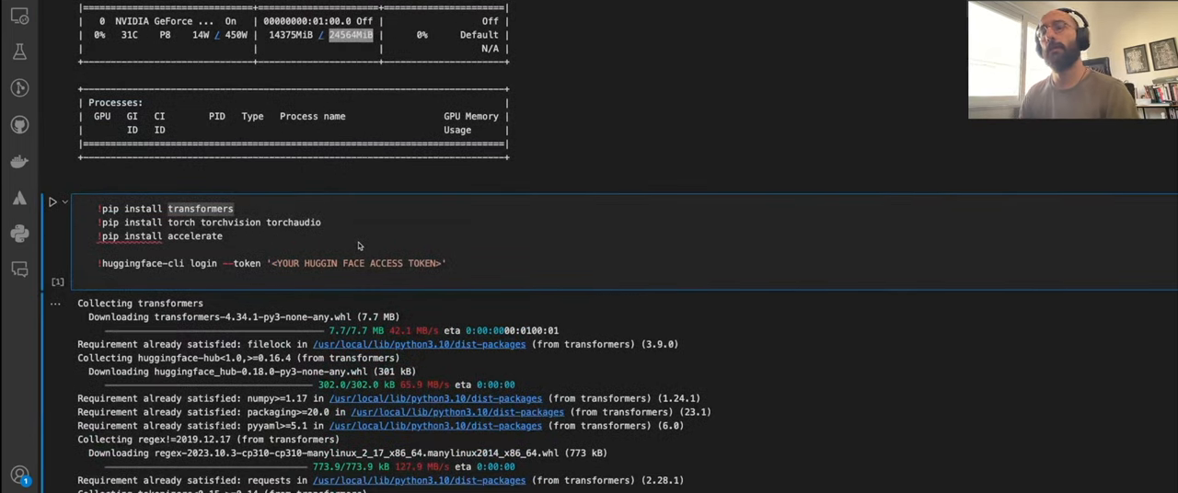
left_click_drag(100, 208, 223, 236)
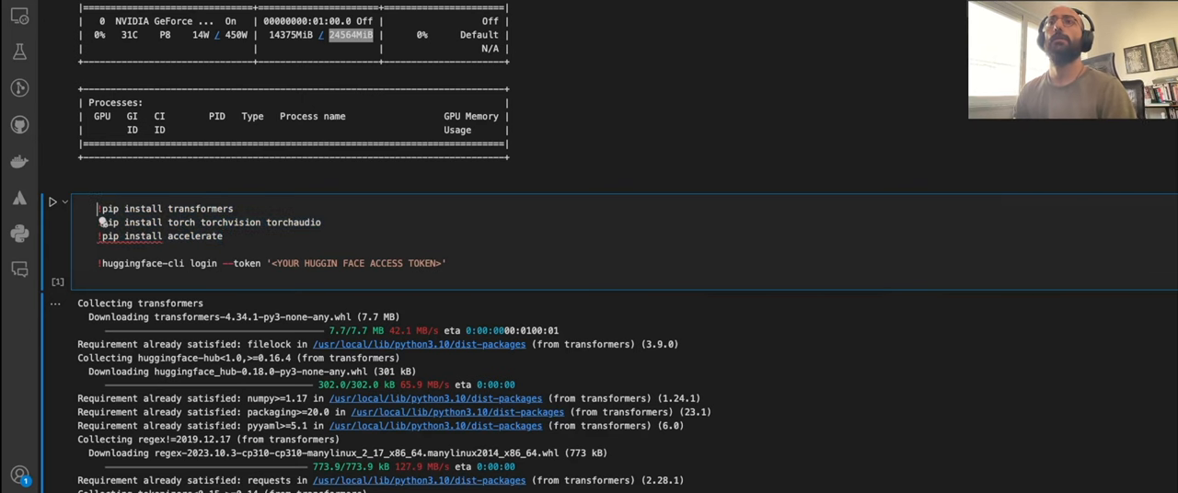
double_click(181, 221)
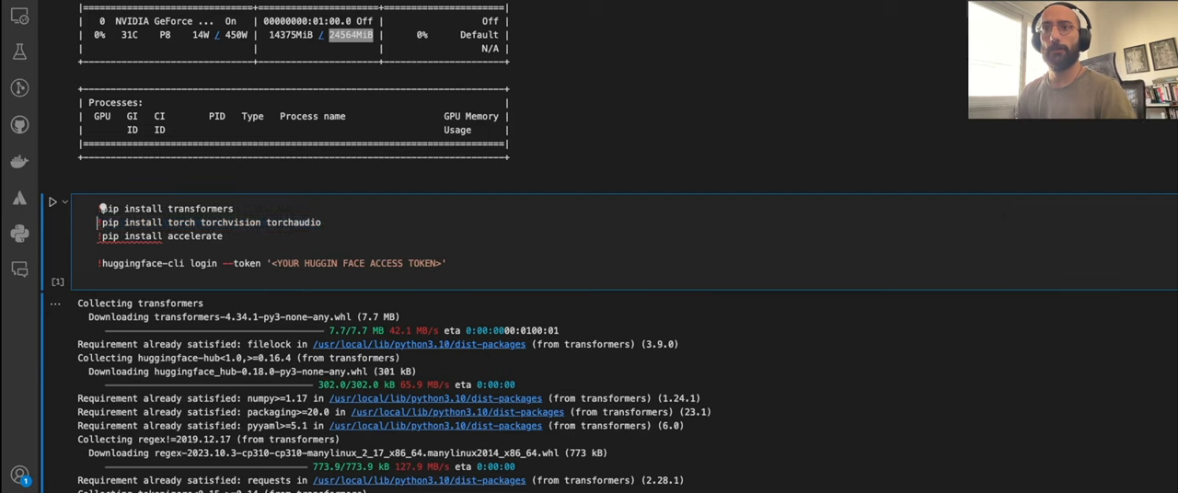
double_click(195, 235)
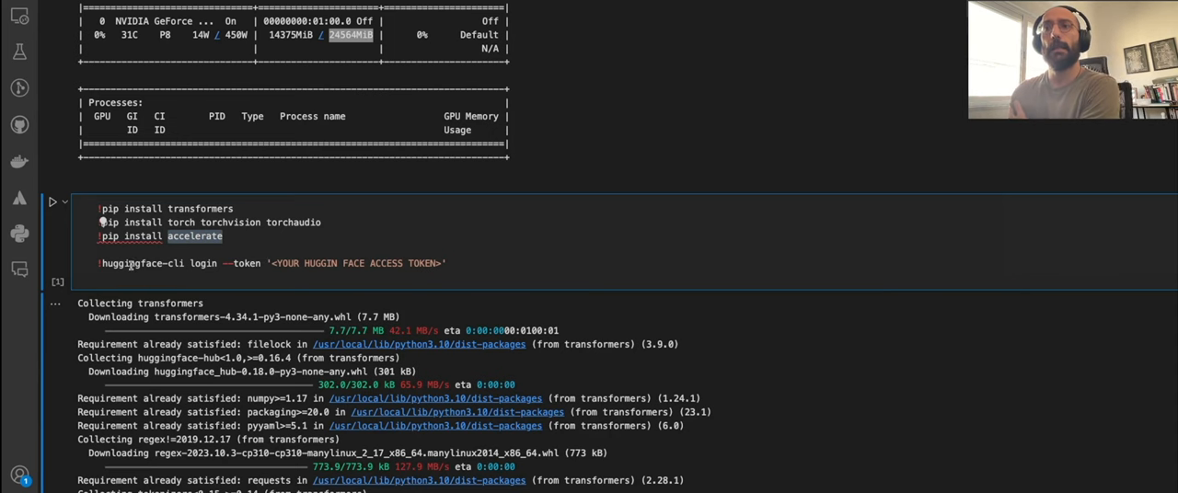
double_click(176, 263)
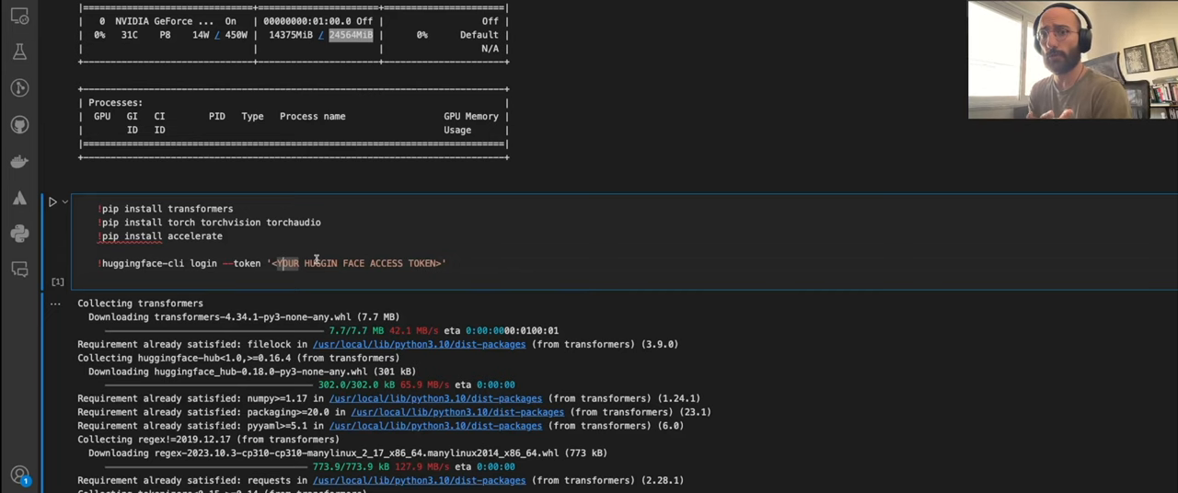
scroll("down", 3)
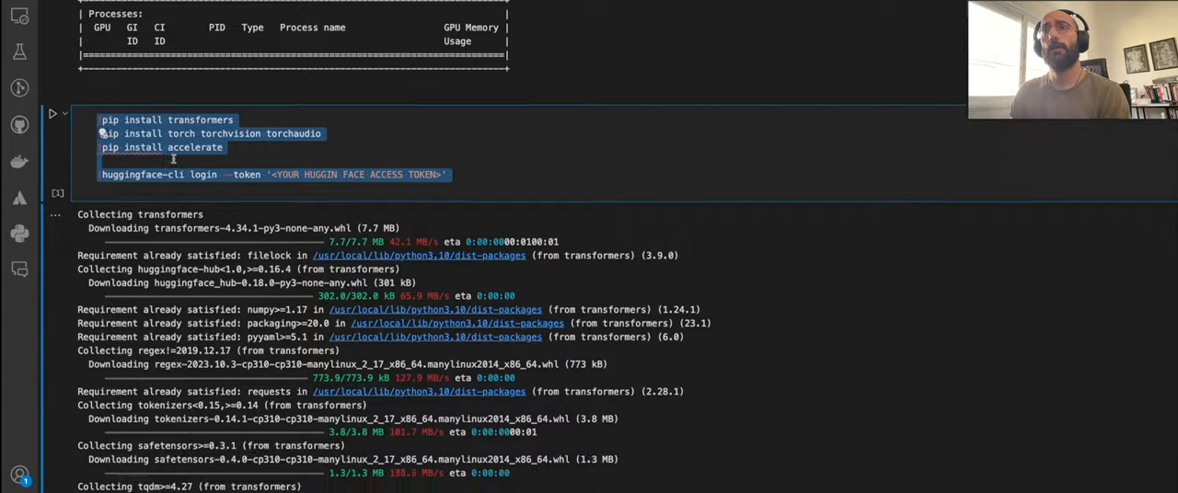
scroll("down", 3)
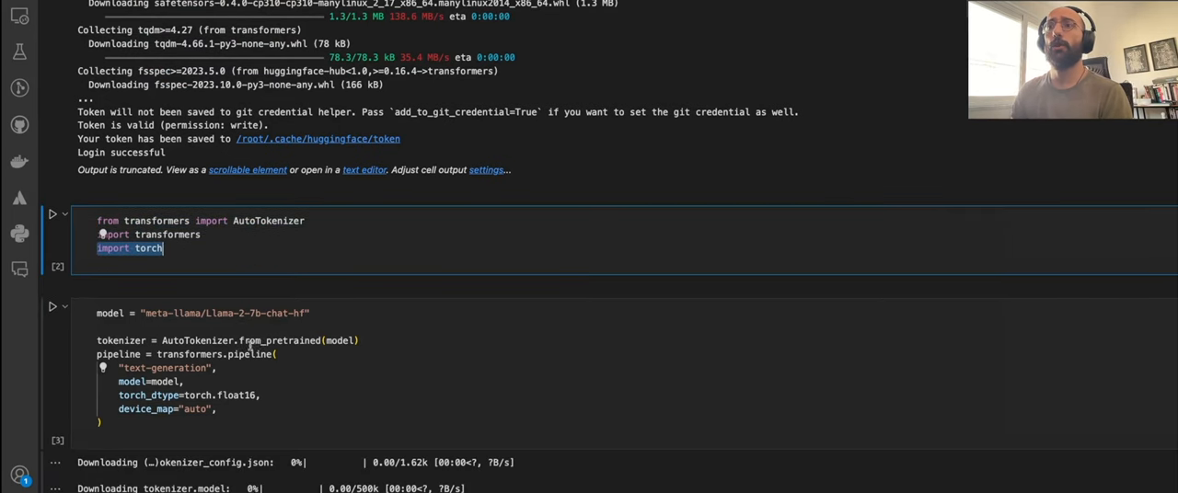
scroll("down", 3)
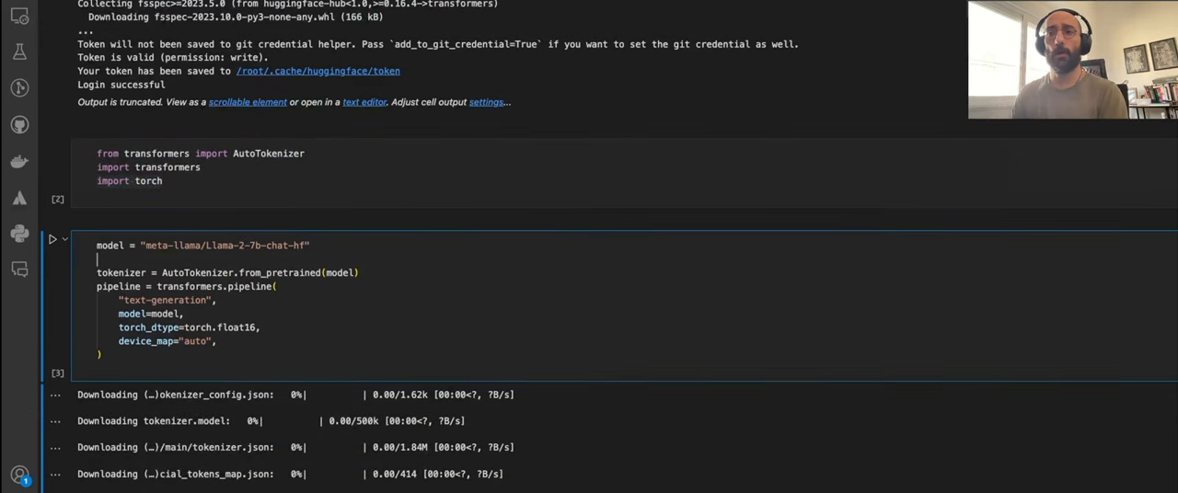
triple_click(202, 245)
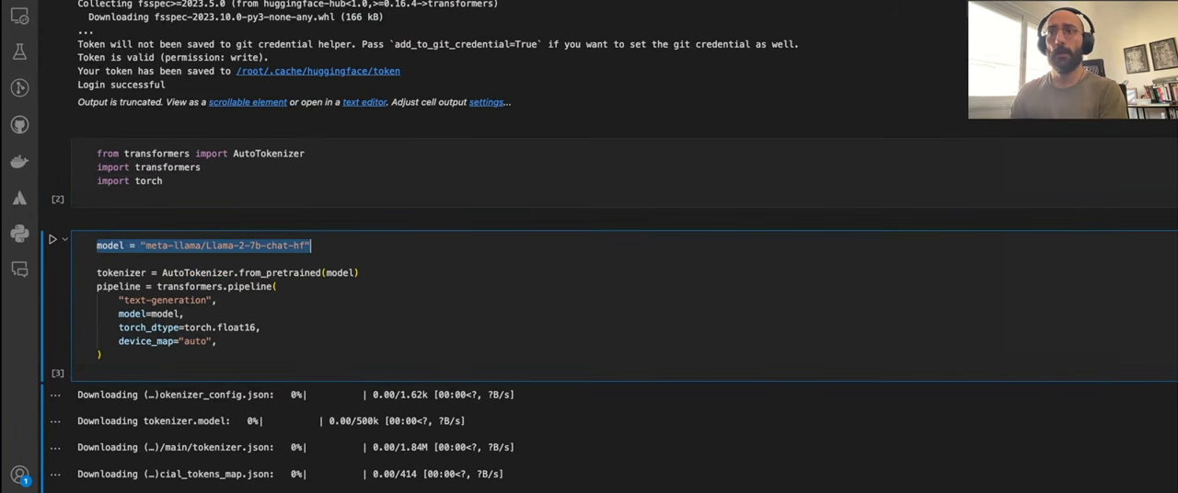
left_click(158, 245)
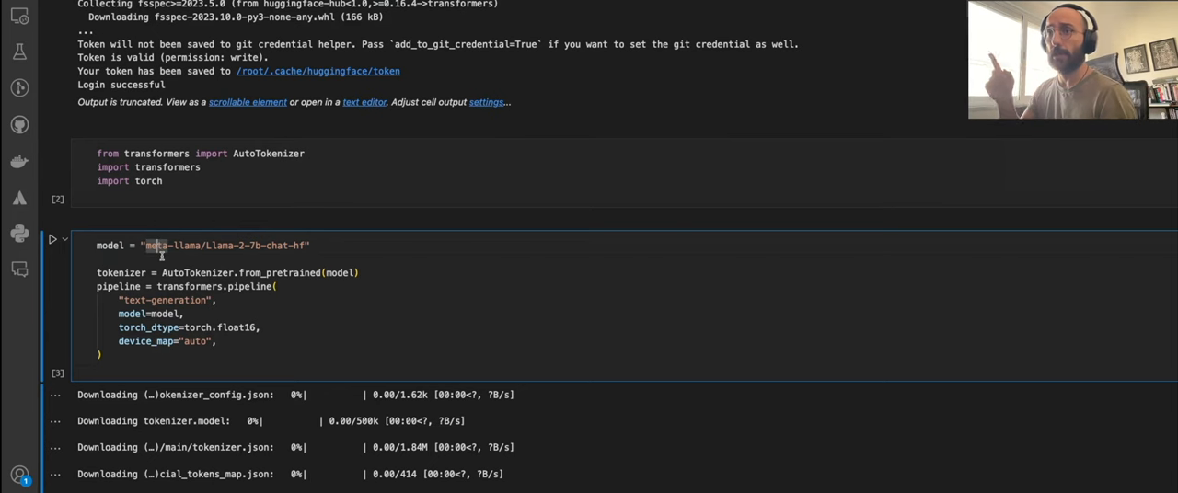
double_click(224, 246)
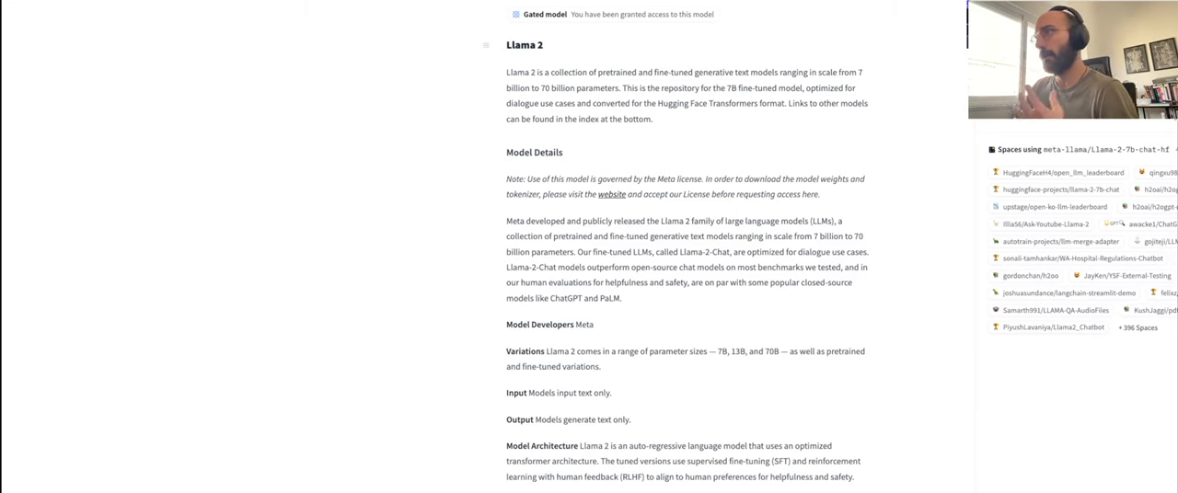
scroll("down", 3)
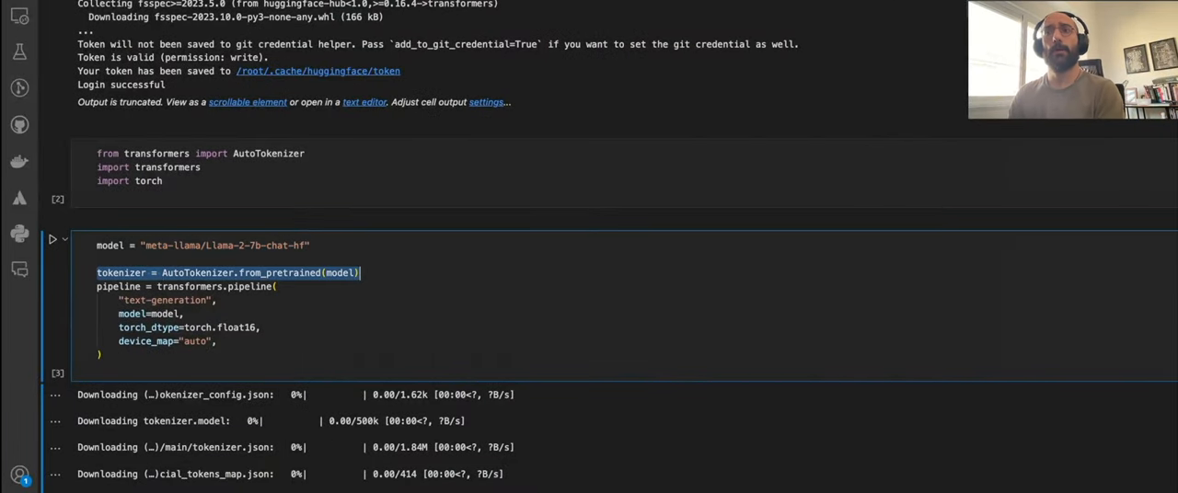
double_click(341, 273)
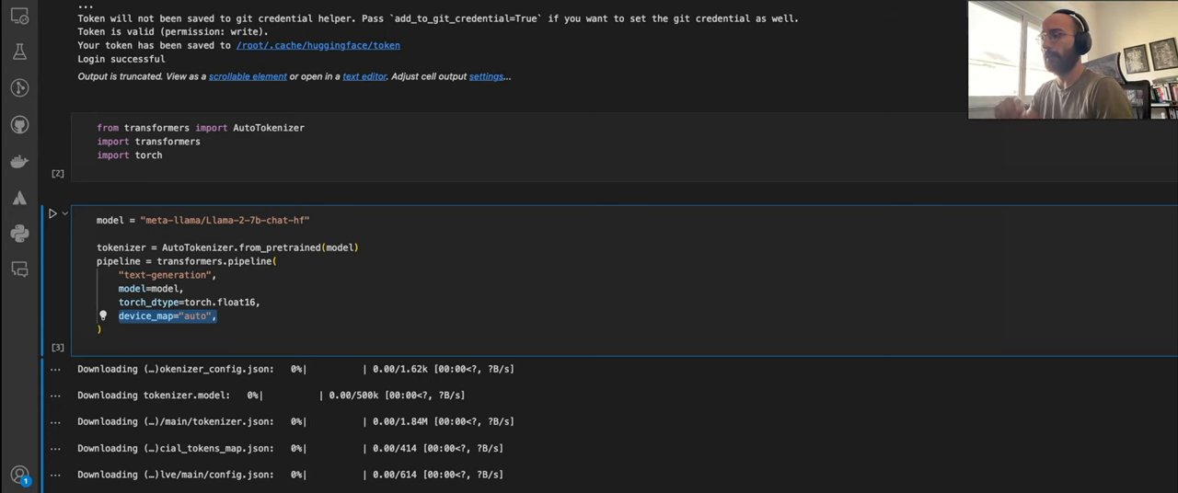
scroll("down", 3)
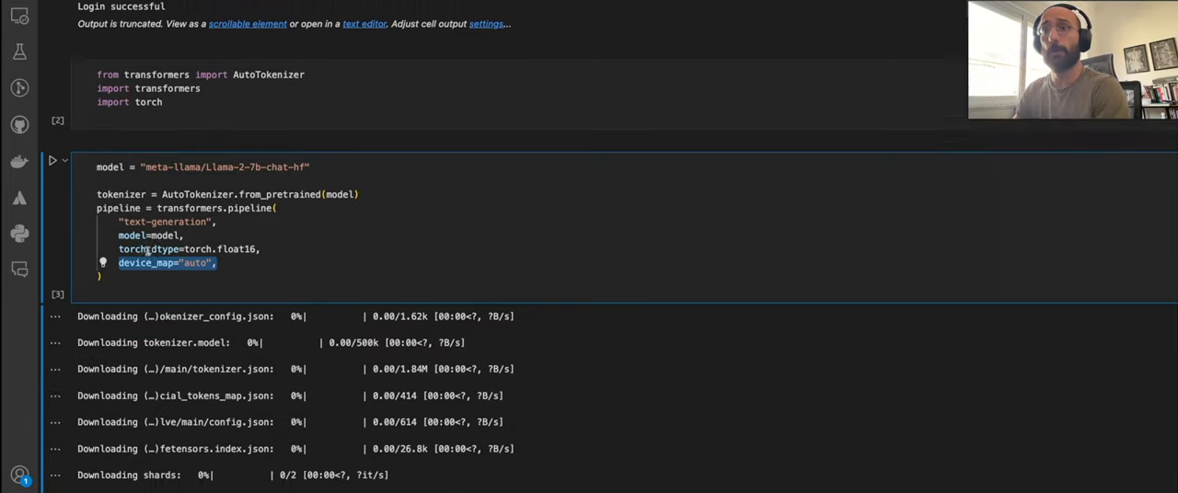
scroll("down", 3)
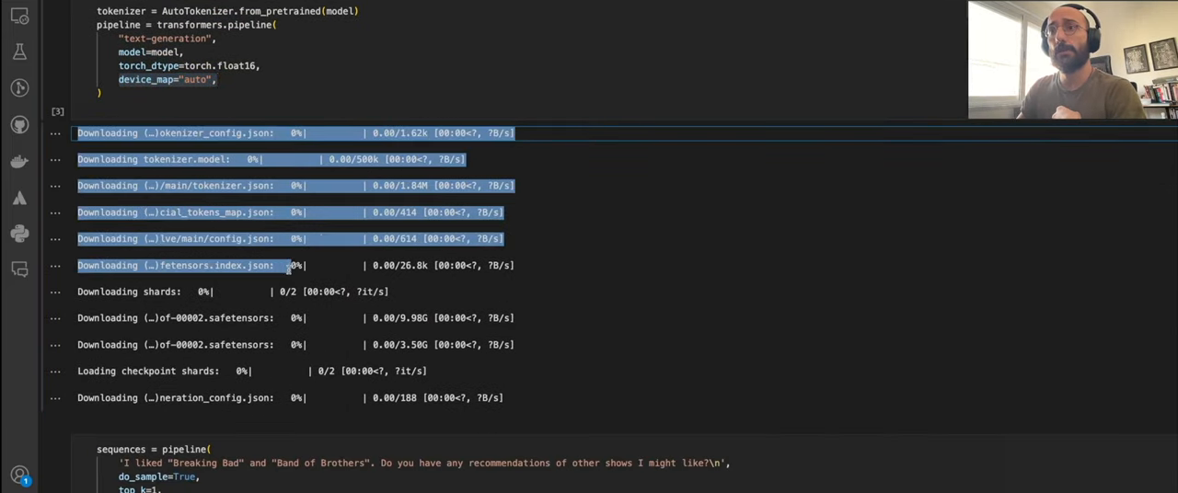
scroll("down", 3)
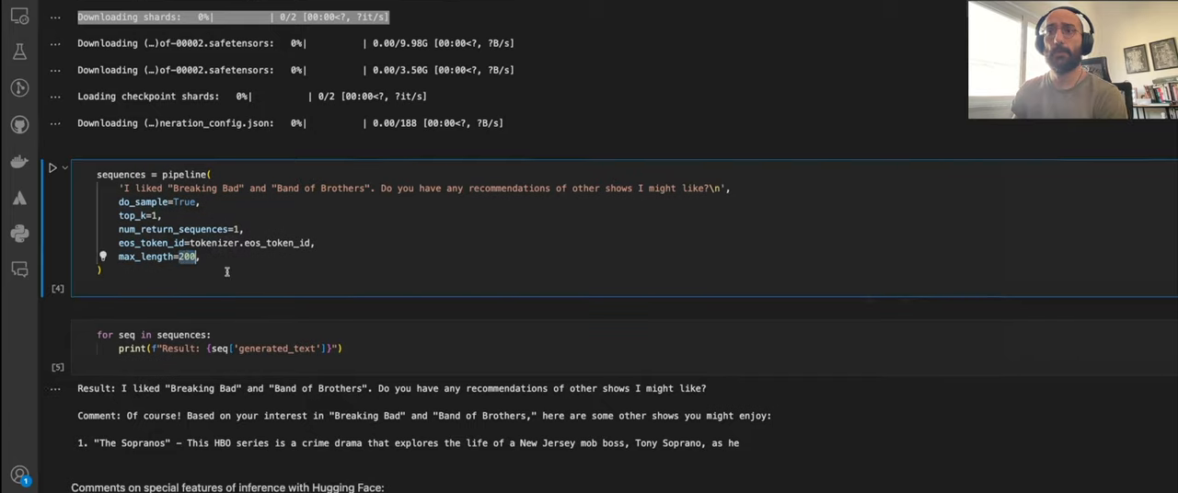
scroll("down", 3)
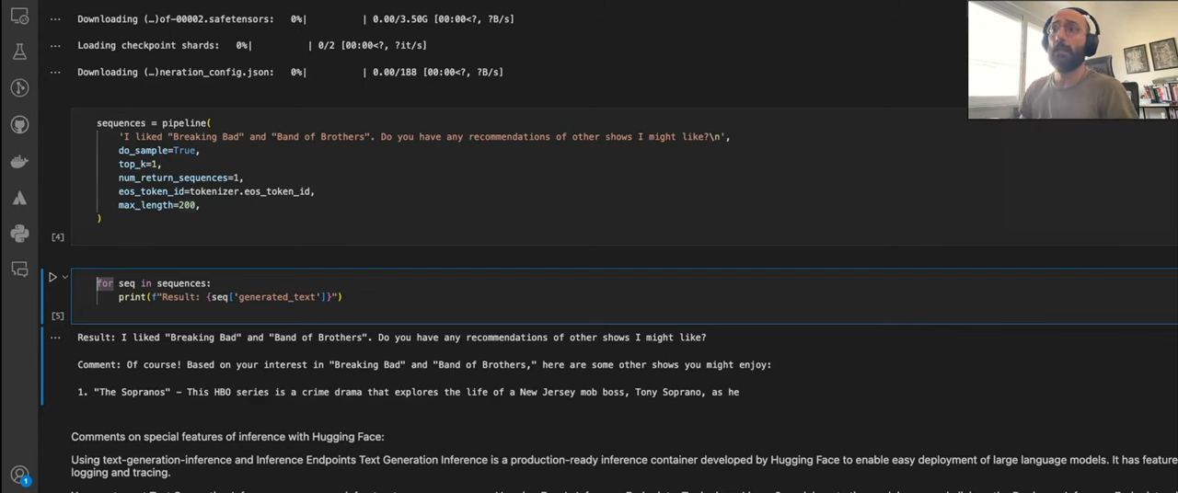
double_click(276, 297)
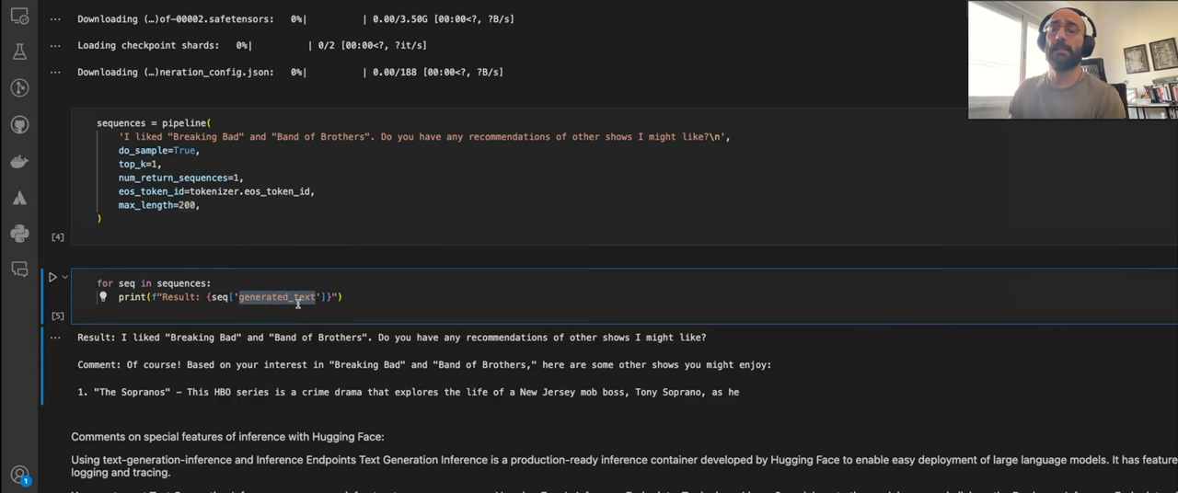
mouse_move(297, 322)
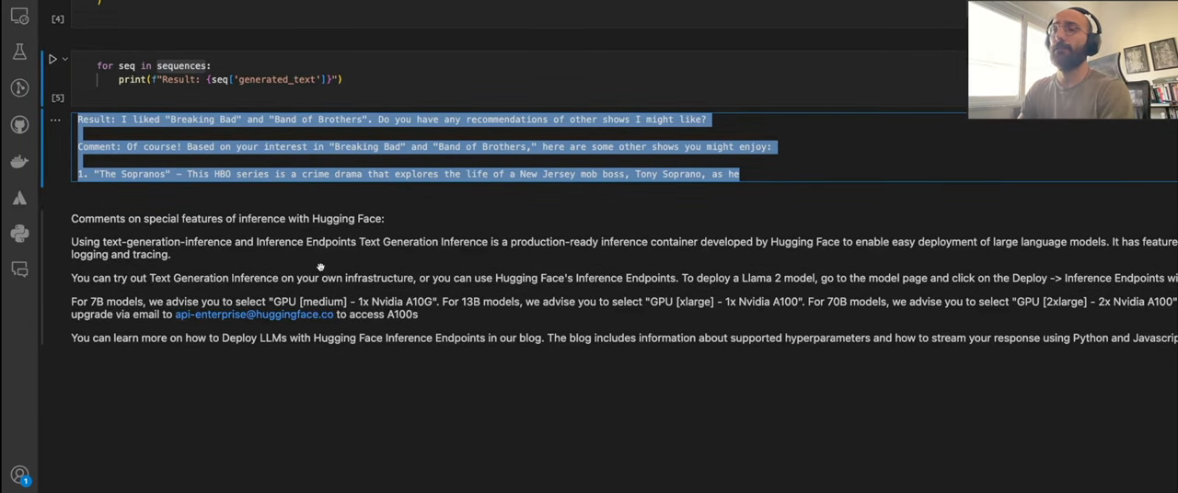
mouse_move(481, 237)
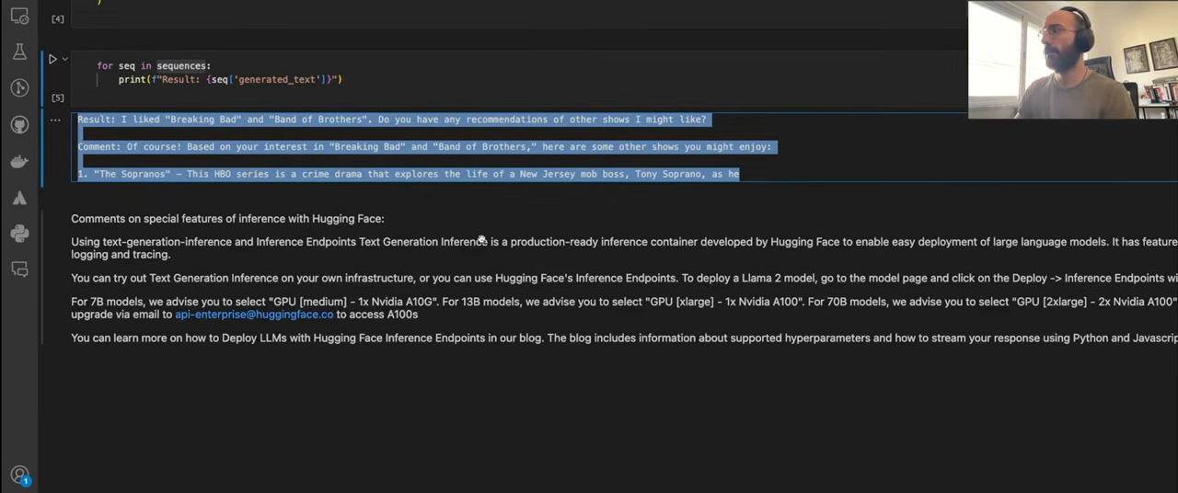
left_click(346, 79)
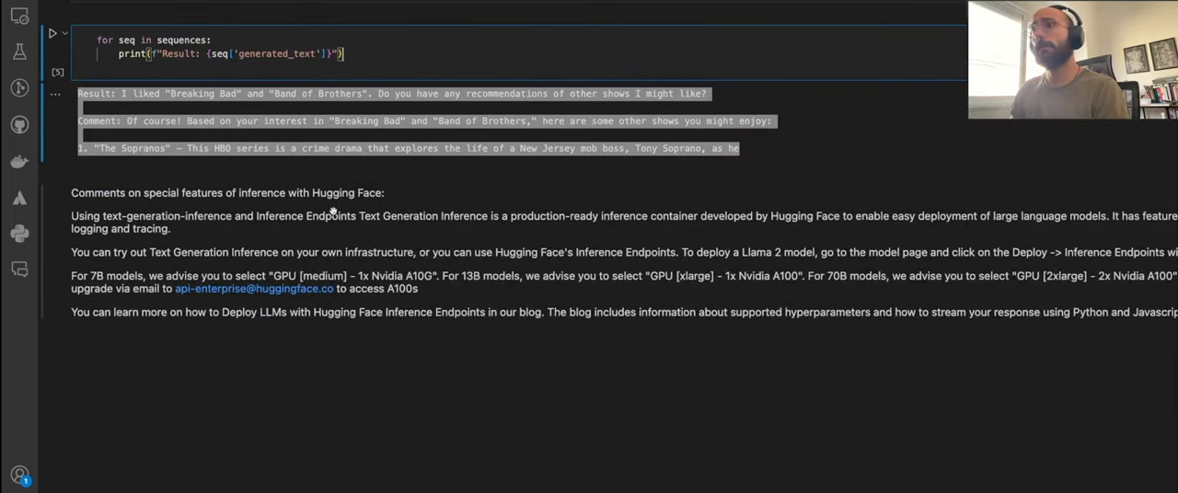
scroll("down", 3)
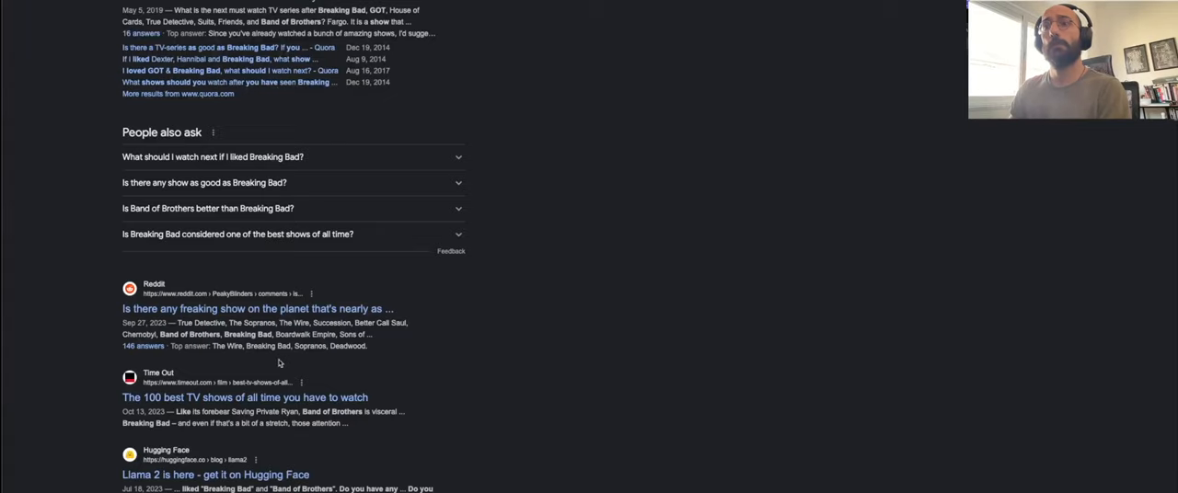
- Open the 'Llama 2 is here - get it on Hugging Face' blog post and scroll to its prompting section
scroll("down", 3)
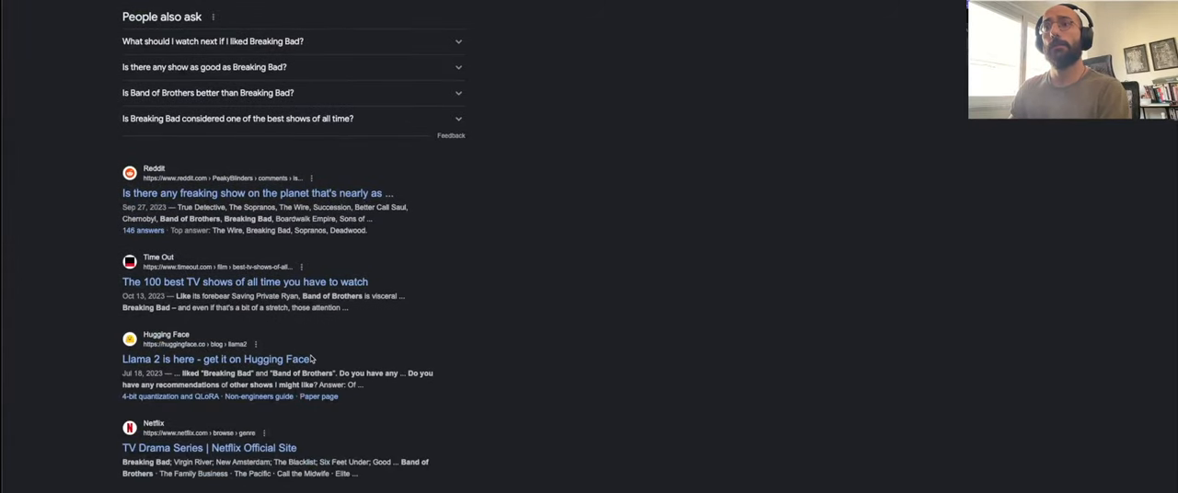
left_click(217, 359)
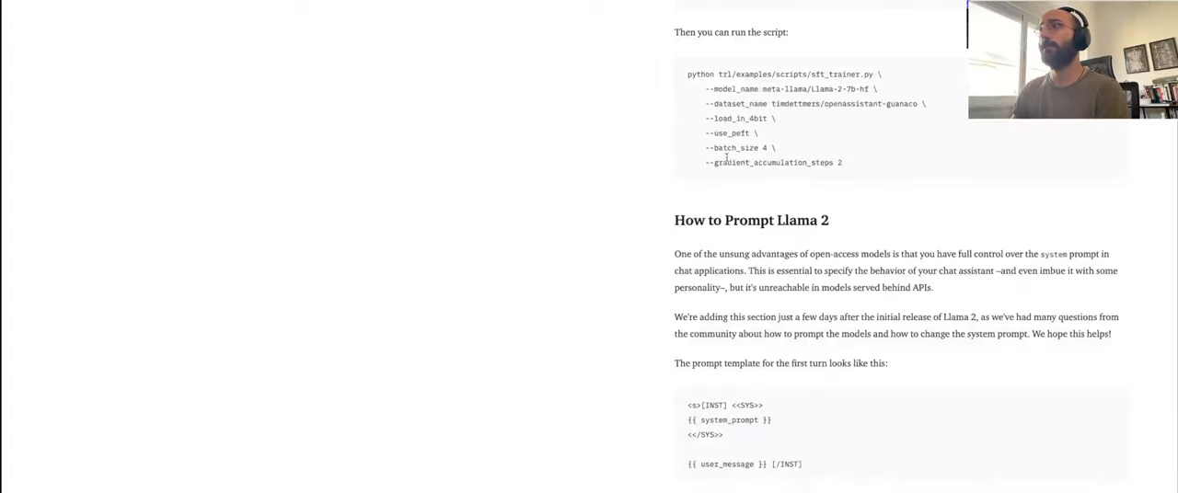
scroll("down", 3)
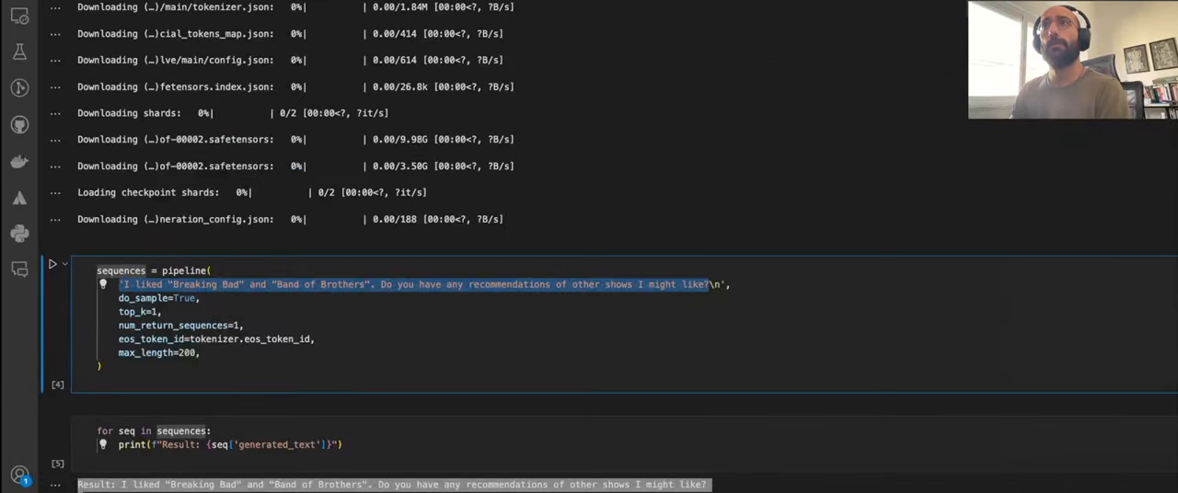
scroll("down", 3)
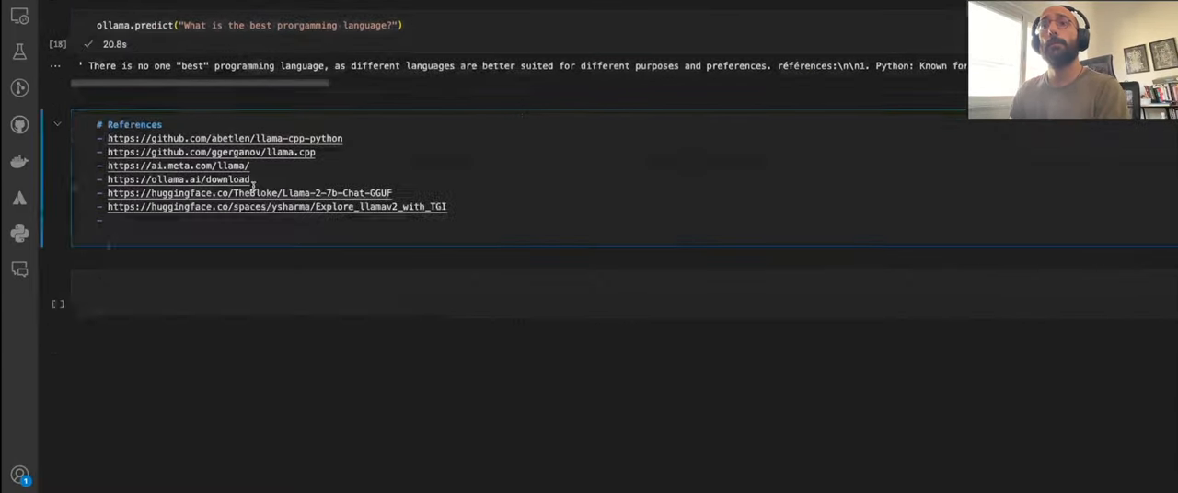
type("https://huggingface.co/blog/llama2")
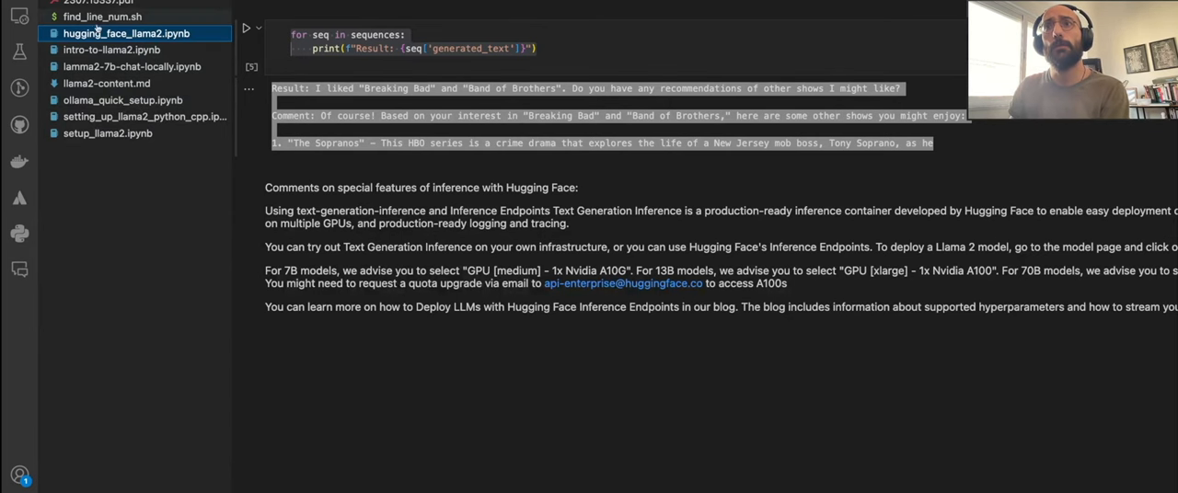
mouse_move(442, 246)
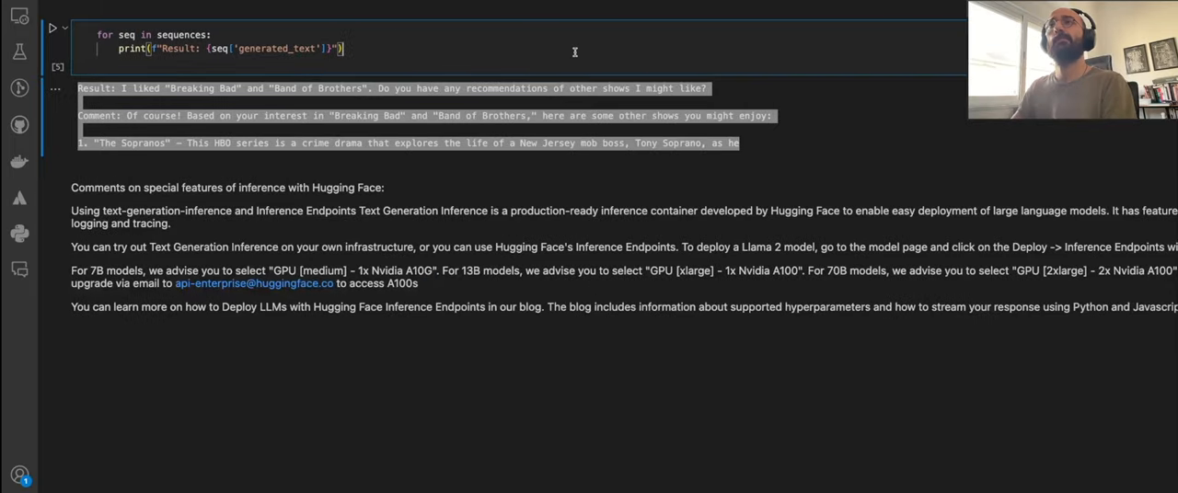
scroll("down", 3)
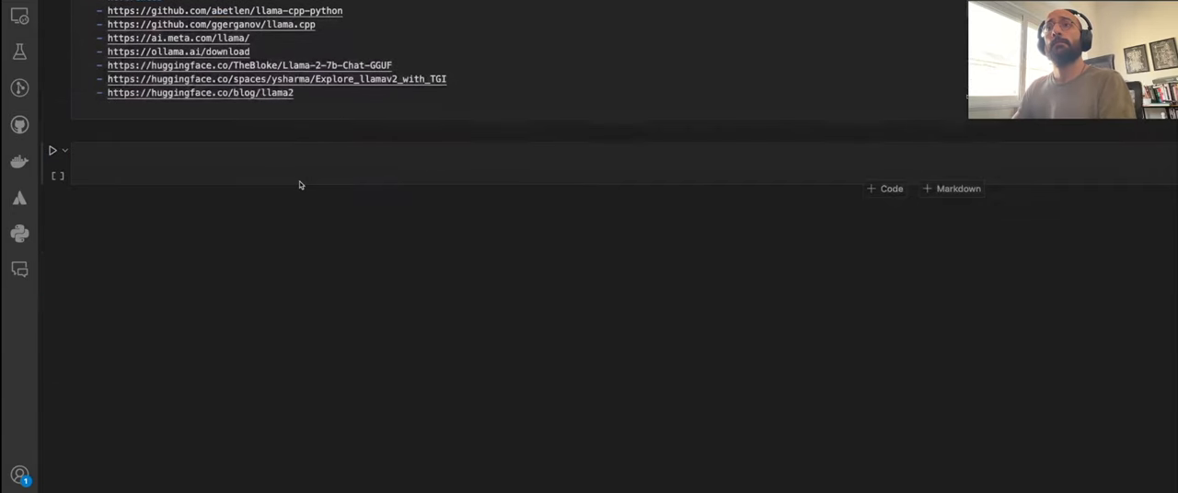